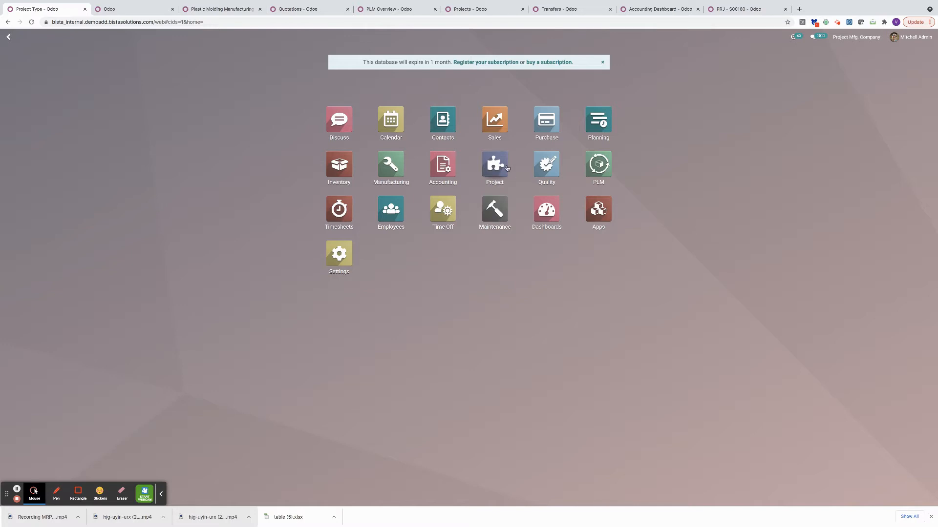
mouse_move(494, 165)
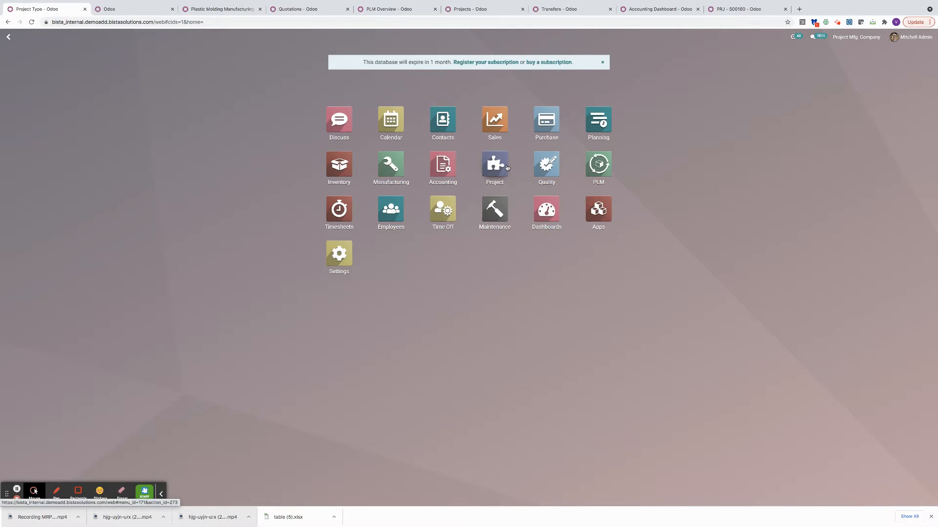
Open the Project app's stage-grouped projects board and its Configuration menu.
left_click(494, 163)
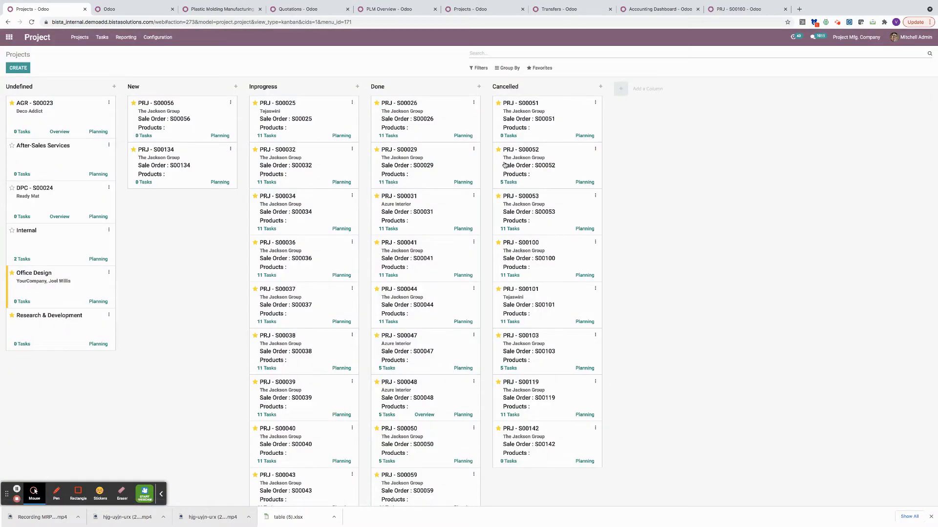
left_click(158, 37)
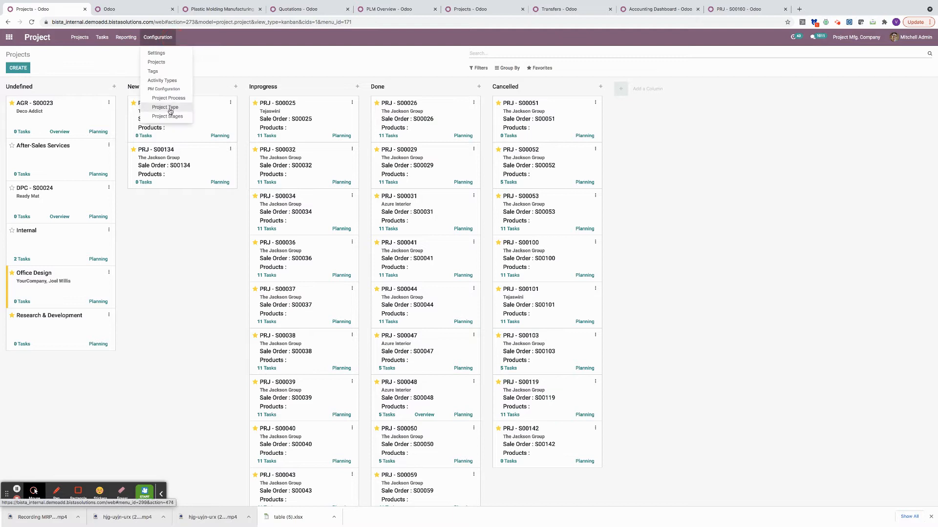
Open Configuration > Project Type to list the six project types.
left_click(165, 108)
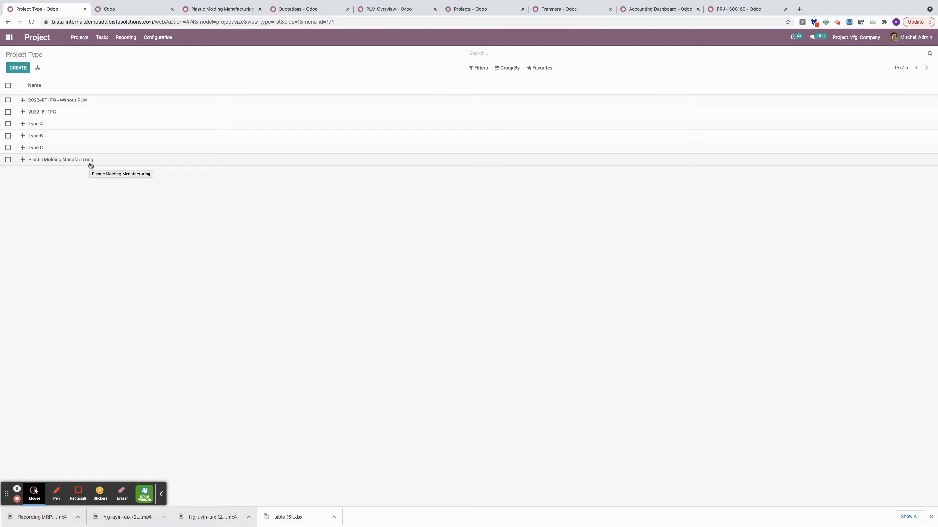
mouse_move(91, 165)
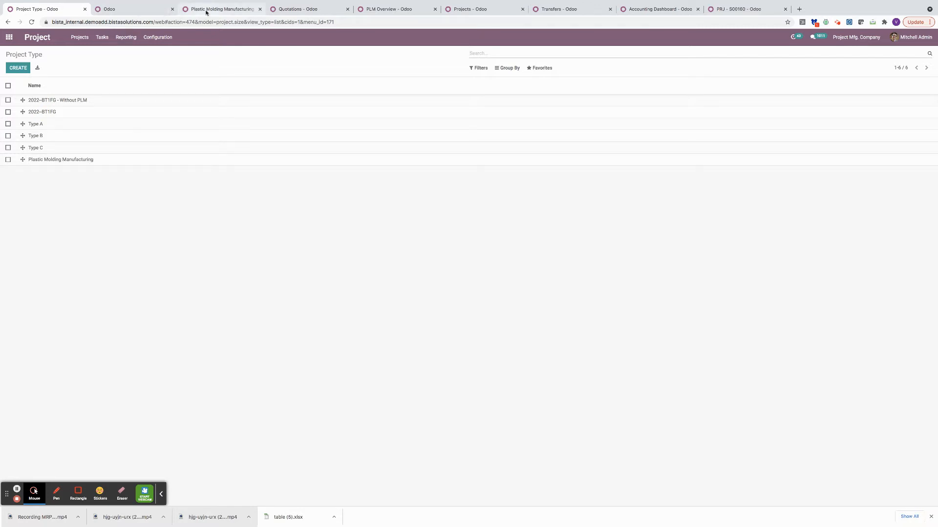
Switch to the Plastic Molding Manufacturing type form, showing its five process steps.
left_click(61, 159)
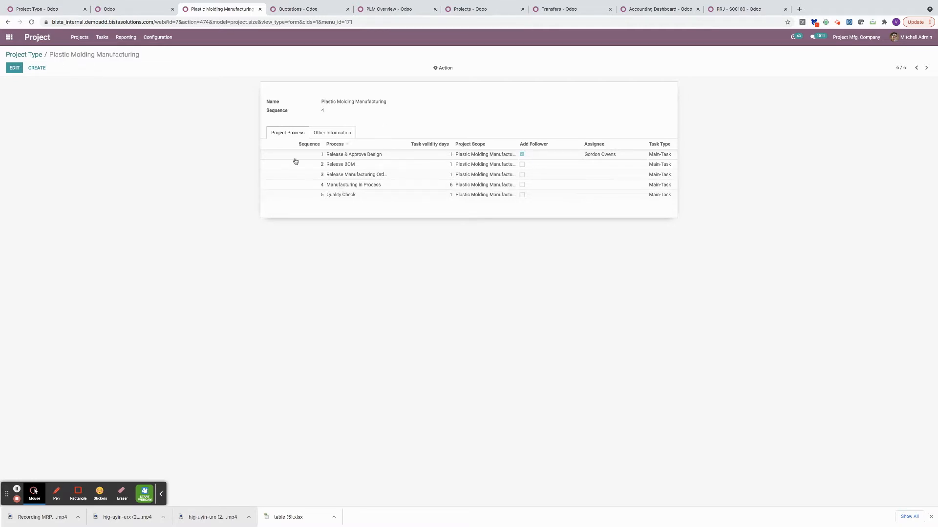
mouse_move(335, 168)
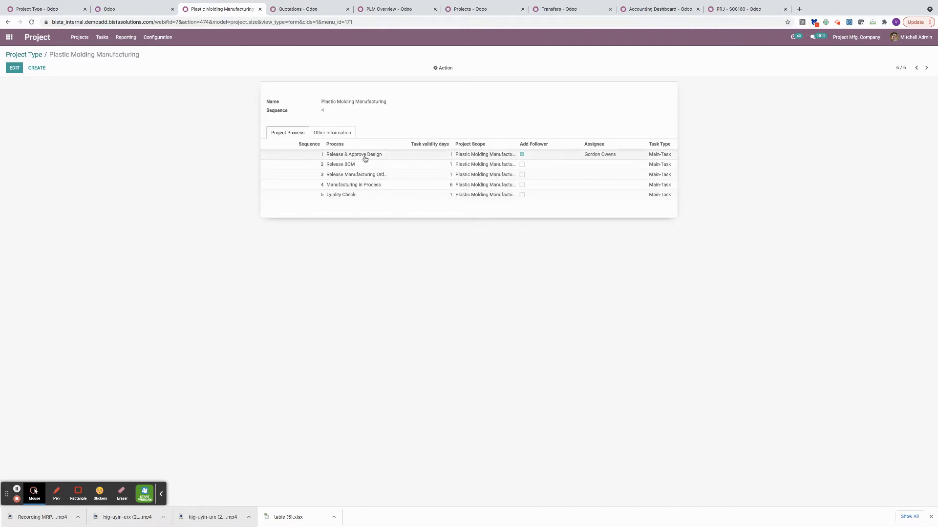
mouse_move(354, 154)
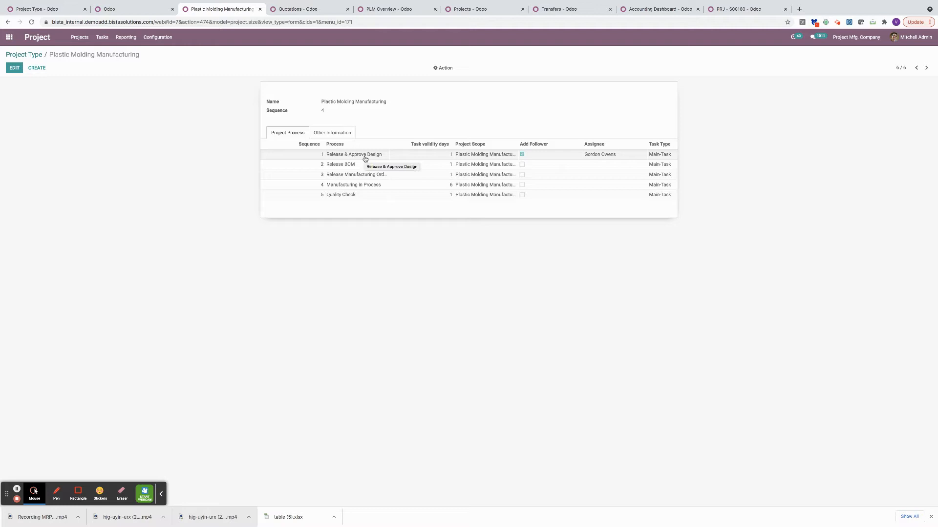
mouse_move(369, 158)
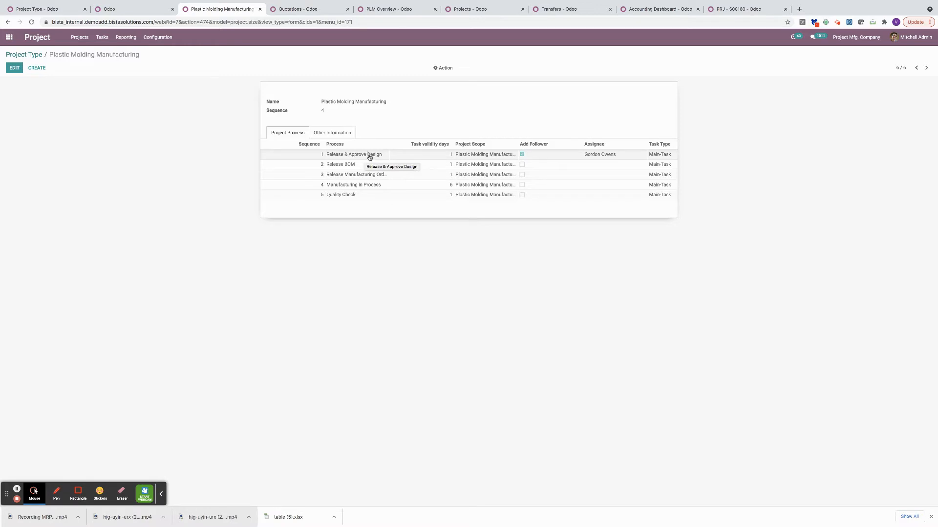
mouse_move(362, 168)
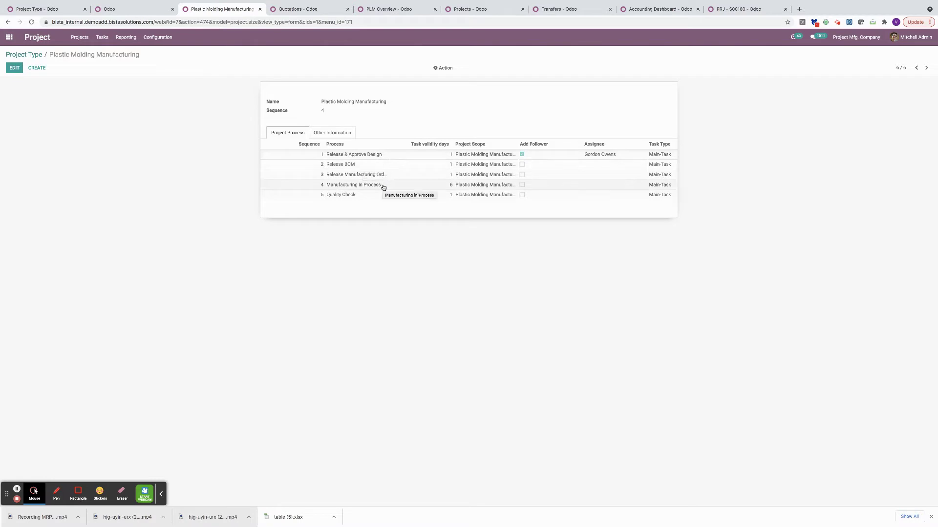
mouse_move(359, 195)
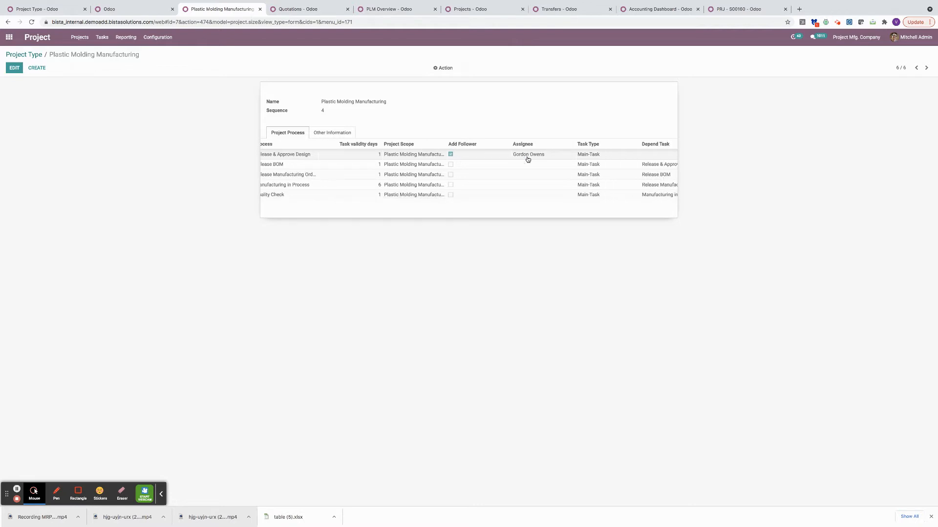
mouse_move(528, 155)
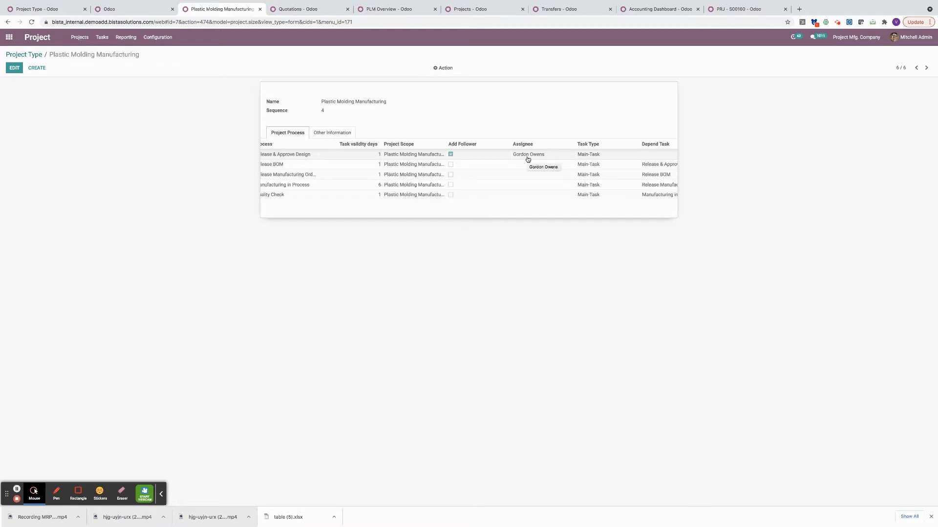
scroll("right", 3)
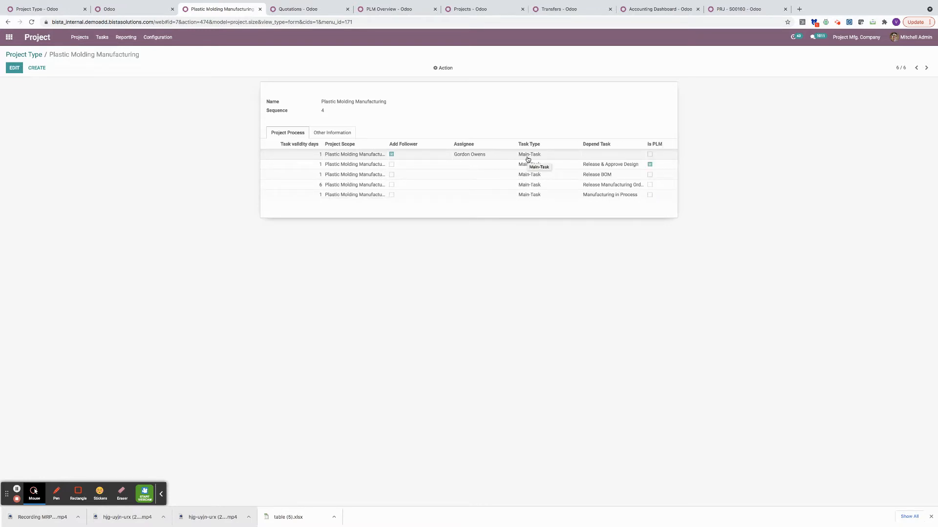
scroll("right", 3)
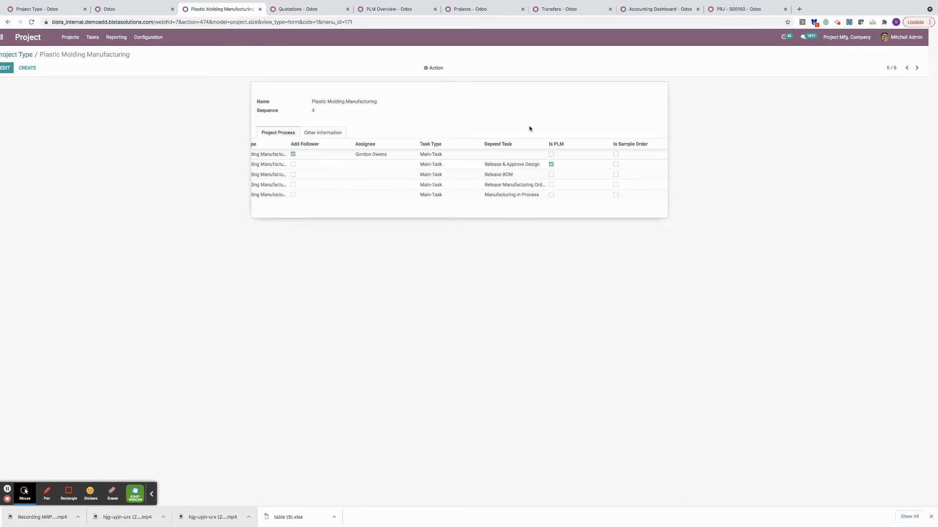
scroll("right", 3)
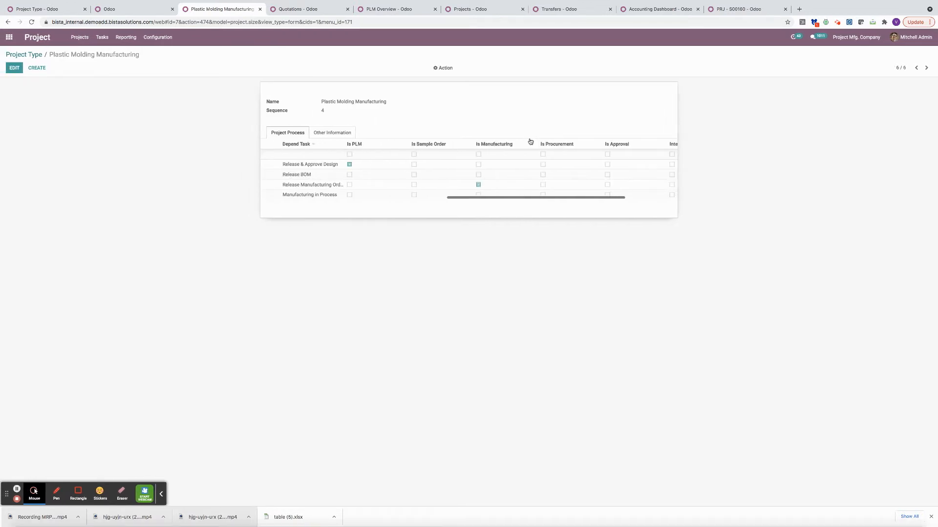
scroll("right", 3)
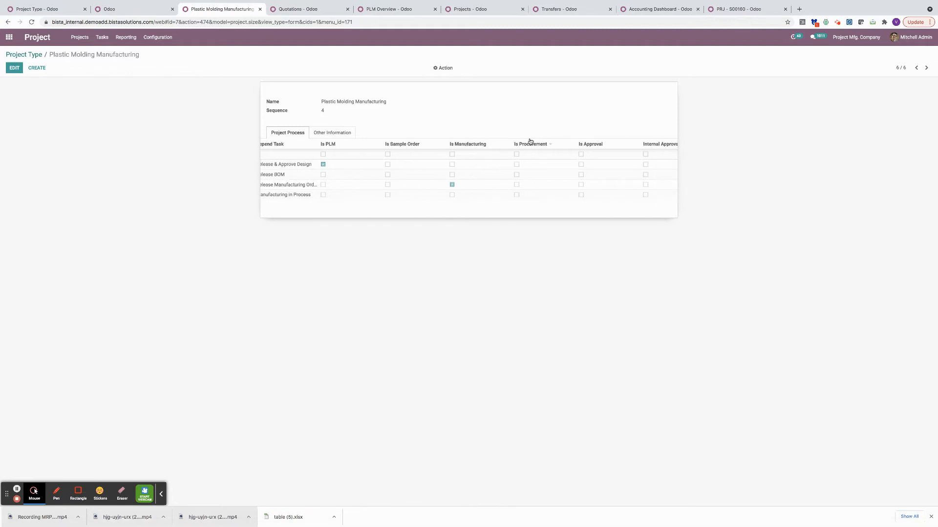
mouse_move(530, 144)
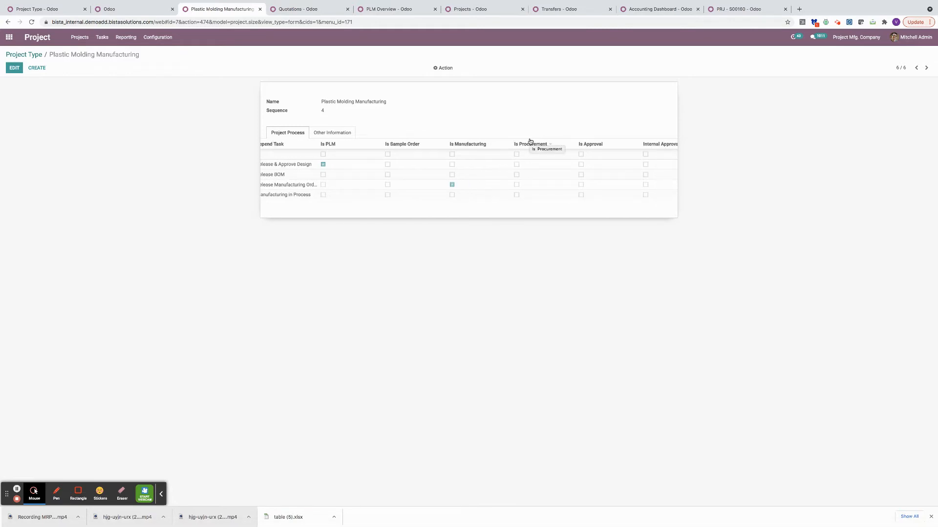
mouse_move(310, 163)
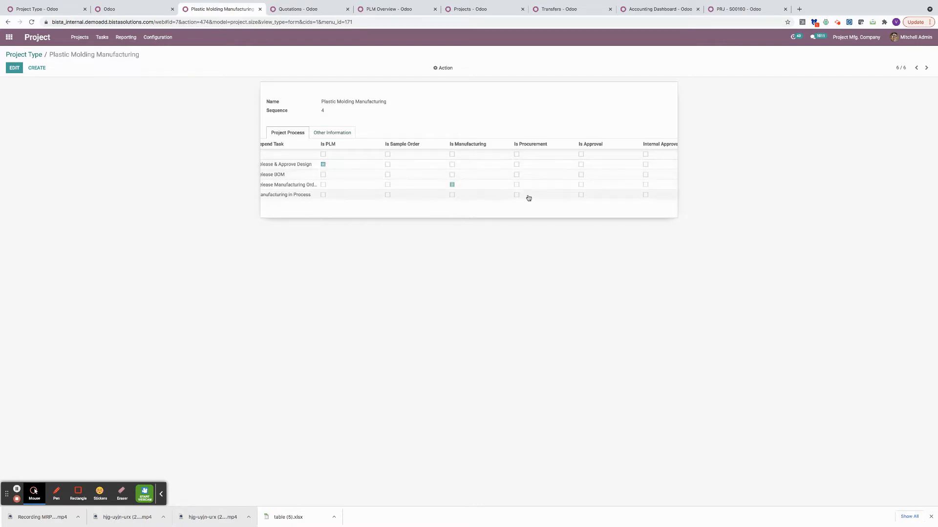
scroll("right", 3)
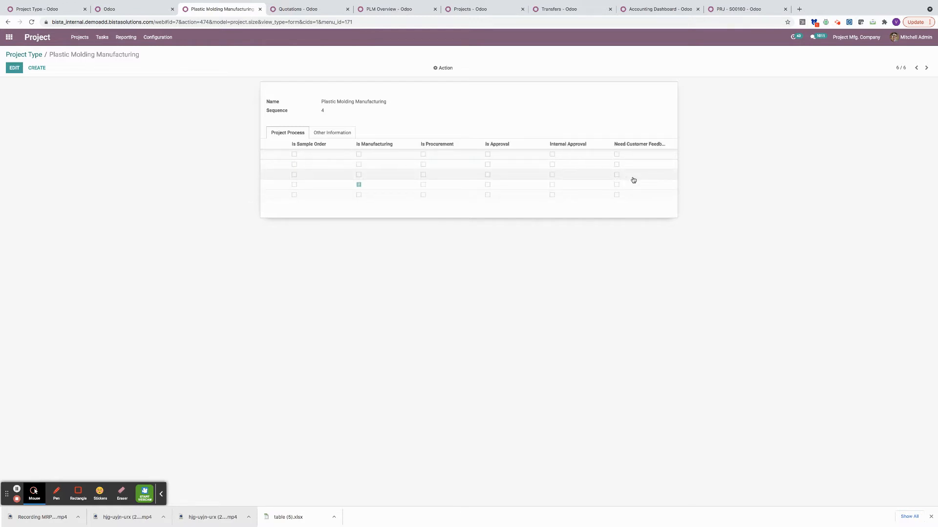
mouse_move(333, 174)
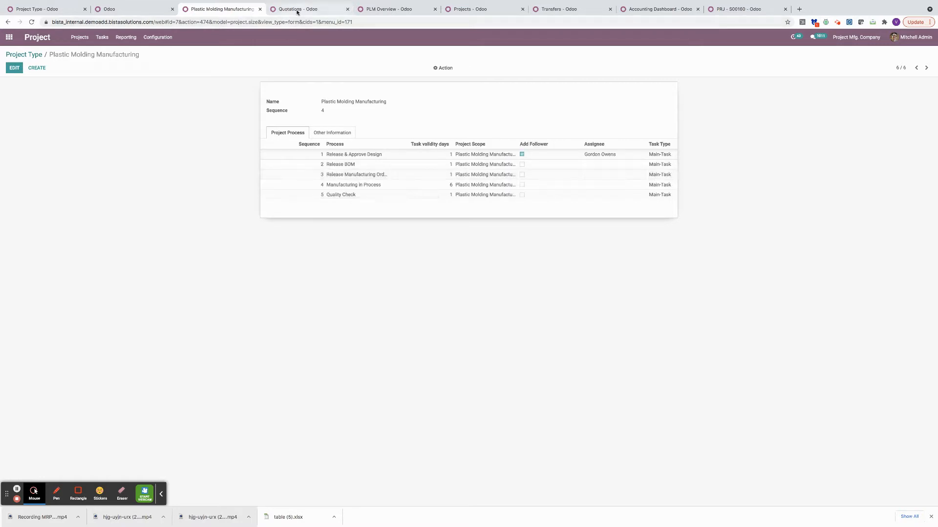
Create a new Jackson Group quotation with project type Plastic Molding Manufacturing.
left_click(308, 8)
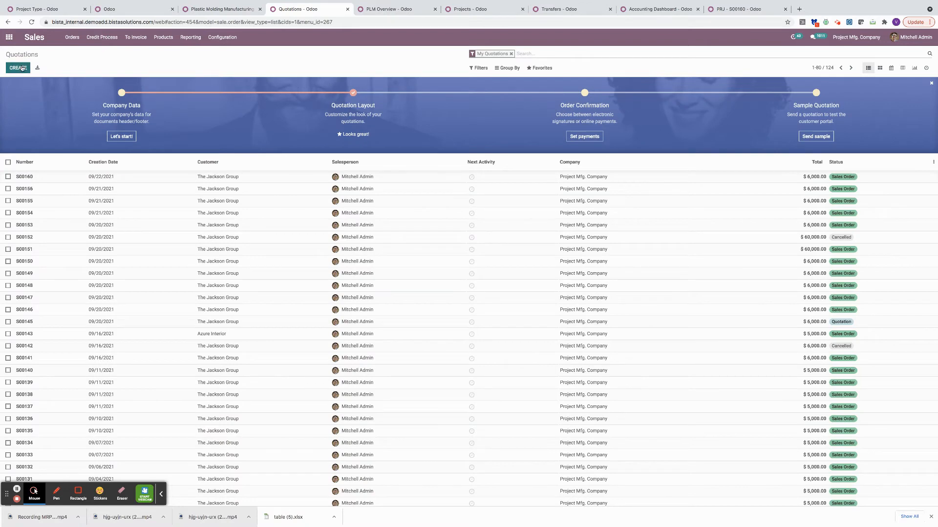
left_click(18, 67)
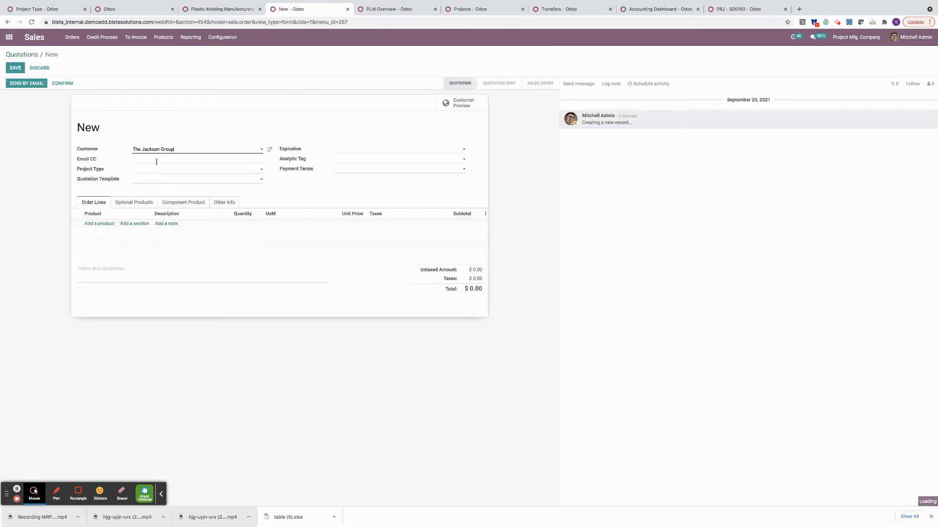
left_click(197, 168)
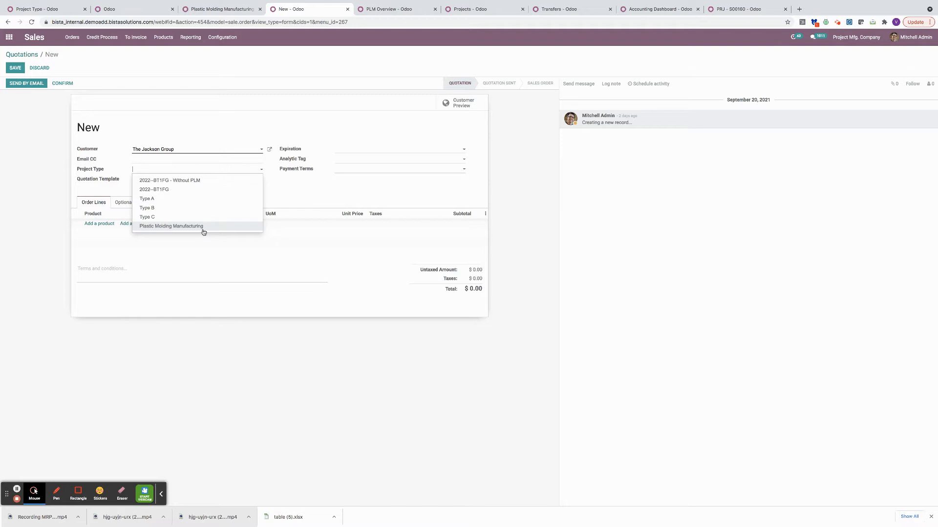
left_click(171, 226)
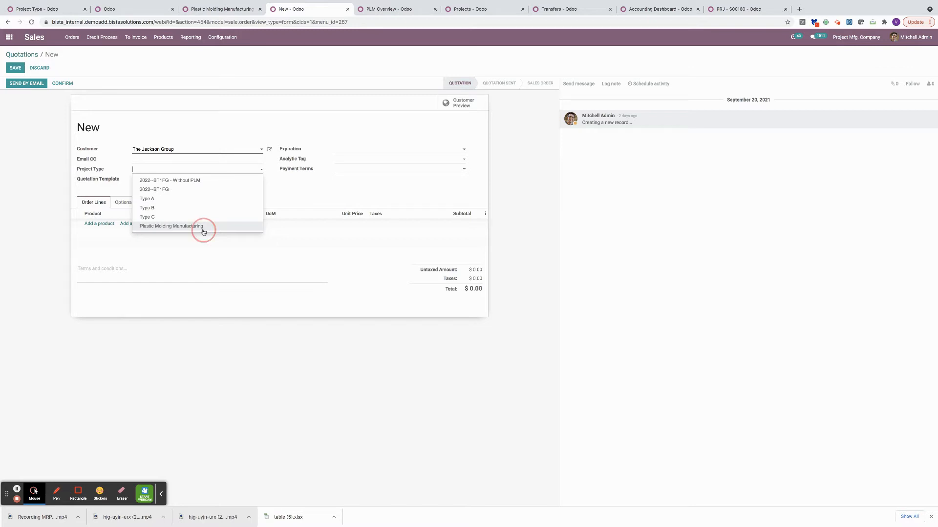
left_click(171, 226)
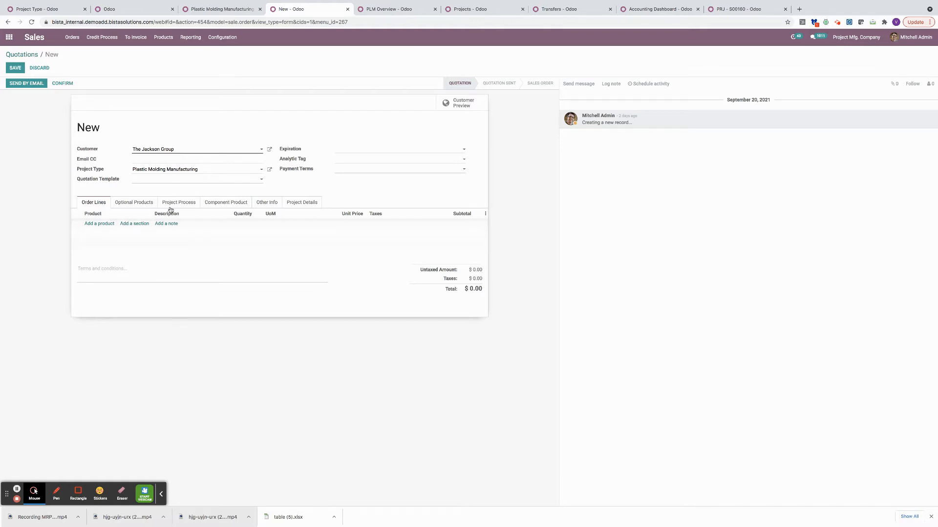
Review the process steps and set the project end date to 09/30/2021.
left_click(178, 202)
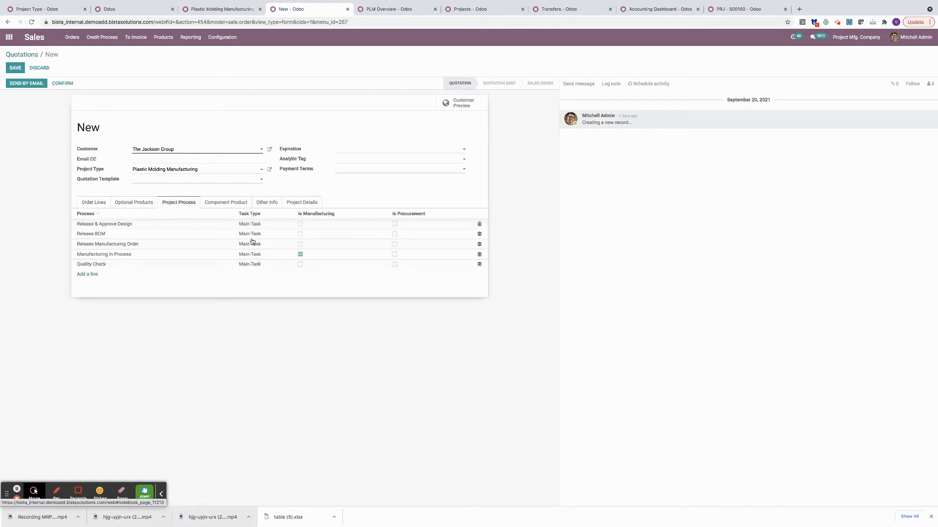
left_click(301, 203)
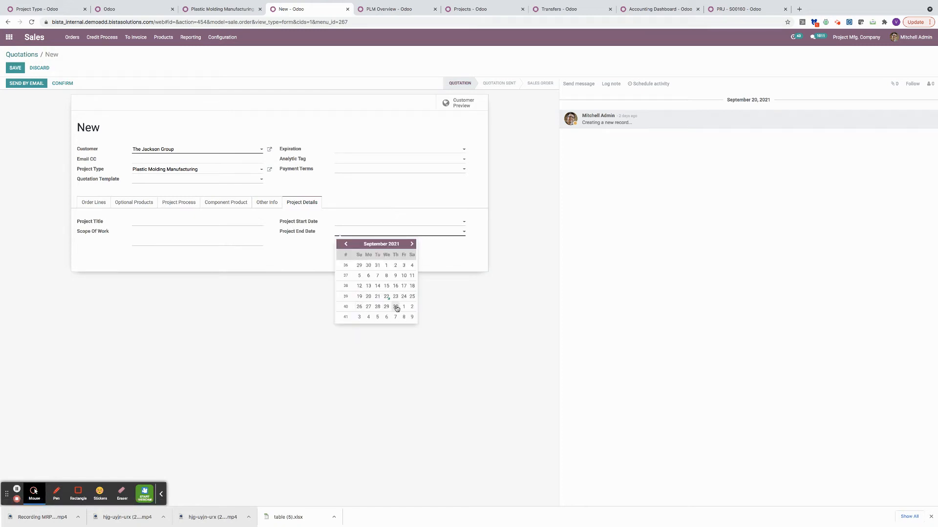
left_click(386, 306)
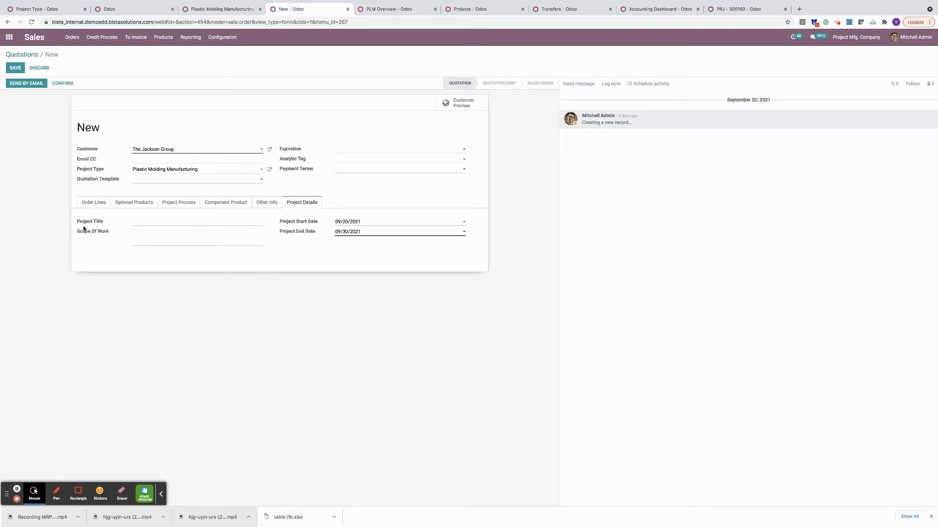
Add a Plastic Mold line at $6,000, save S00161, and view its ABS components.
left_click(93, 202)
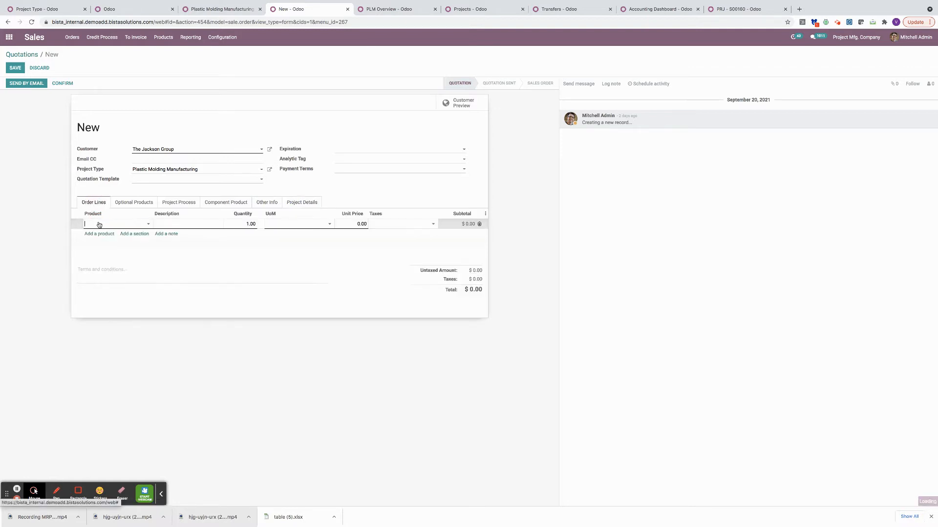
type("mold")
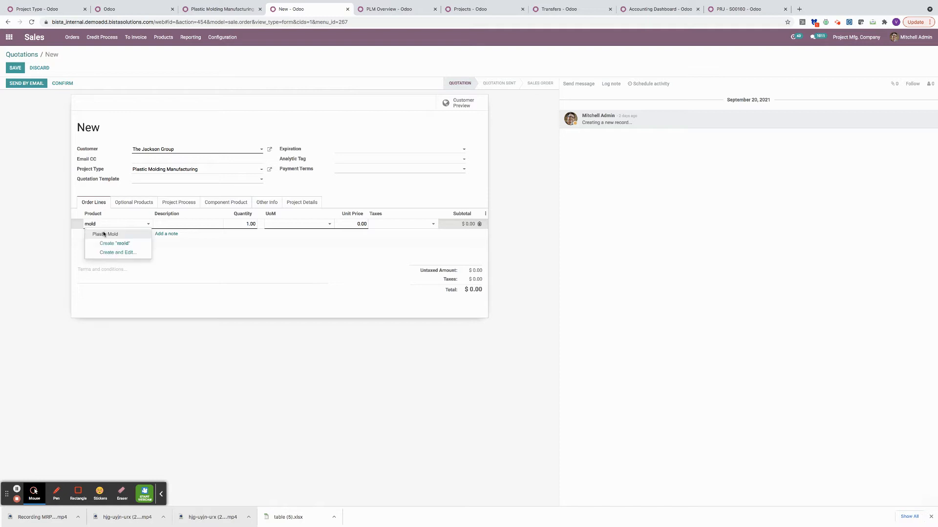
left_click(106, 234)
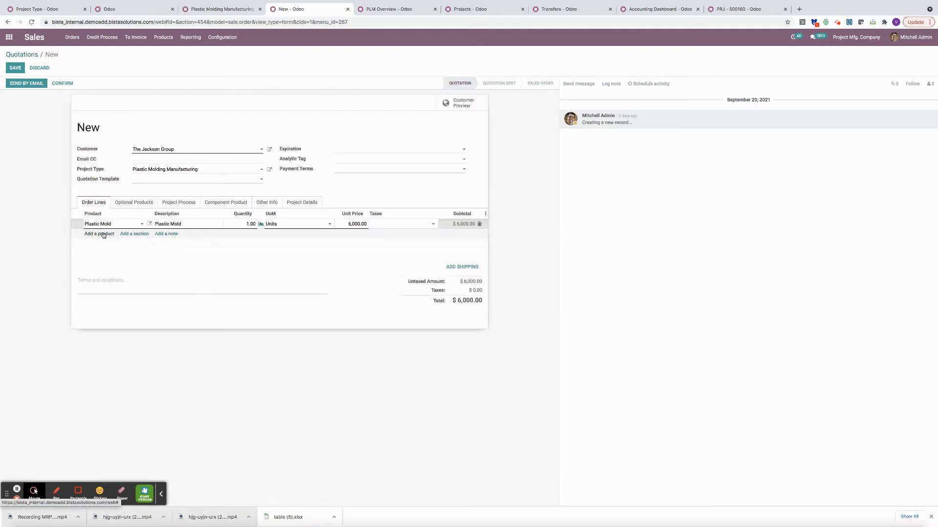
left_click(15, 67)
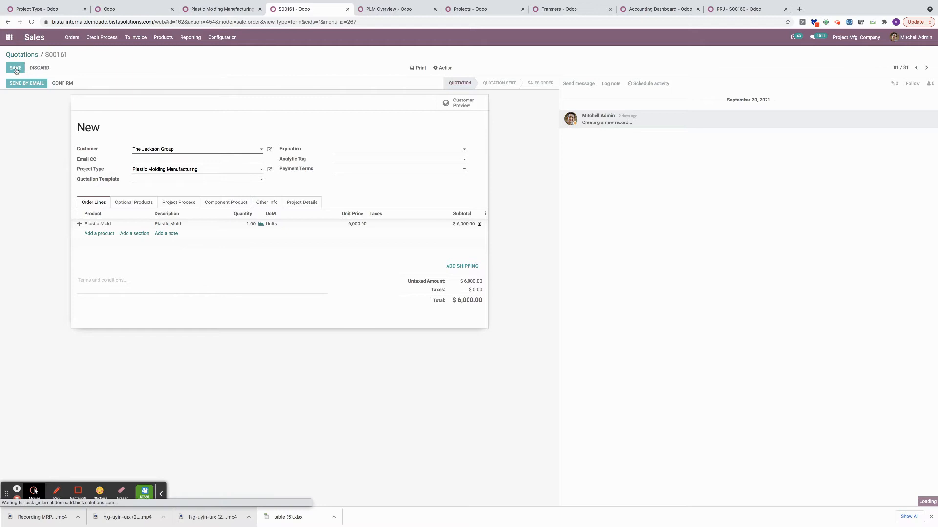
left_click(15, 67)
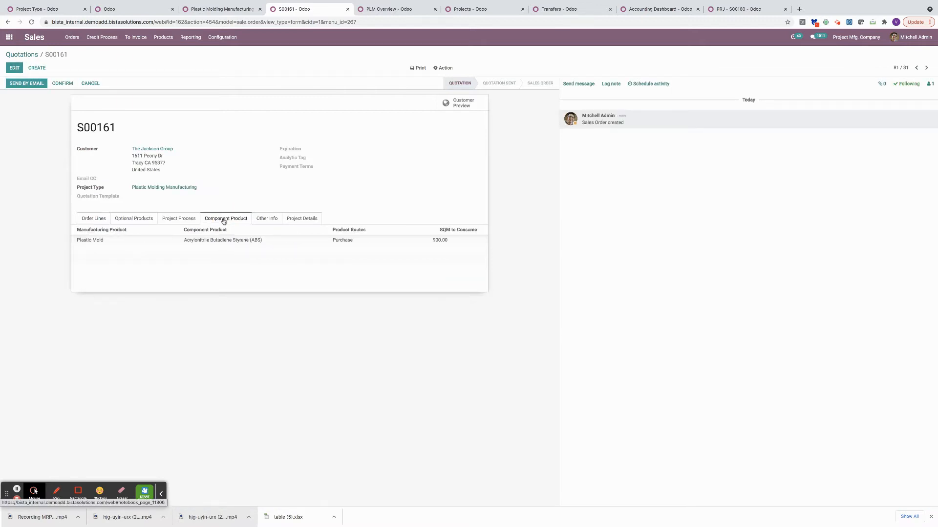
mouse_move(58, 221)
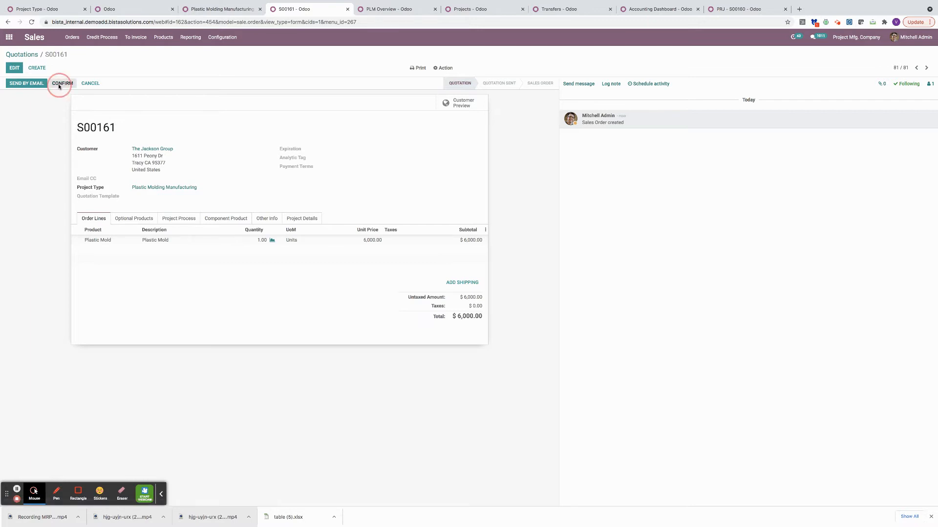
Confirm S00161 as a sales order with one delivery and tag PRJ - S00161.
left_click(62, 83)
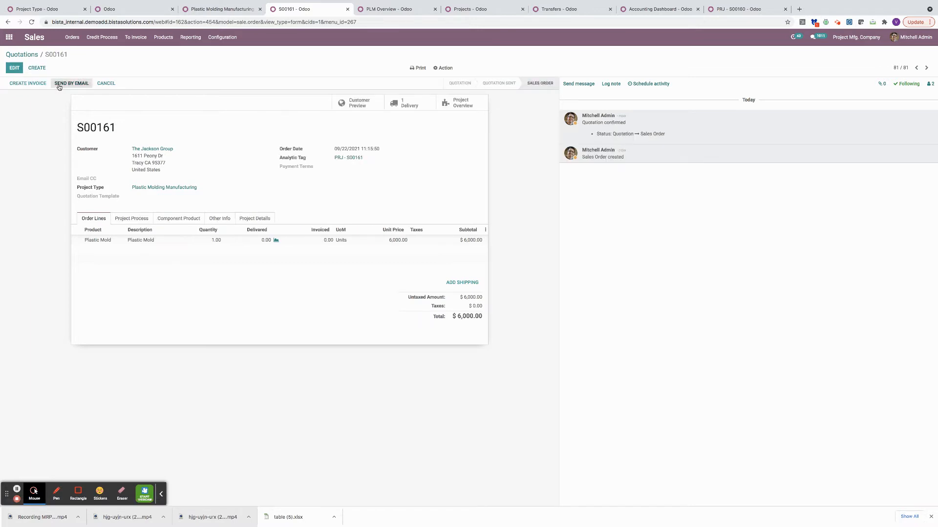
mouse_move(409, 103)
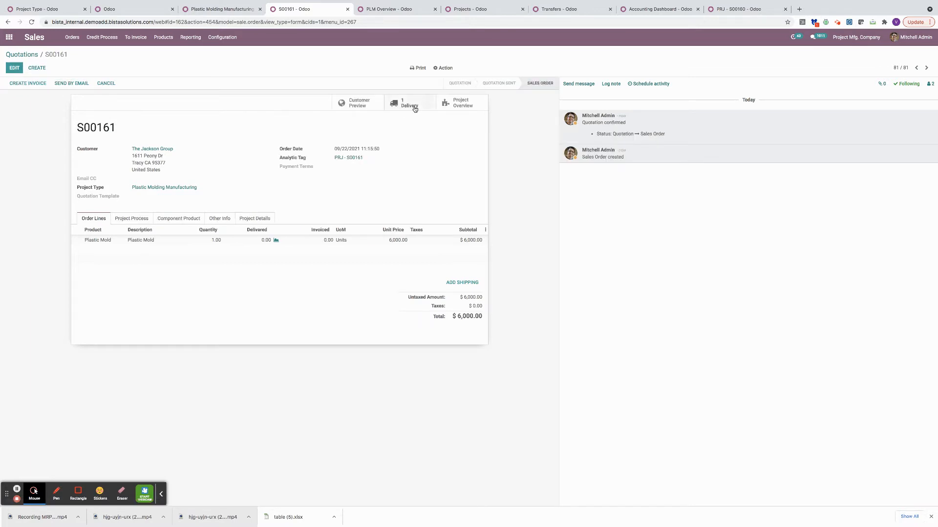
mouse_move(471, 104)
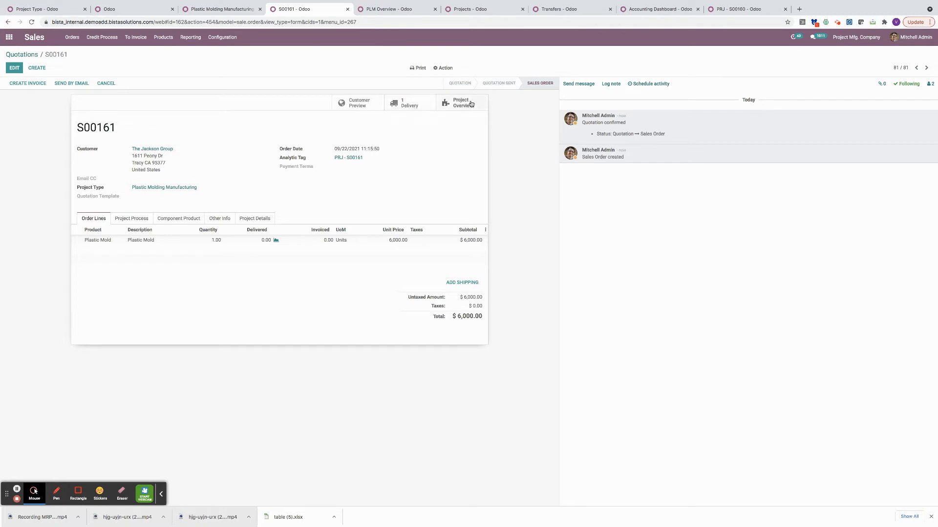
left_click(461, 102)
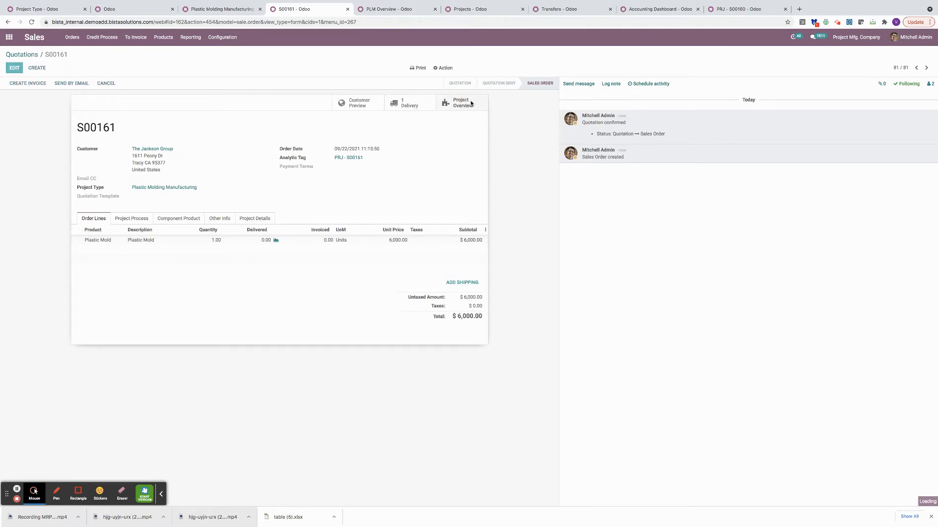
Open project PRJ - S00161 and review its ABS raw material and settings.
left_click(461, 103)
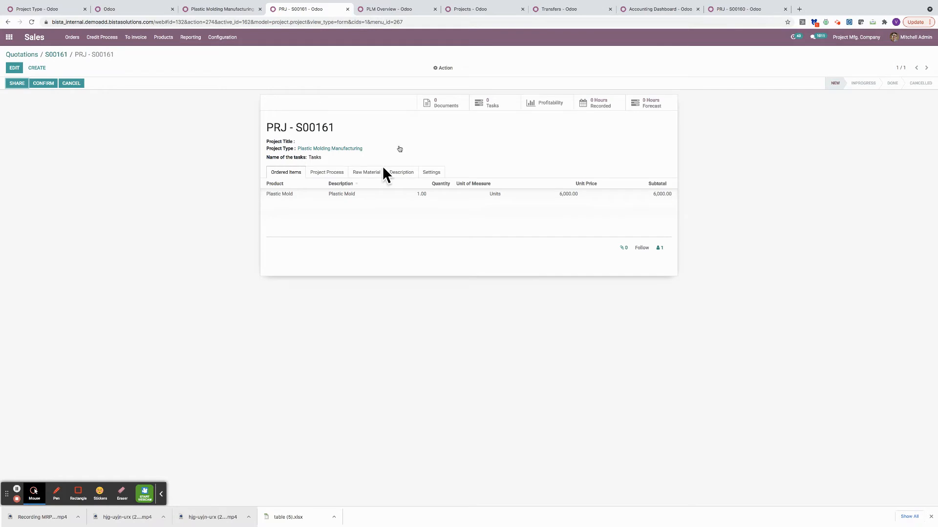
mouse_move(356, 158)
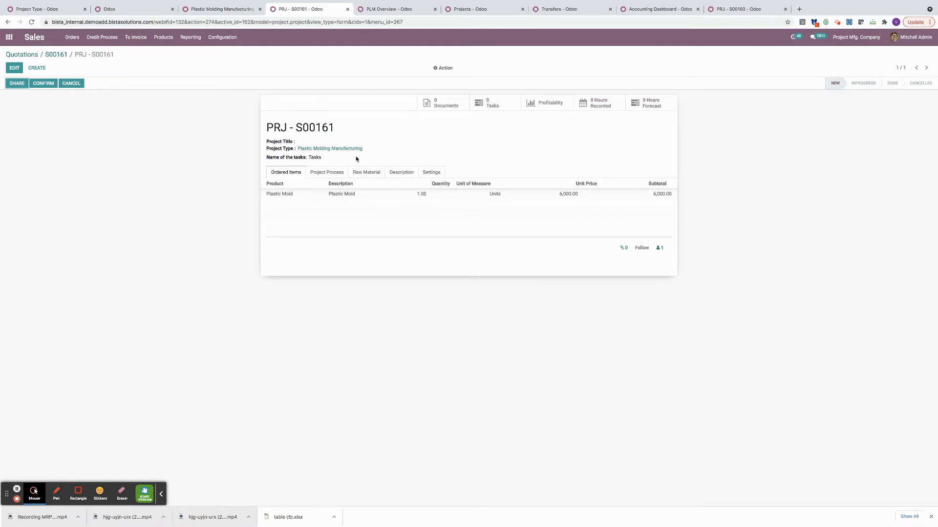
mouse_move(334, 178)
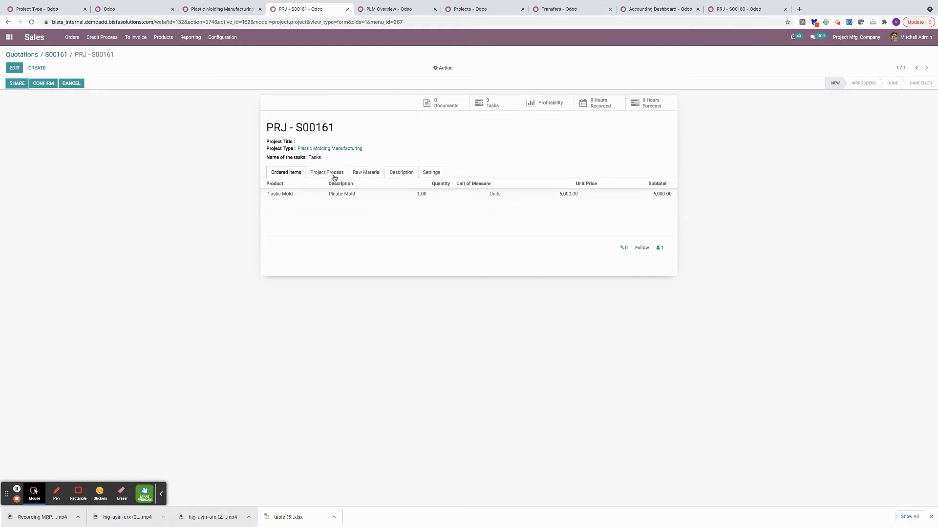
left_click(365, 173)
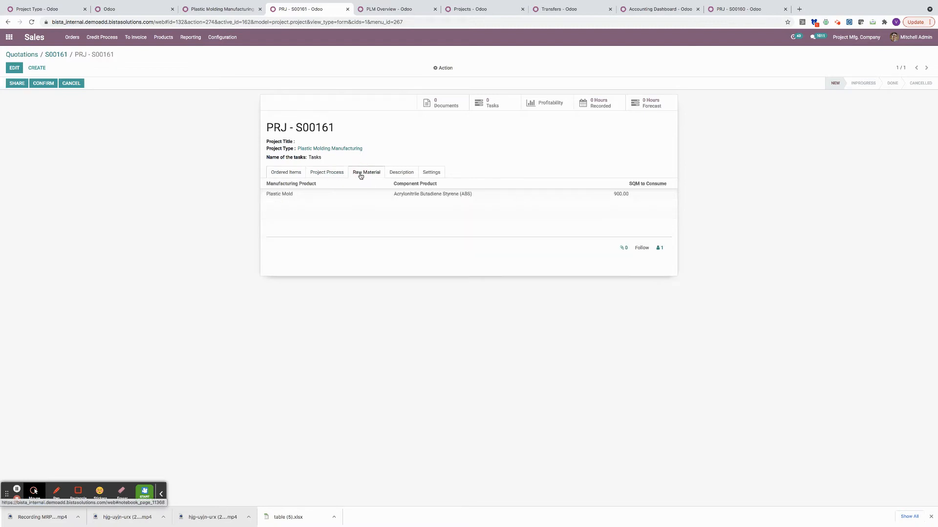
left_click(431, 173)
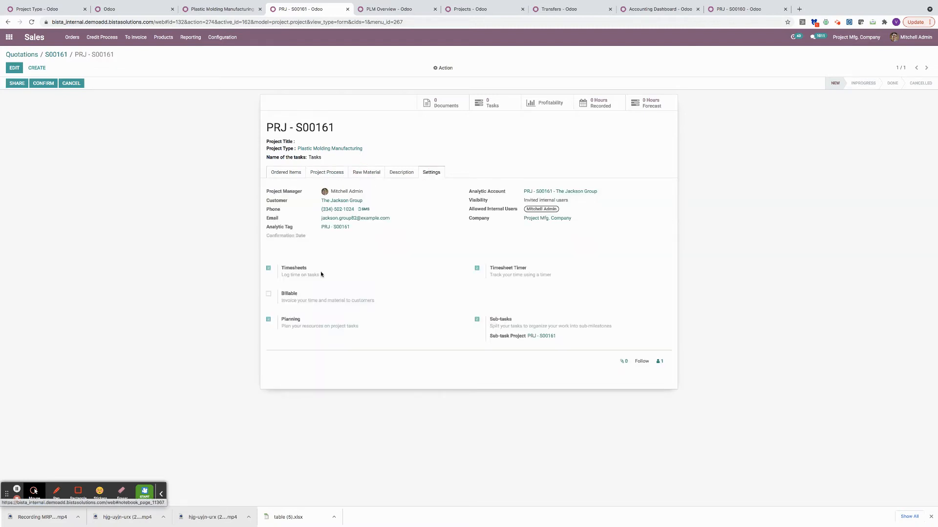
mouse_move(381, 221)
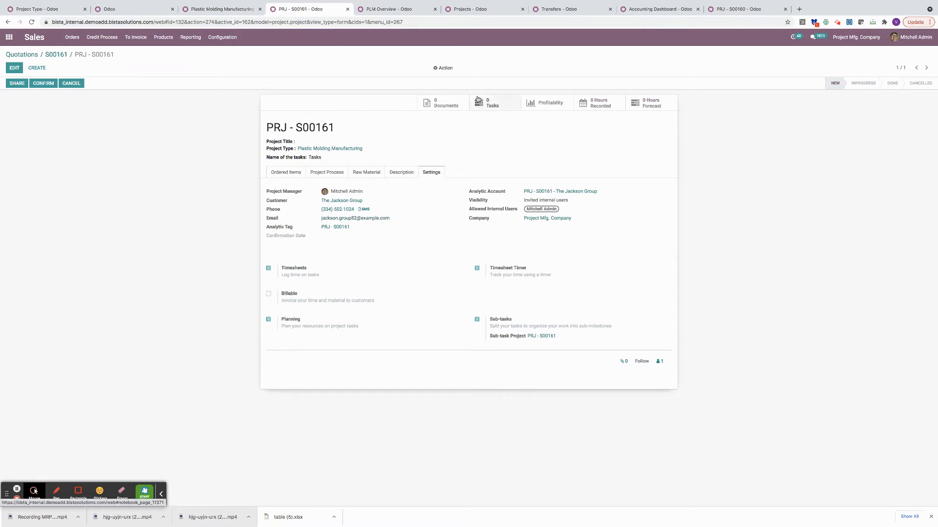
mouse_move(453, 109)
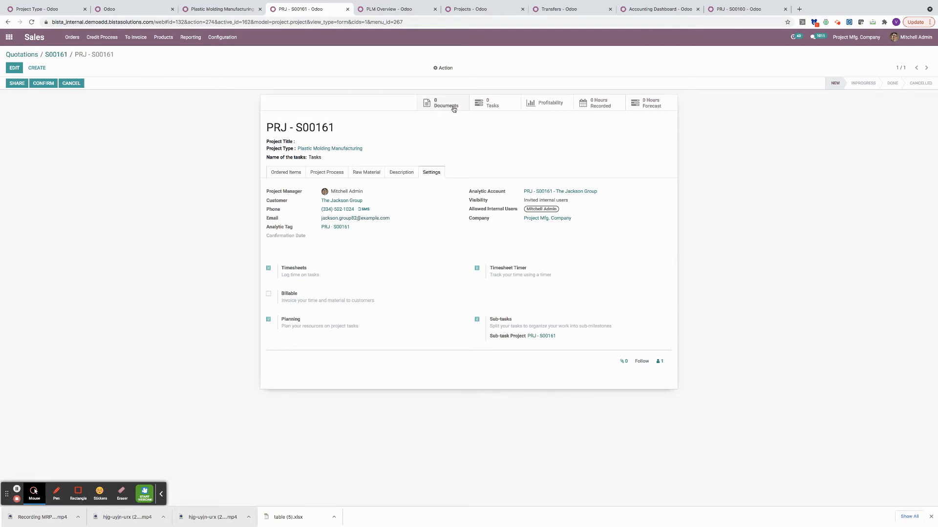
mouse_move(555, 109)
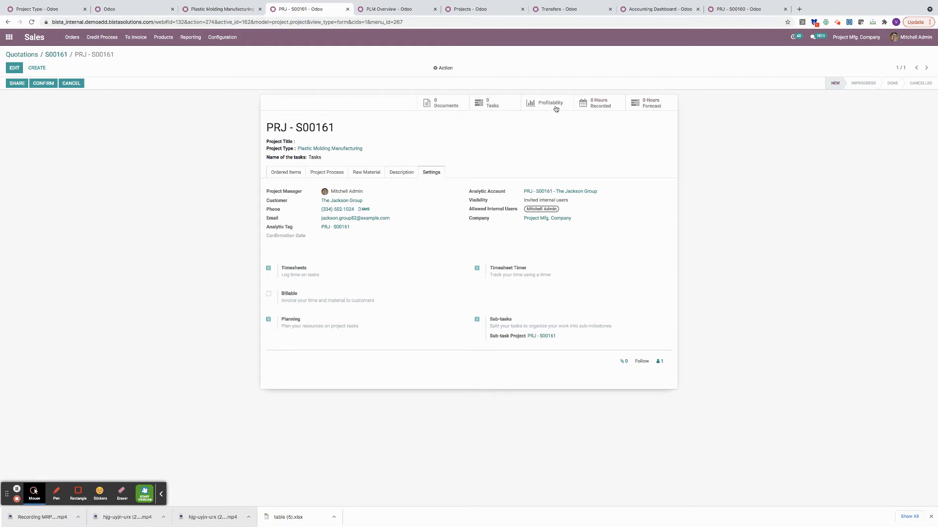
mouse_move(603, 111)
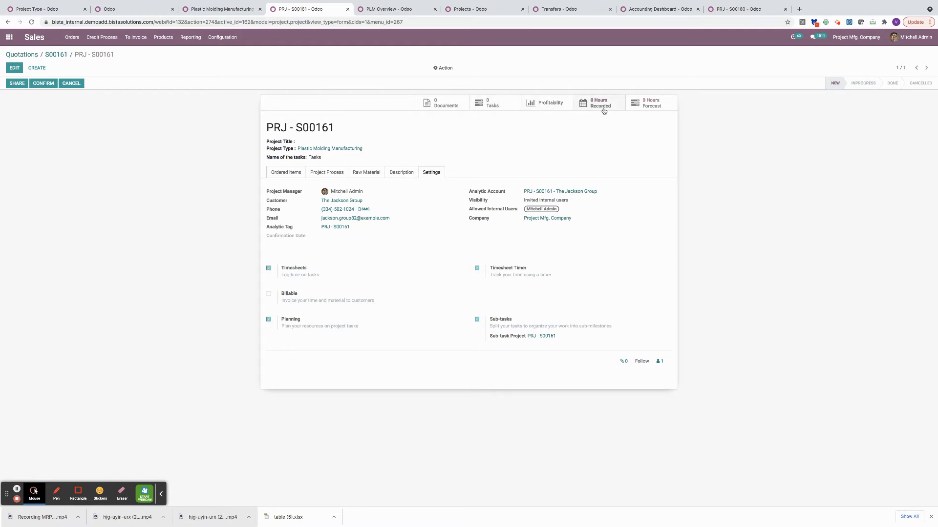
mouse_move(663, 103)
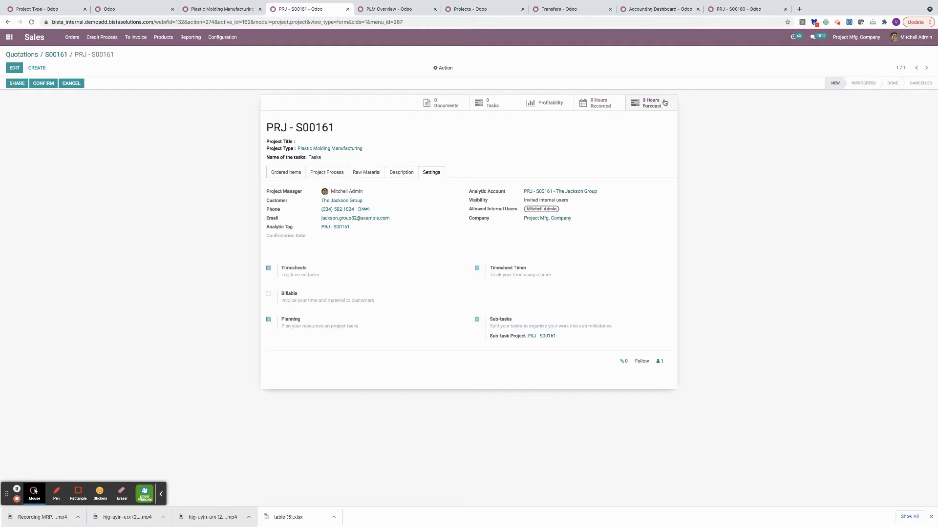
mouse_move(816, 86)
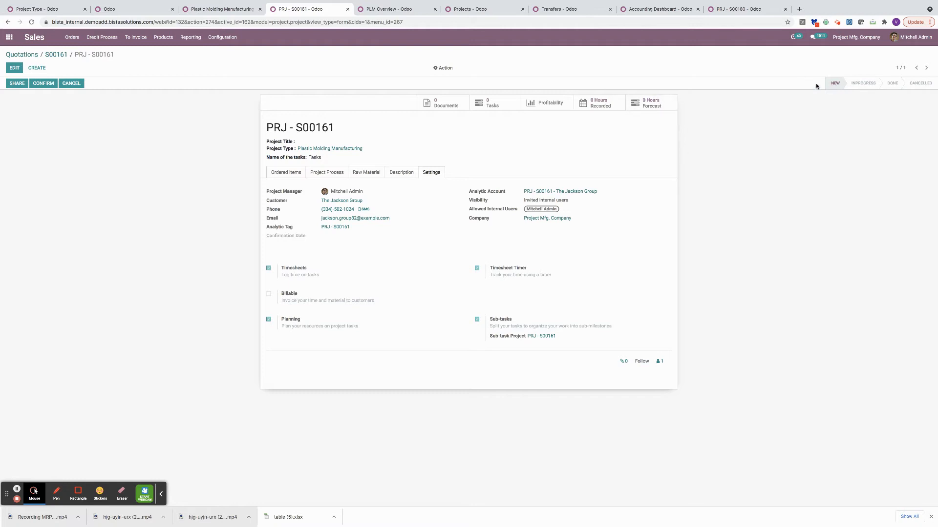
mouse_move(93, 152)
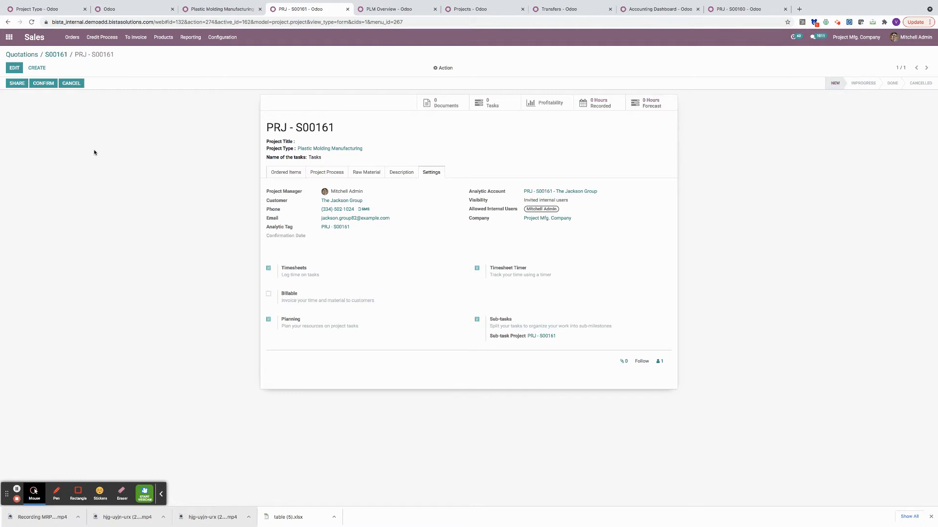
Confirm project PRJ - S00161 from Ordered Items, moving it to In Progress.
left_click(285, 172)
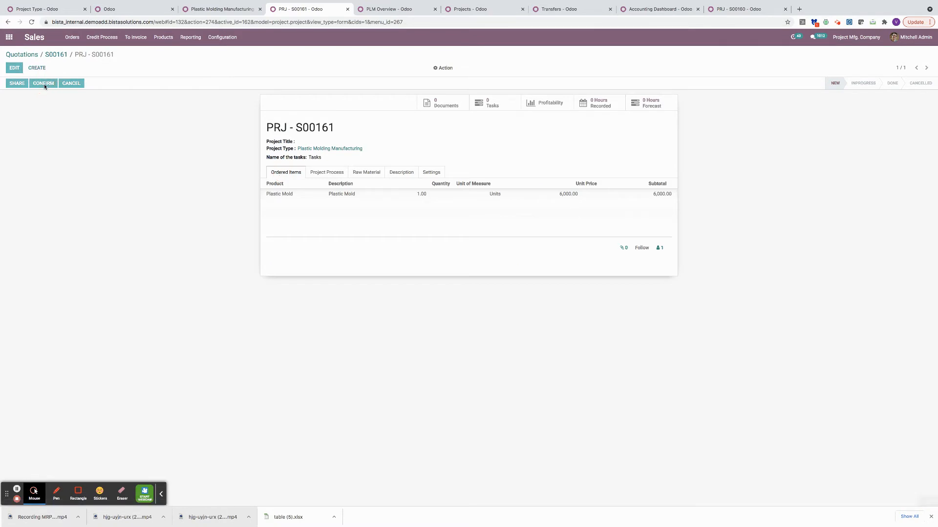
left_click(43, 83)
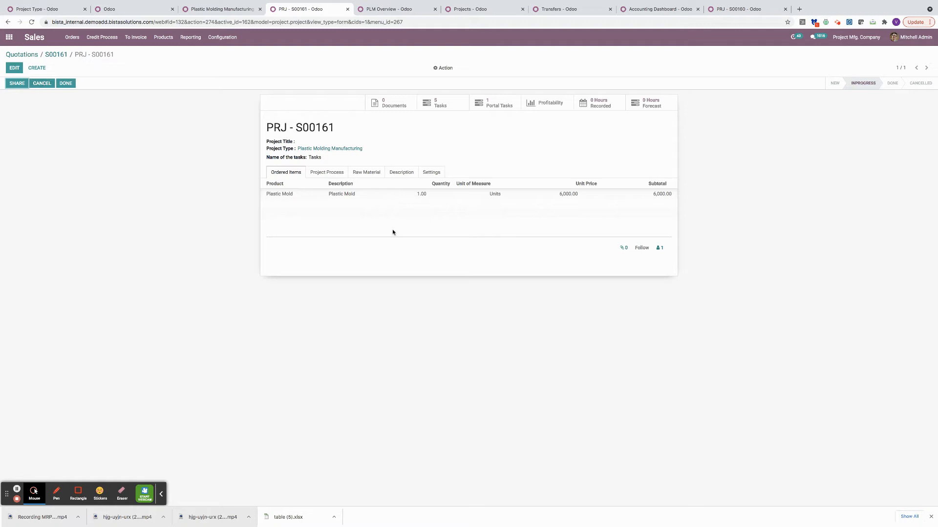
mouse_move(449, 114)
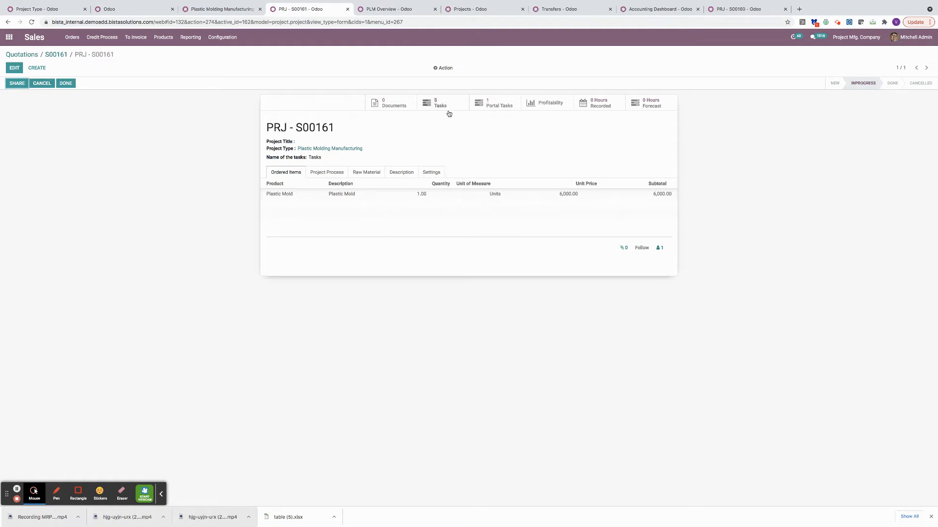
mouse_move(502, 109)
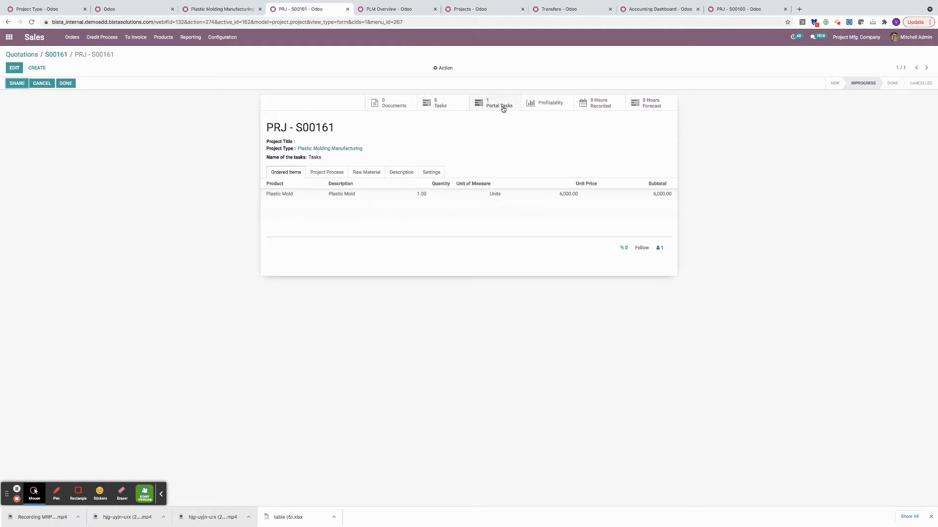
left_click(440, 102)
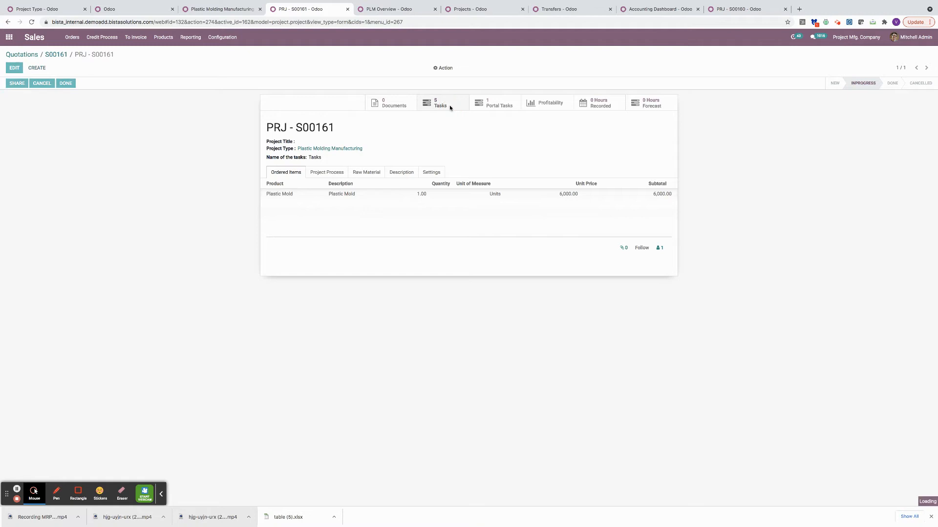
Drag the Release & Approve Design task from New into In Progress.
left_click(440, 104)
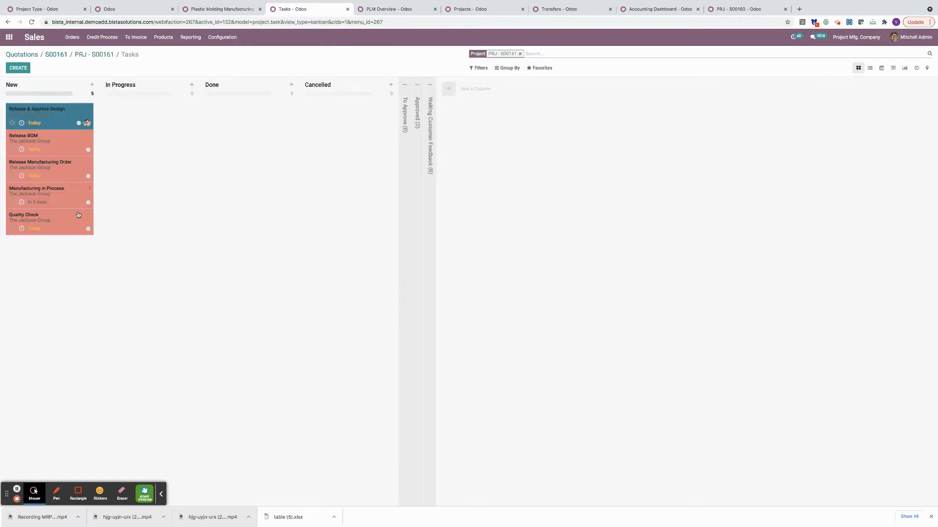
mouse_move(67, 116)
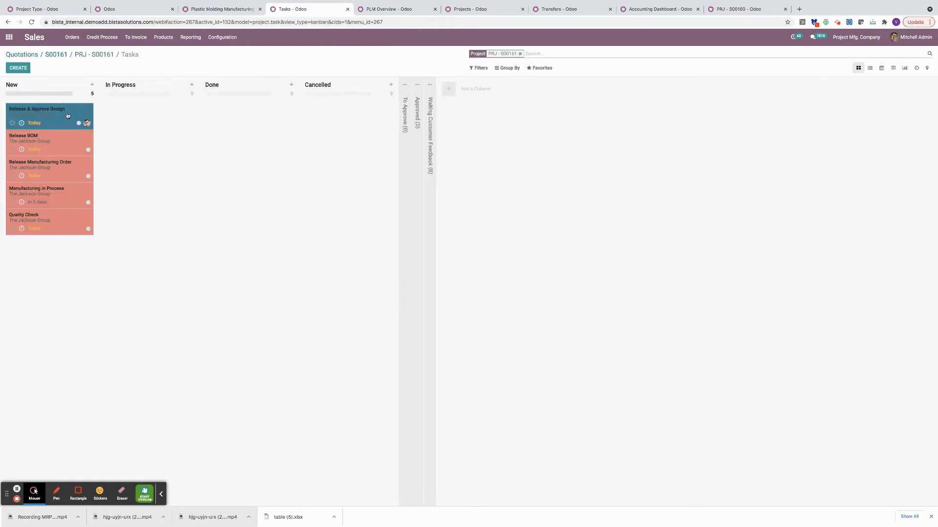
mouse_move(54, 226)
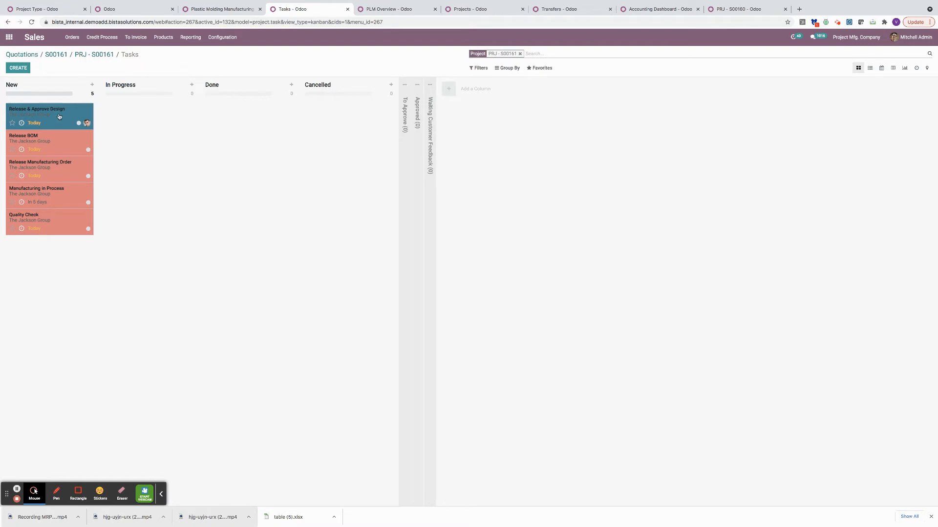
left_click_drag(50, 115, 149, 116)
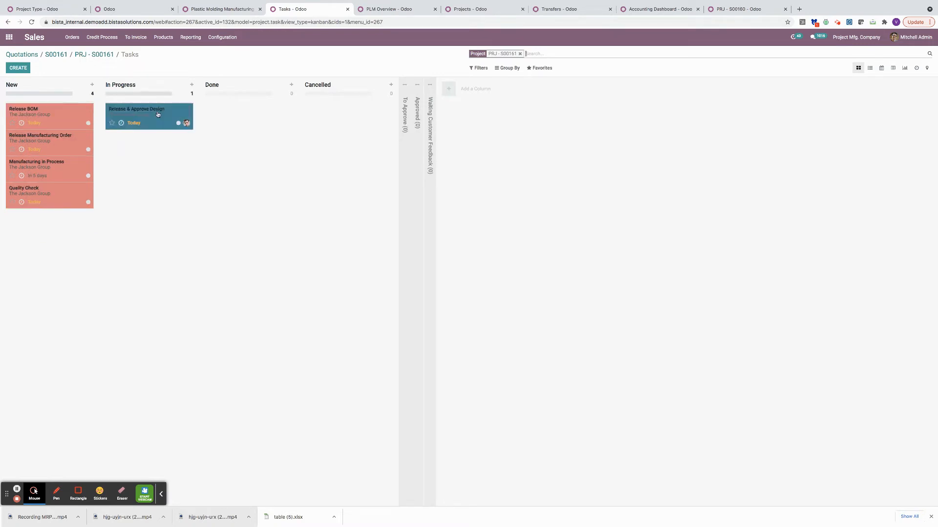
left_click(51, 4)
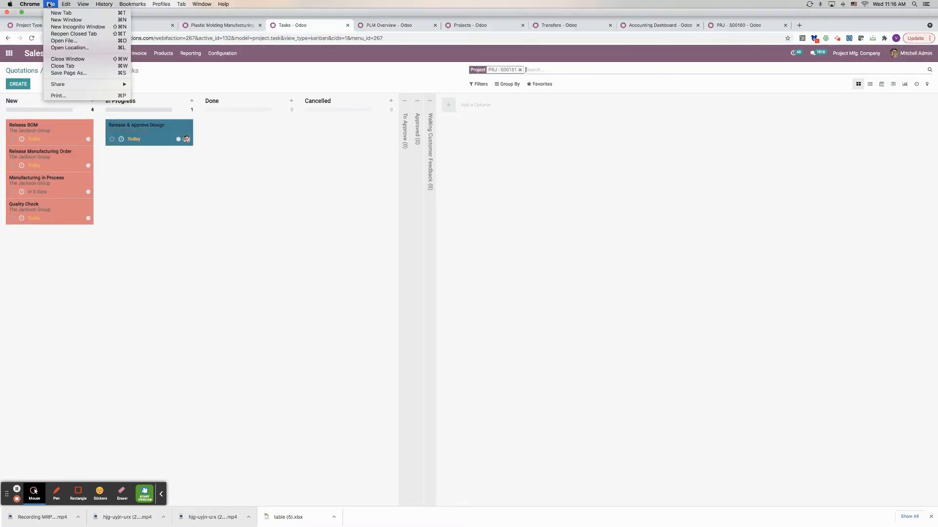
left_click(78, 26)
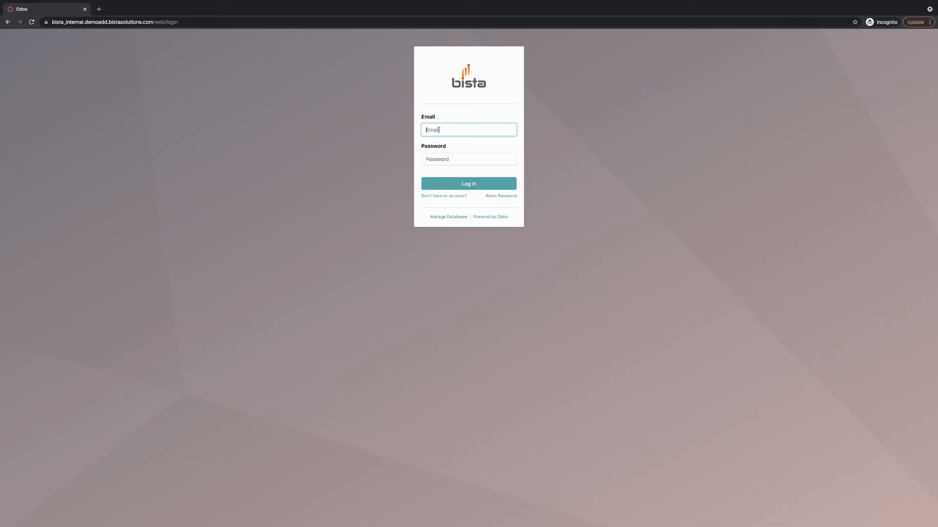
type("gordon.")
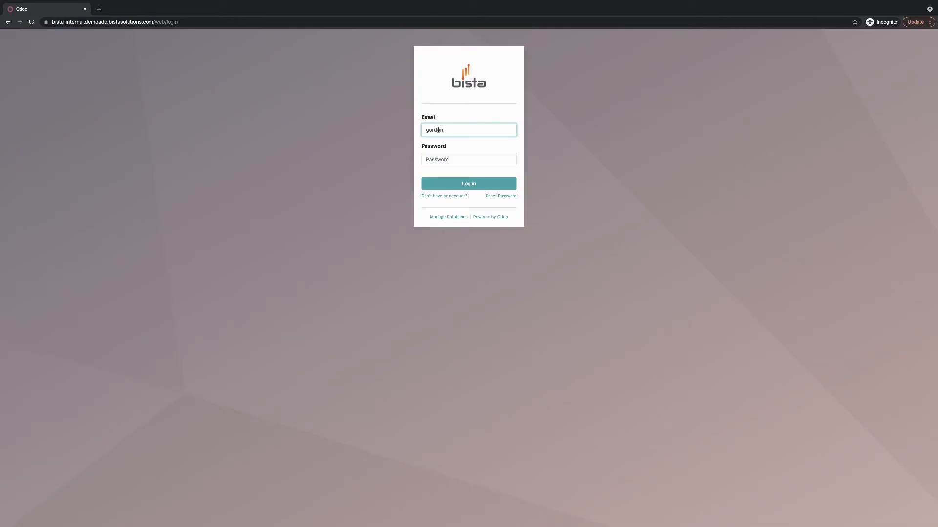
type("owens")
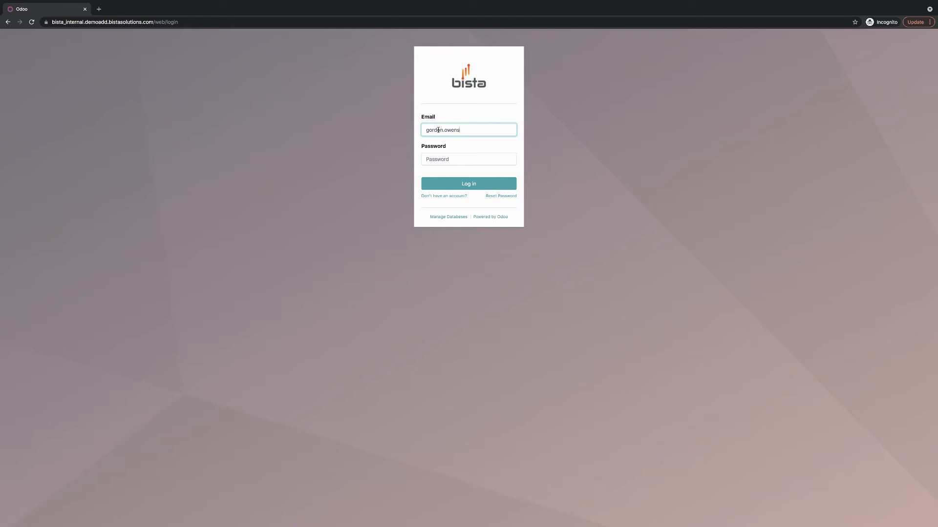
type("47@exampl")
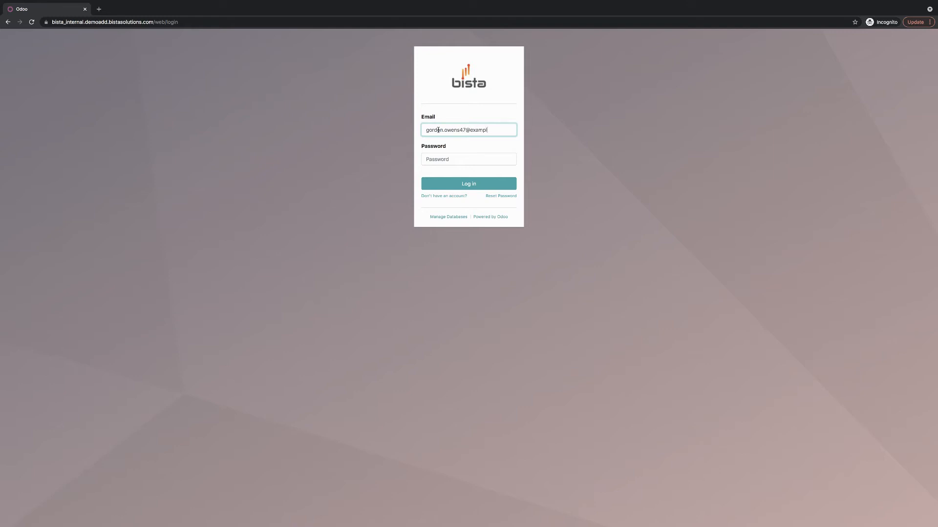
left_click(469, 159)
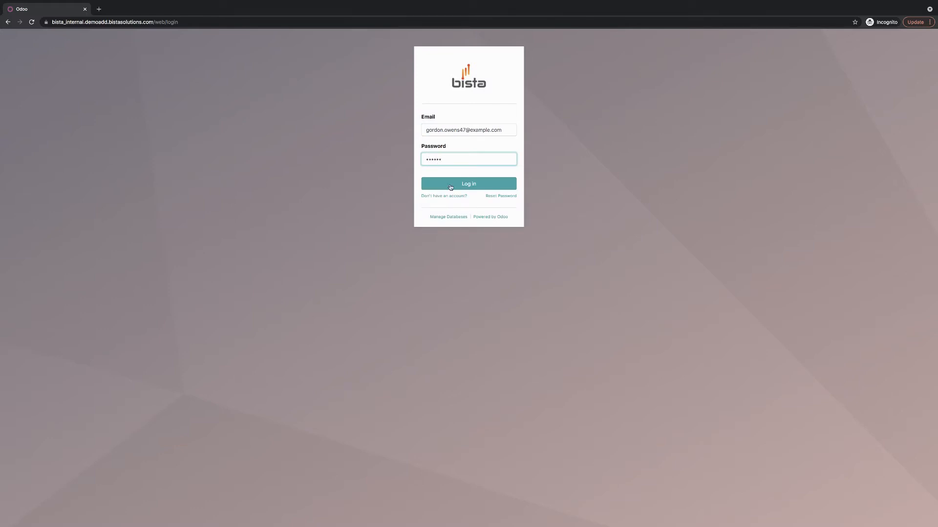
left_click(469, 183)
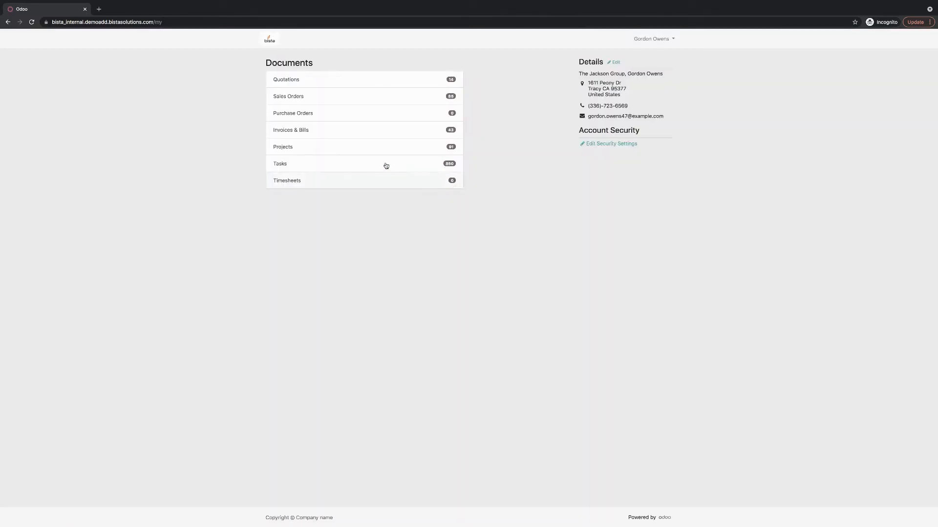
From the portal's Projects list, open PRJ - S00161 and show its tasks.
left_click(282, 146)
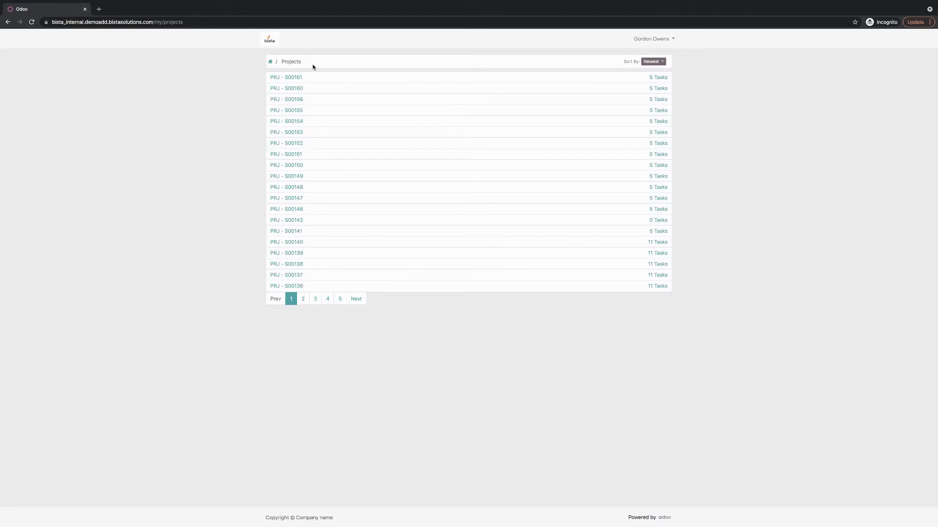
left_click(285, 77)
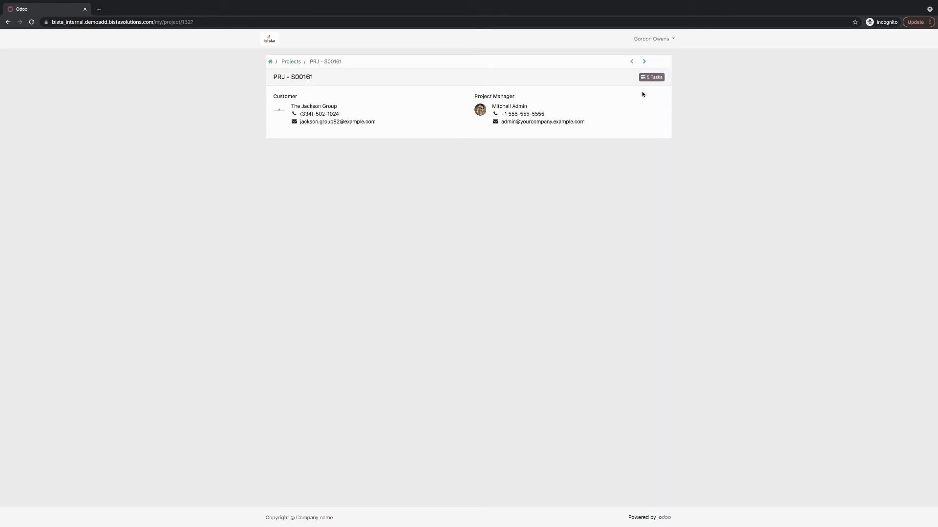
left_click(650, 77)
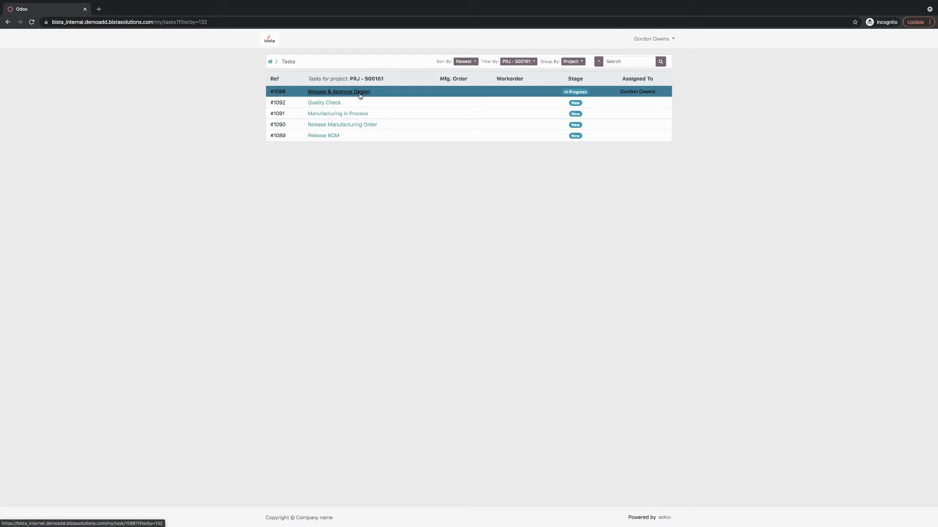
mouse_move(323, 77)
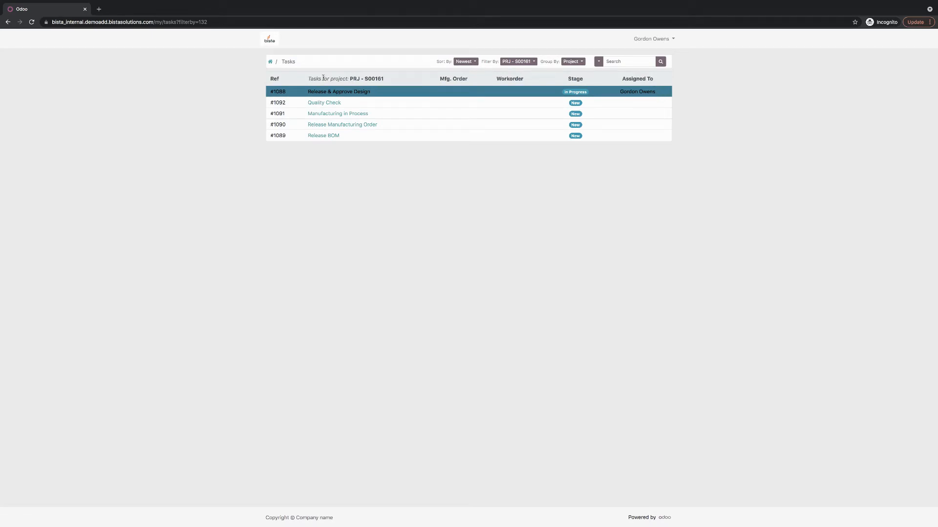
Approve Release & Approve Design with a 'THANK YO' comment; drag it to Done, Release BOM to In Progress.
left_click(338, 91)
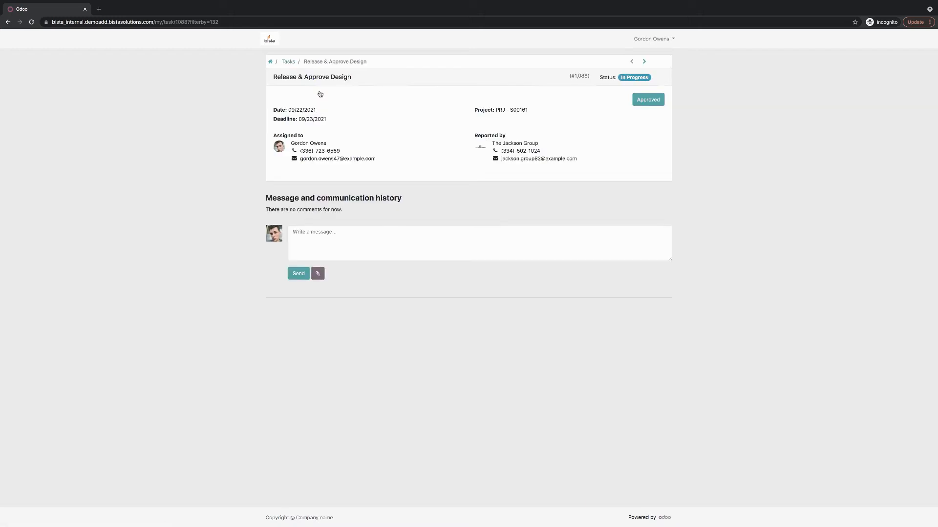
left_click(648, 99)
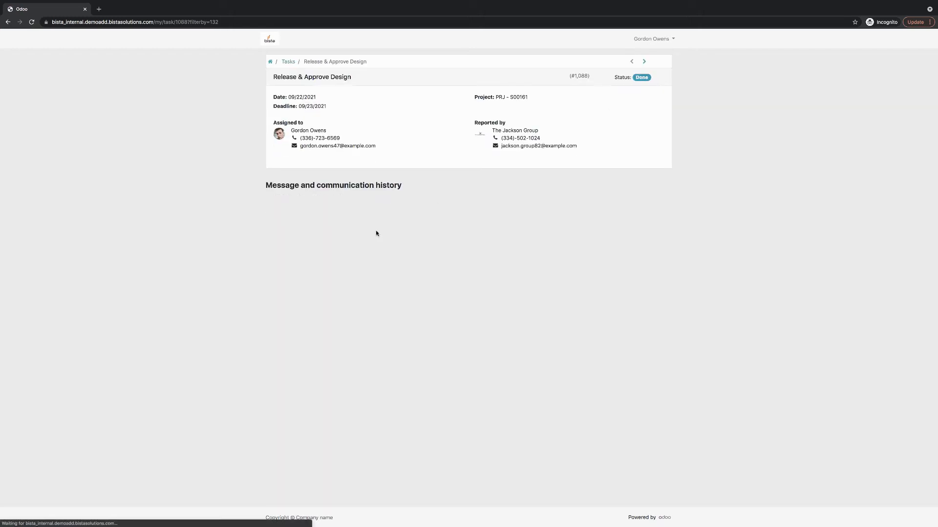
type("THAN")
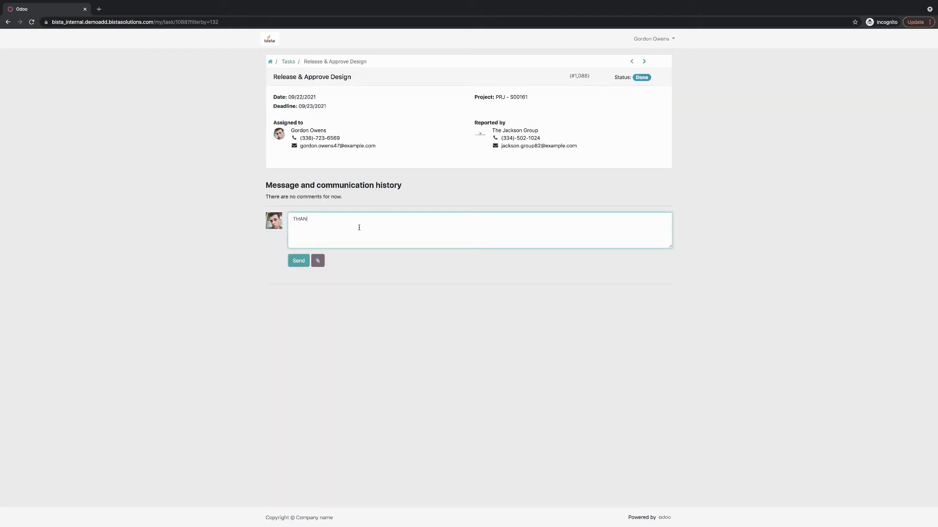
type("K YO")
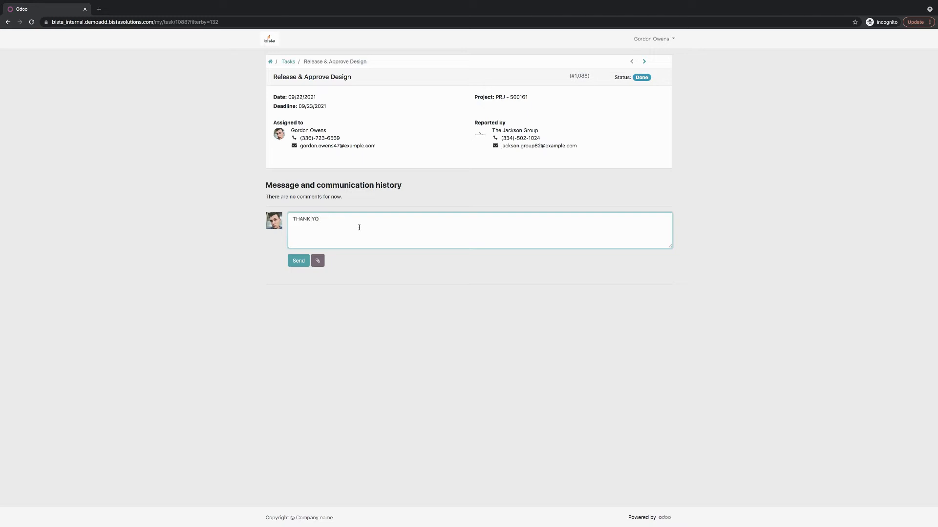
left_click(298, 261)
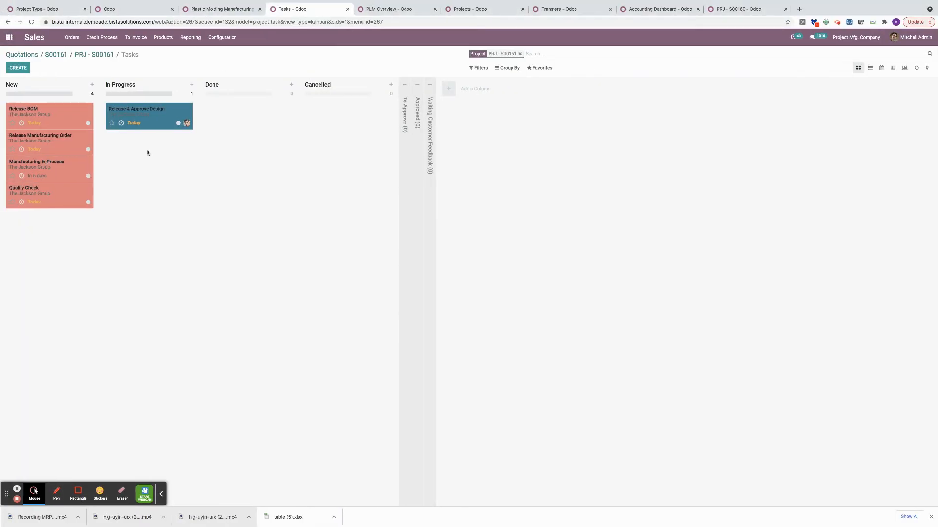
left_click_drag(149, 116, 249, 115)
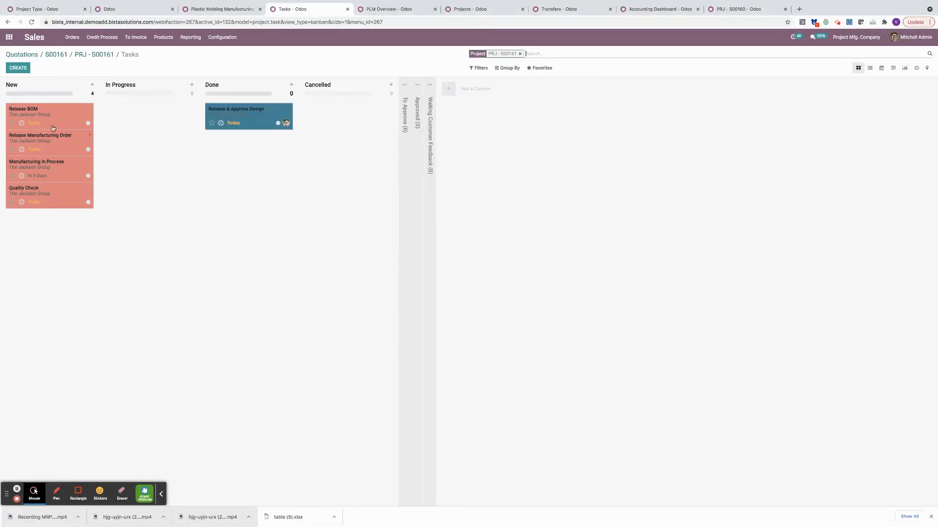
left_click_drag(50, 116, 149, 116)
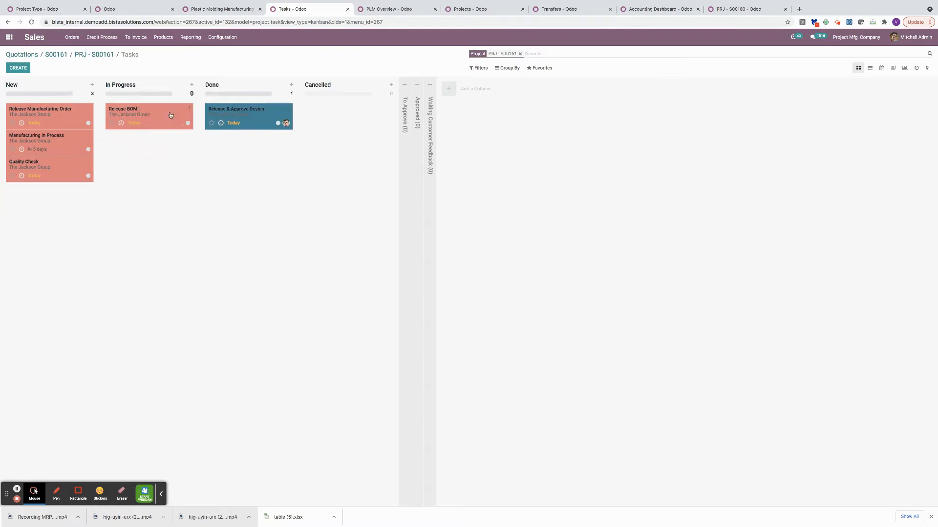
On Release BOM, create related ECO 'DESIGN CHANGES', type Design Improvements, for the Plastic Mold BoM.
left_click(129, 109)
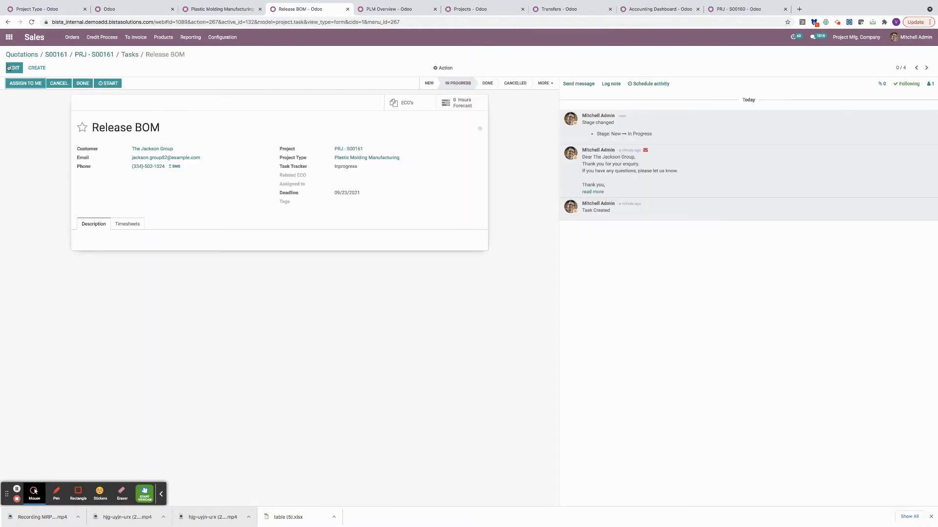
left_click(398, 178)
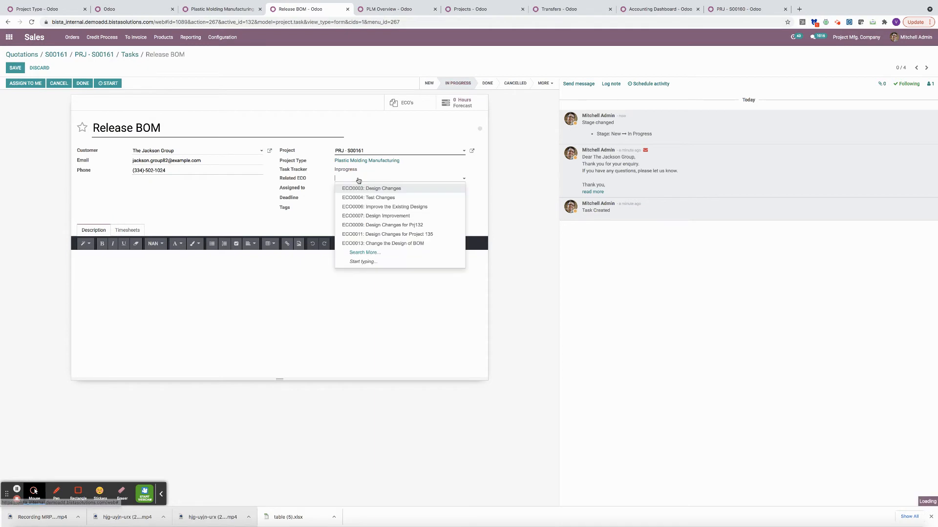
type("DESIGN CHA")
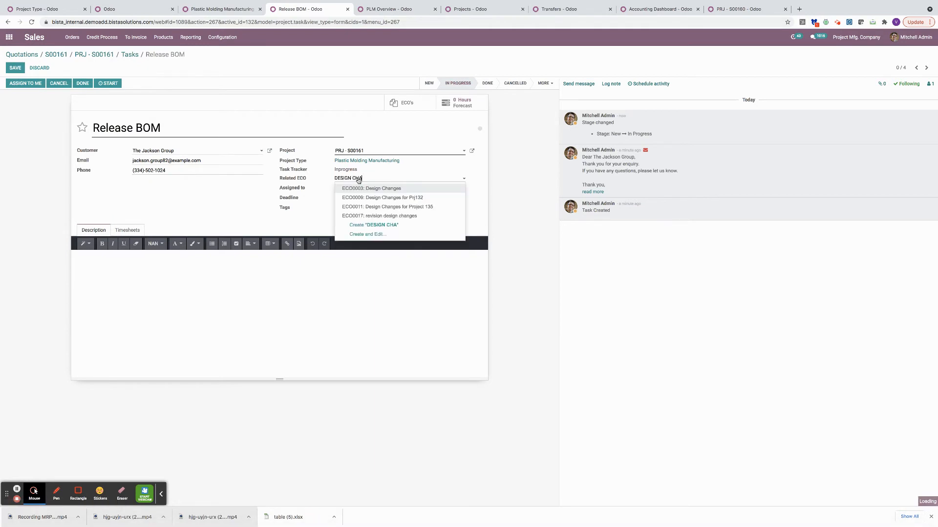
type("NGES")
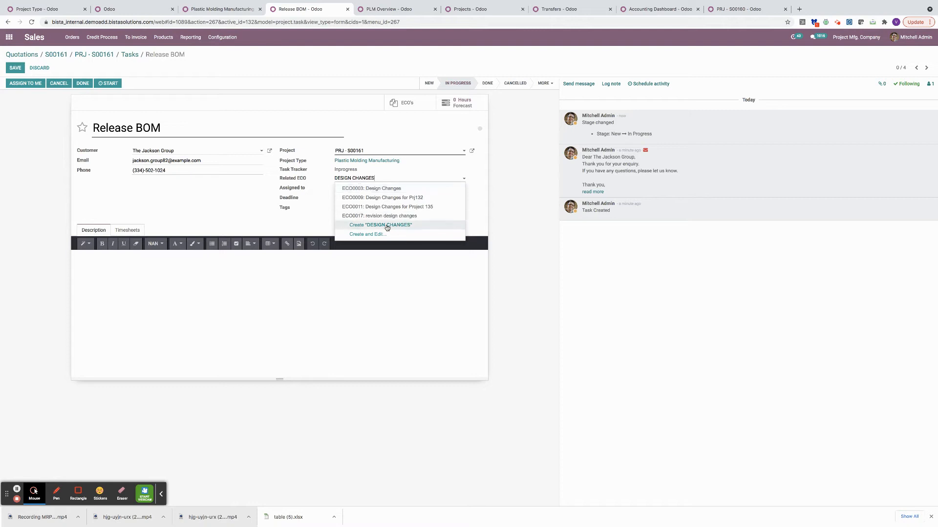
left_click(367, 234)
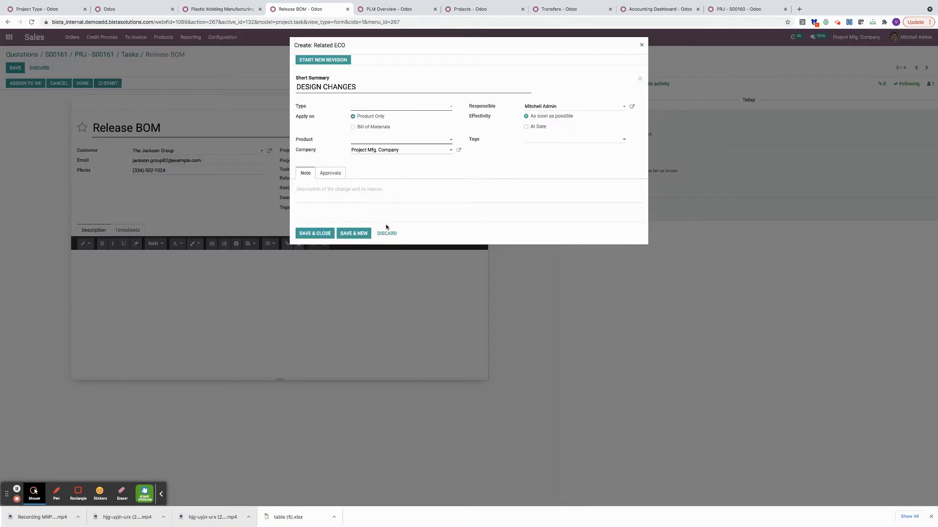
left_click(400, 106)
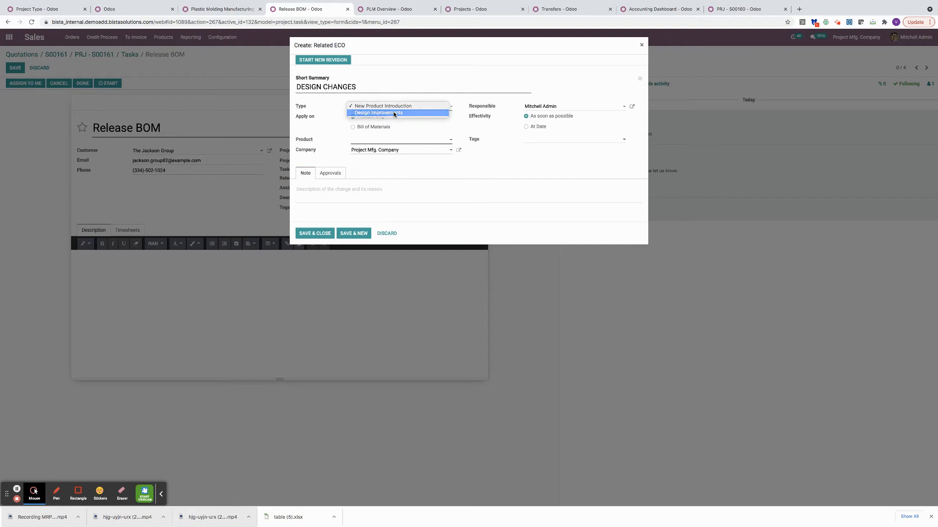
left_click(378, 113)
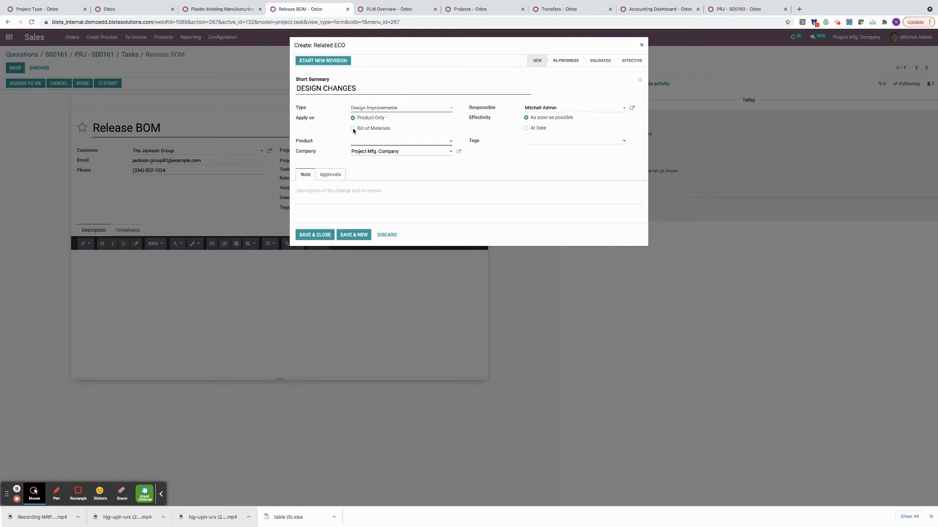
left_click(353, 128)
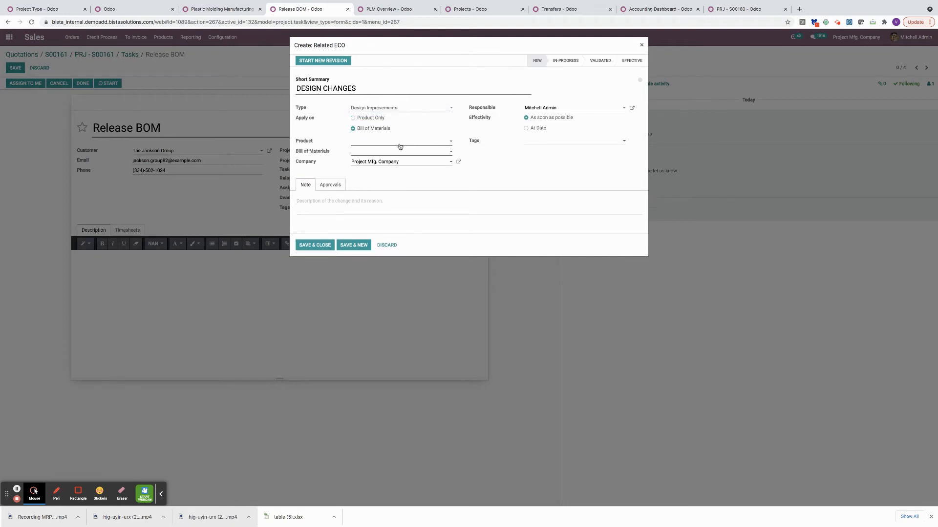
type("mold")
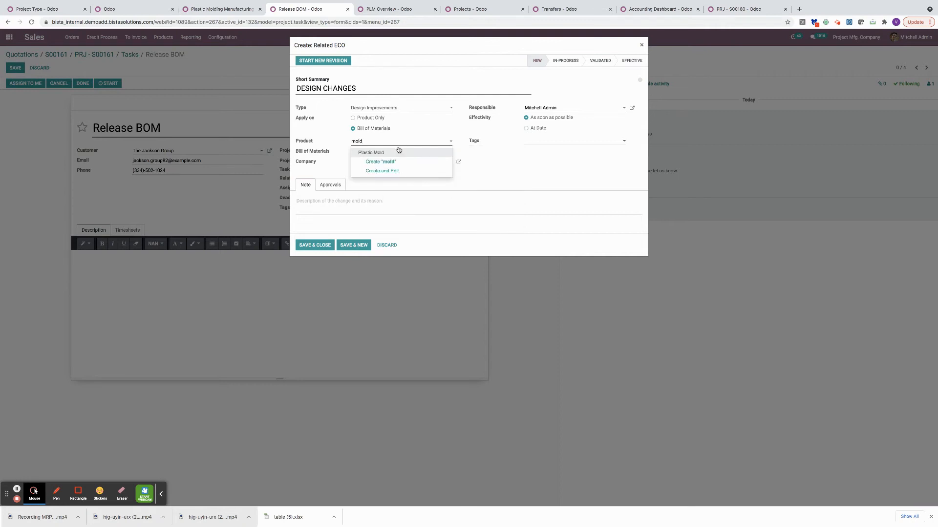
left_click(370, 152)
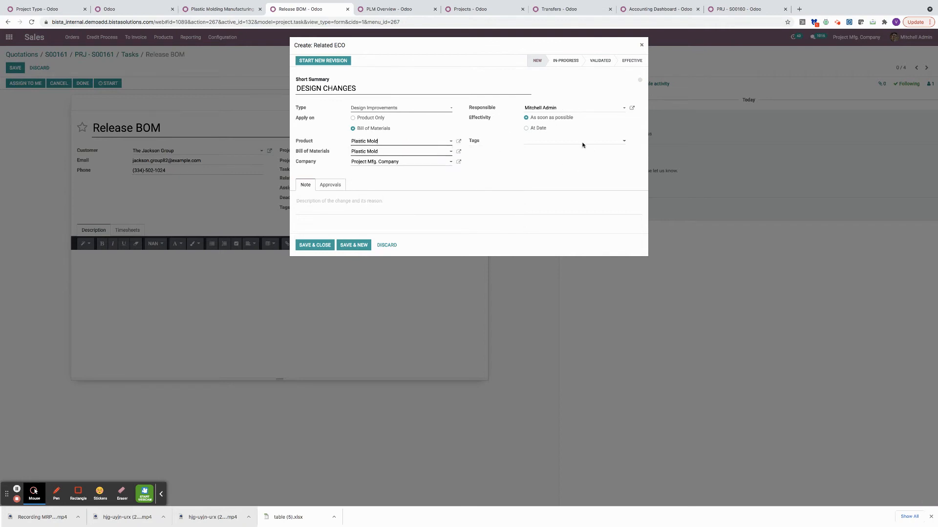
mouse_move(512, 128)
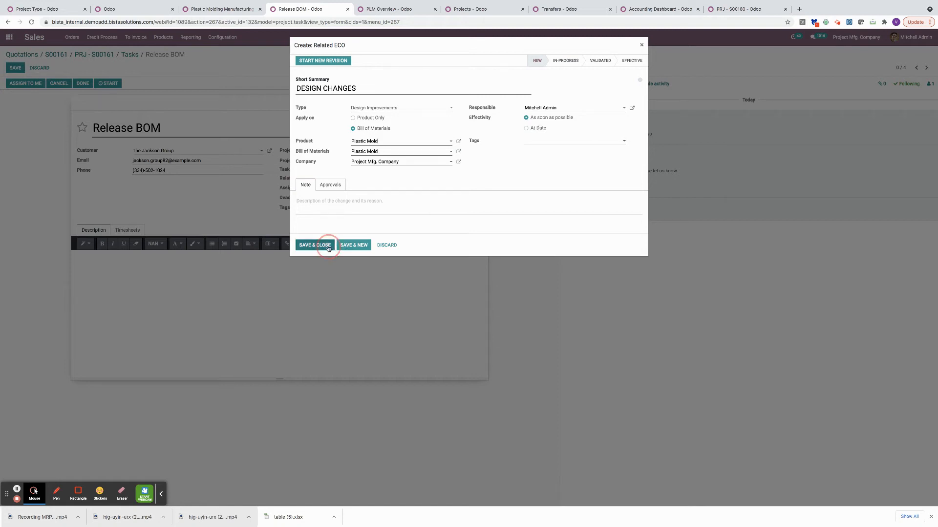
left_click(314, 244)
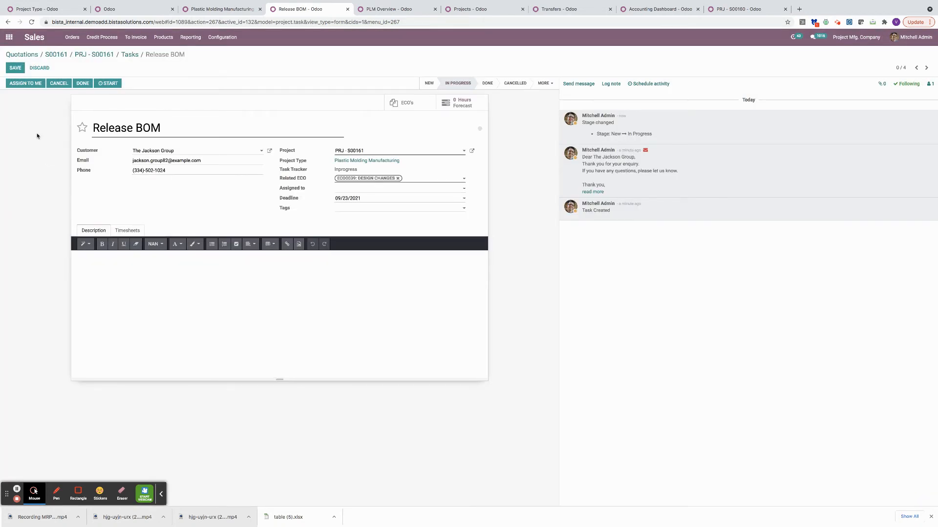
Assign the Release BOM task to yourself, save, and show its timesheets.
left_click(25, 83)
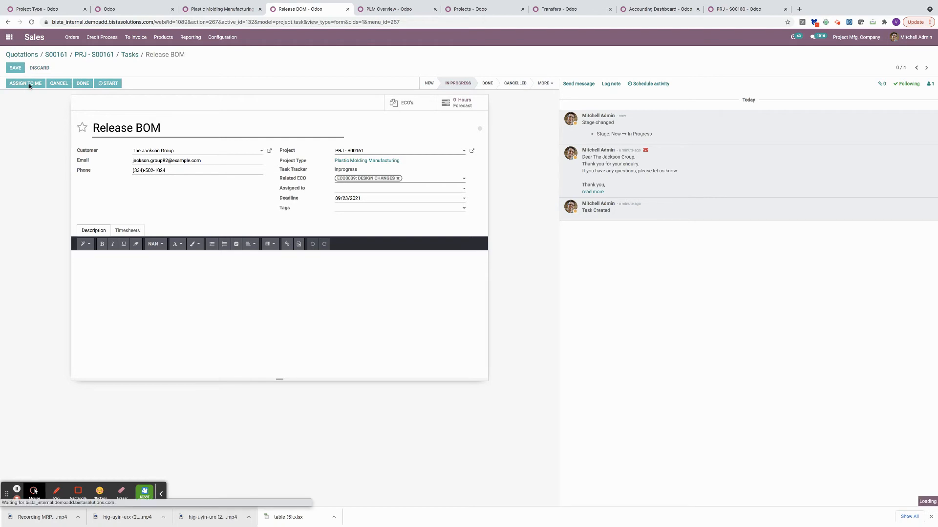
left_click(24, 83)
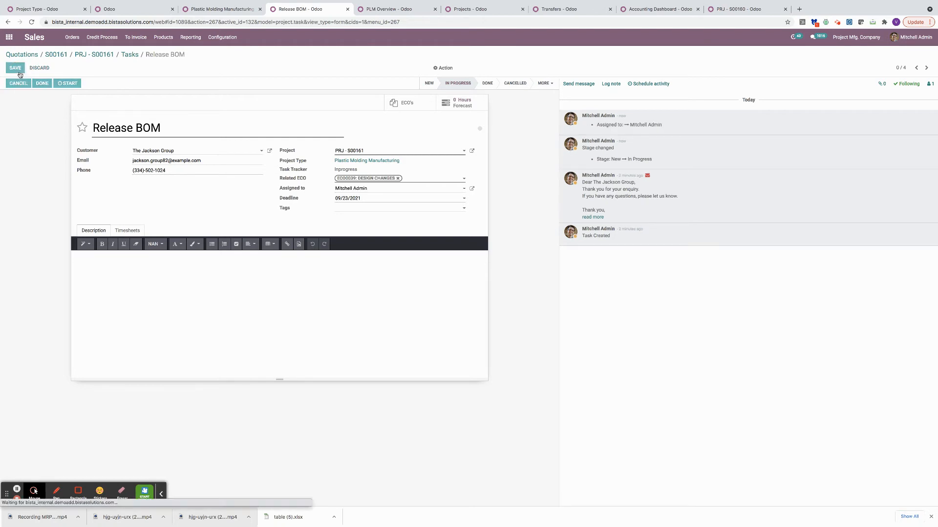
left_click(15, 68)
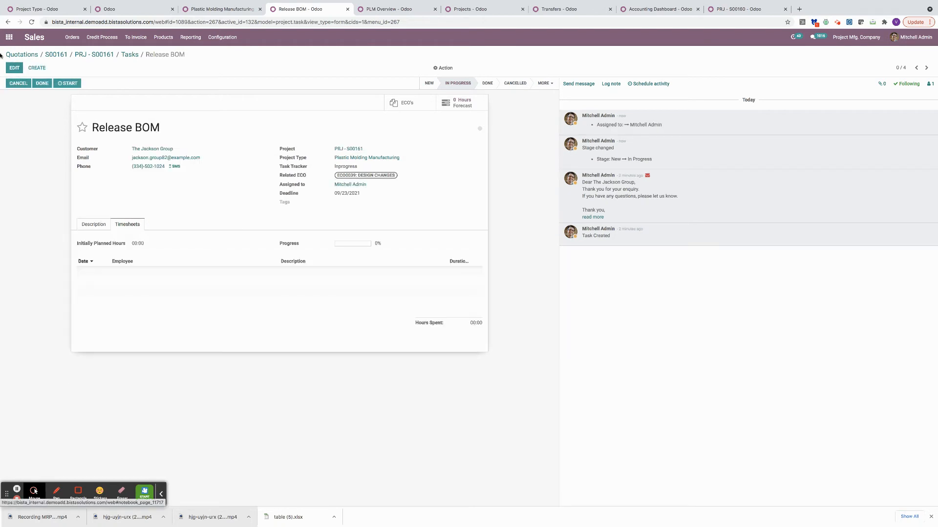
Plan 10 hours, log a 10-hour timesheet line, save, and go to the PLM overview.
left_click(14, 67)
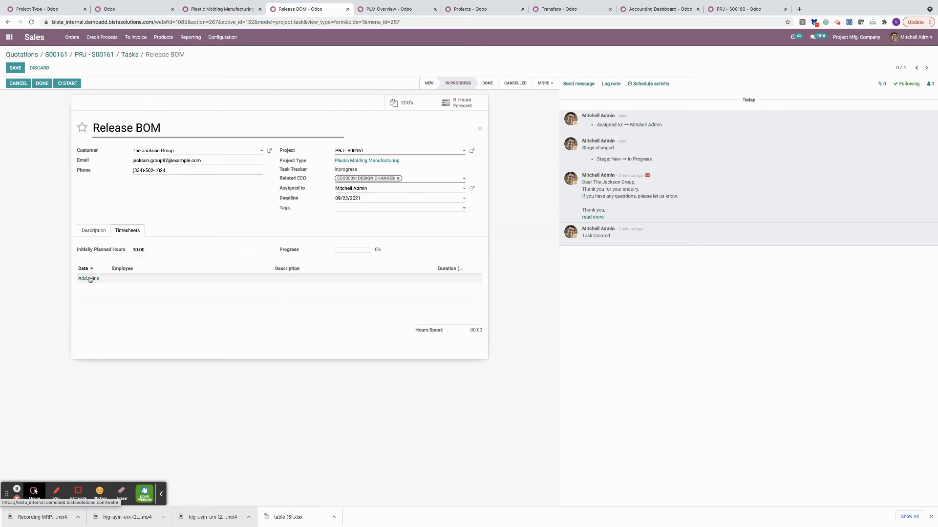
mouse_move(101, 250)
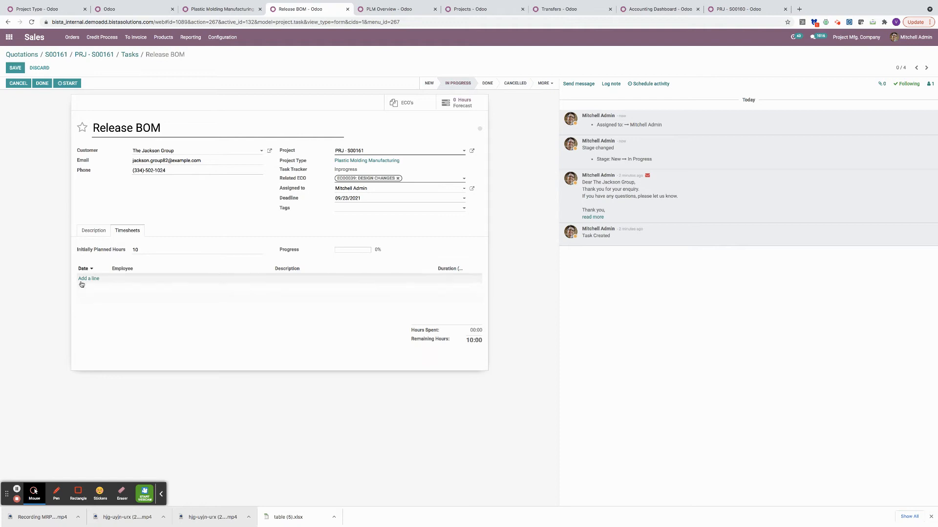
left_click(88, 279)
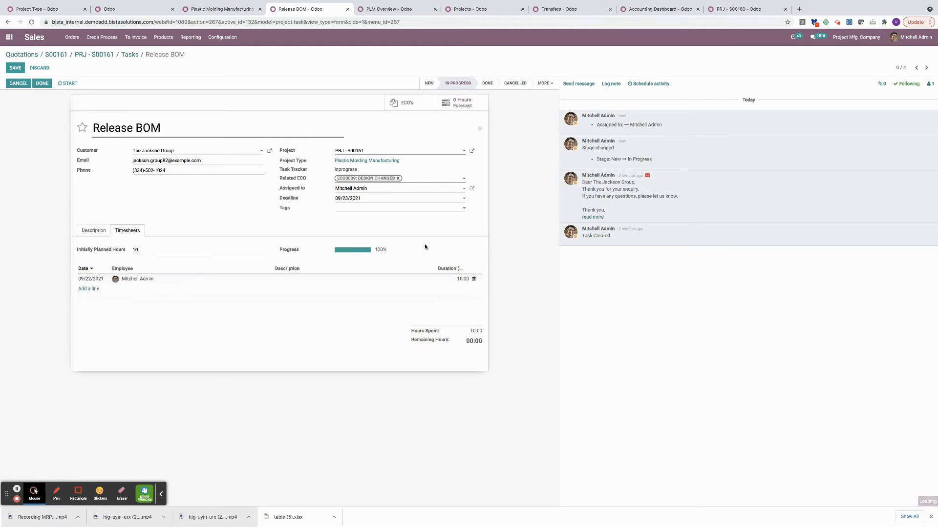
left_click(16, 67)
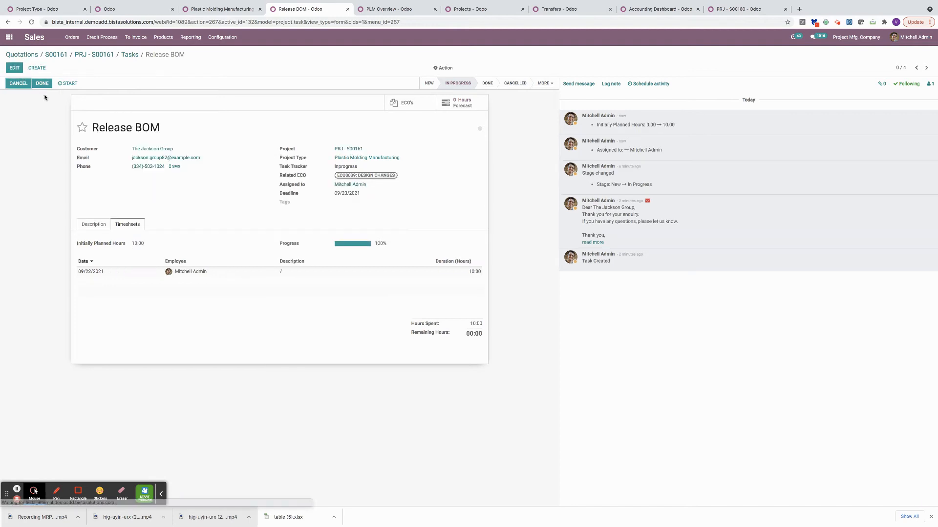
mouse_move(194, 99)
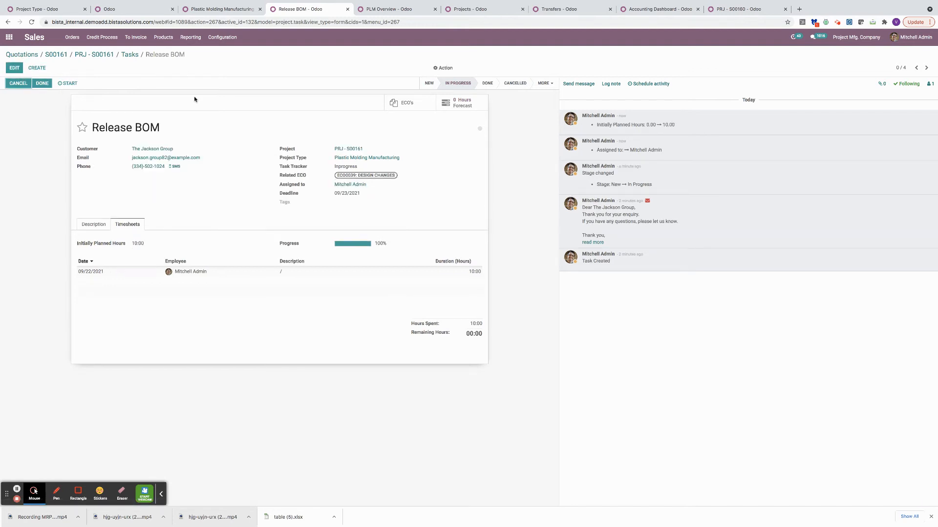
left_click(392, 9)
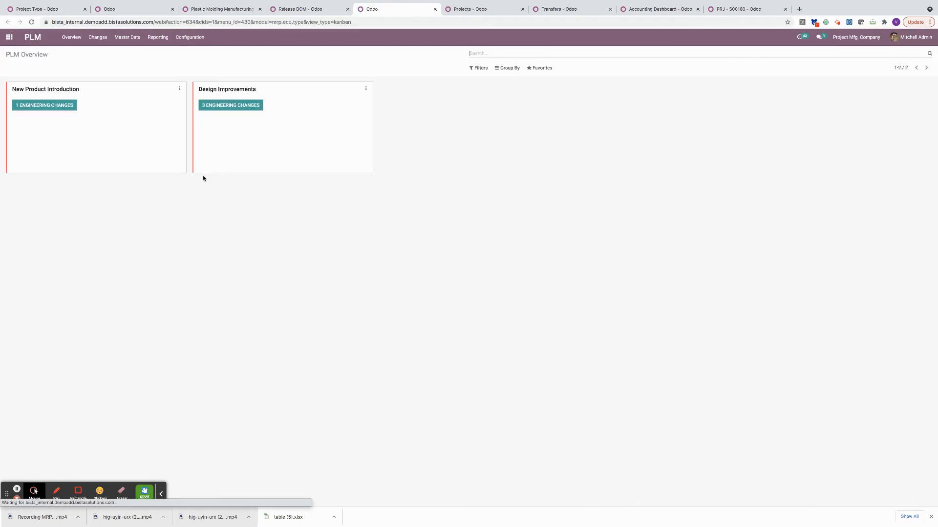
Drag ECO0039 from Design Improvements to In-Progress, start a new revision, and open the BoM revision.
left_click(230, 106)
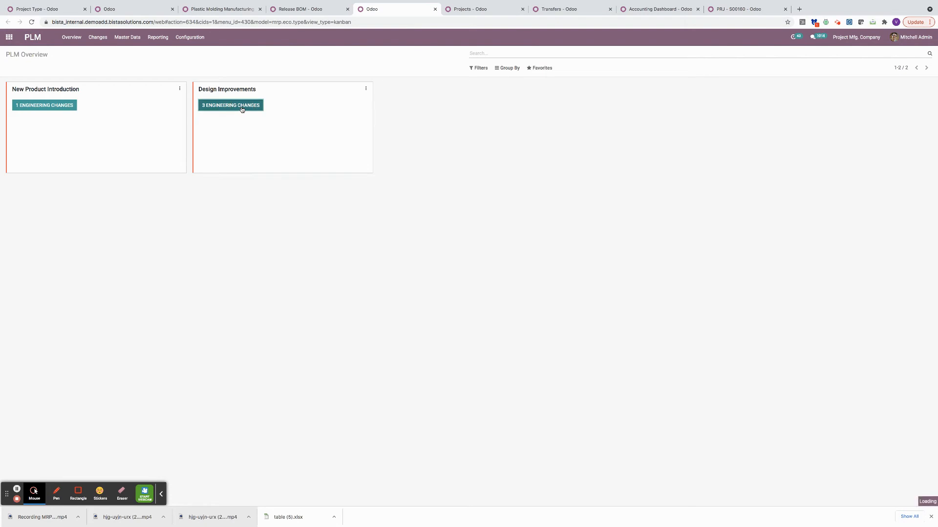
left_click(230, 105)
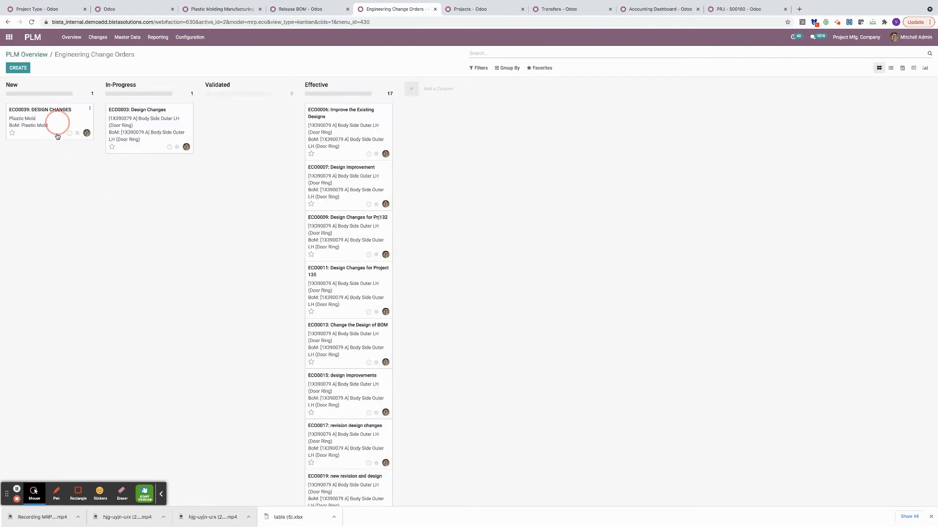
left_click_drag(50, 122, 148, 173)
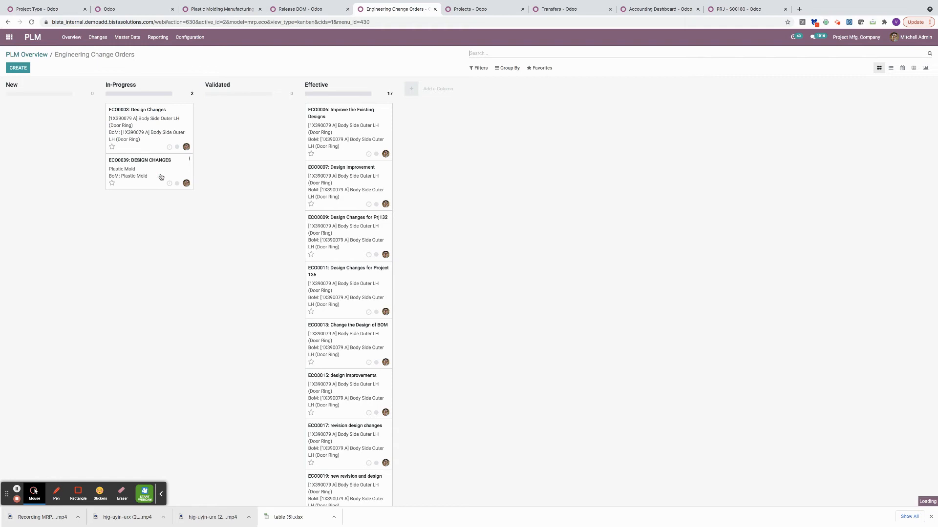
left_click(141, 160)
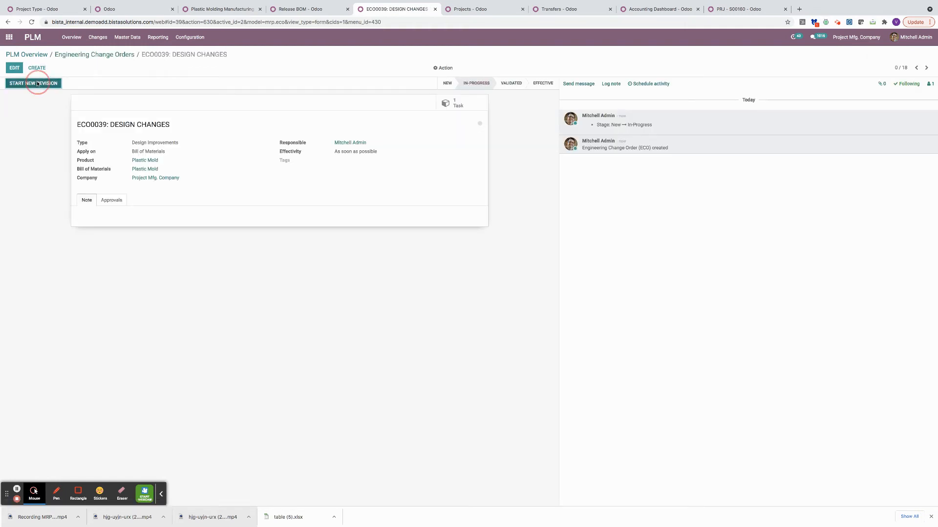
left_click(34, 83)
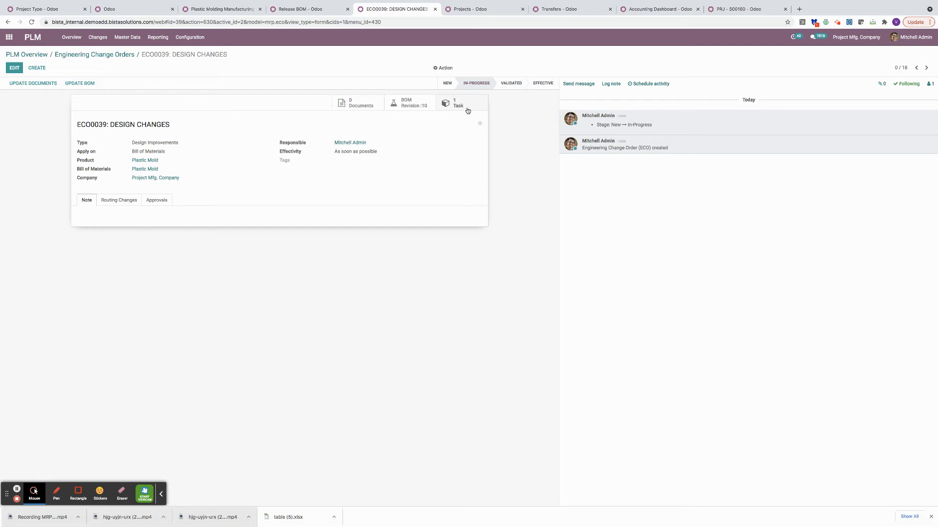
mouse_move(410, 103)
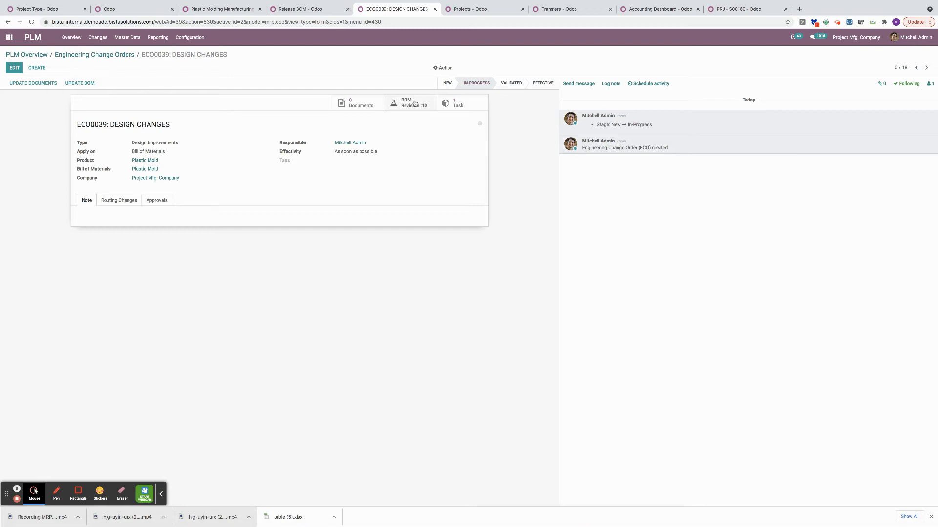
mouse_move(351, 115)
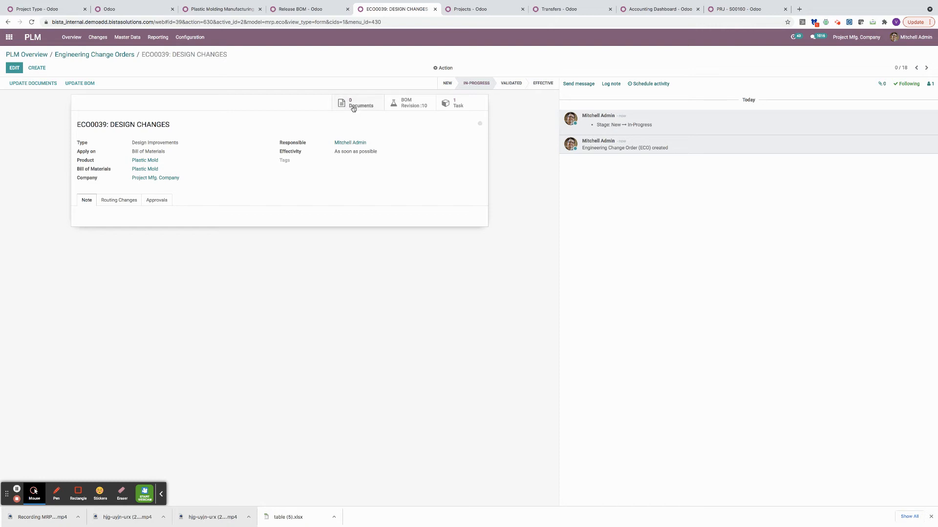
mouse_move(354, 114)
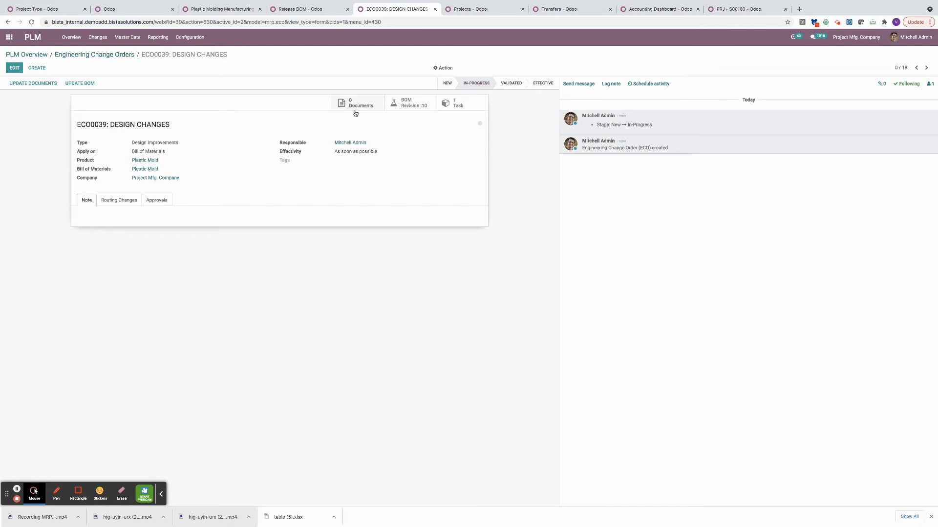
left_click(145, 168)
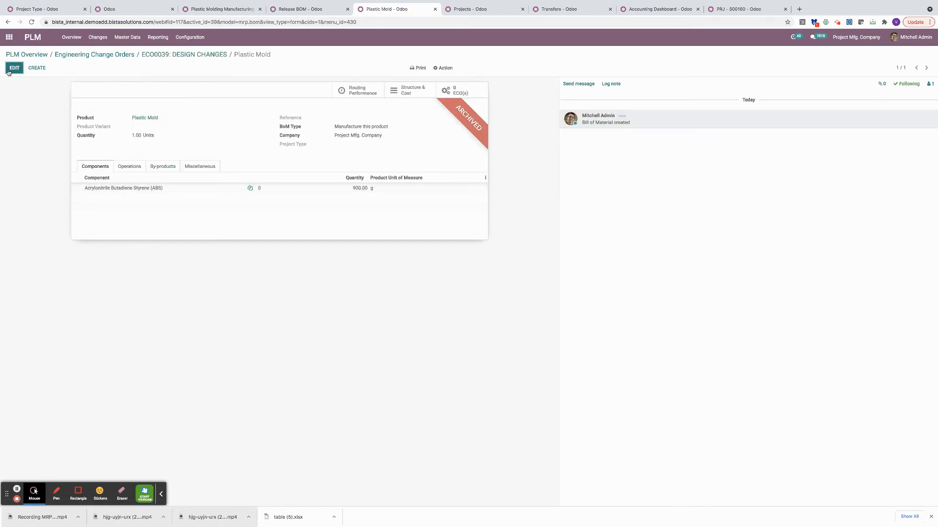
Set the ABS component quantity to 1000 g in the revised Plastic Mold BoM and save.
left_click(14, 67)
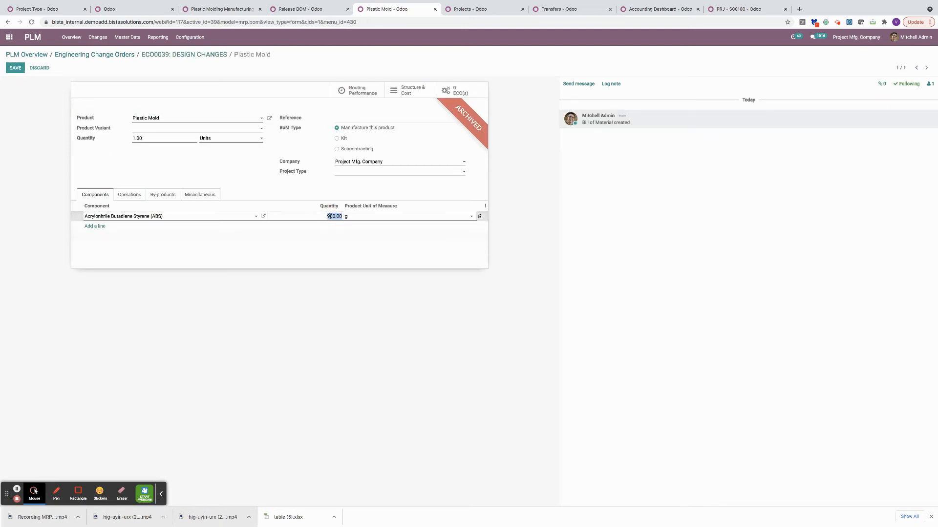
type("1000")
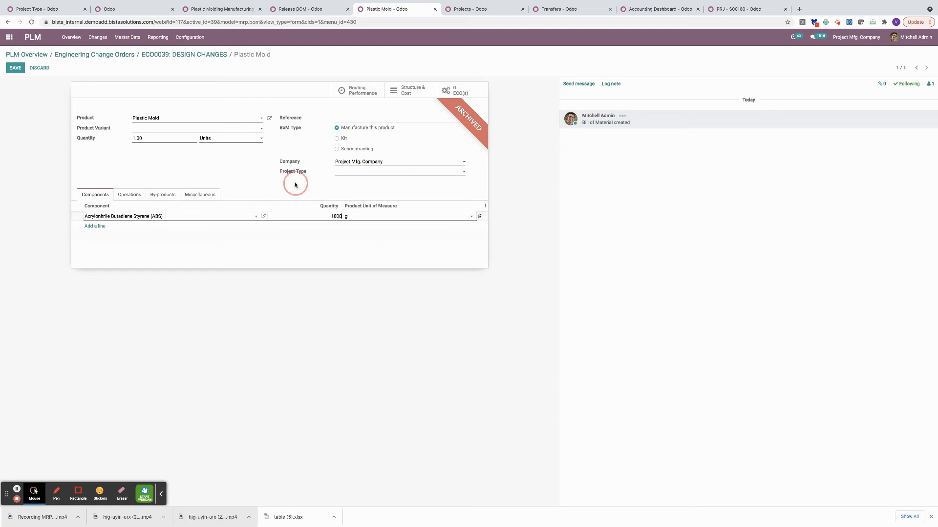
left_click(129, 194)
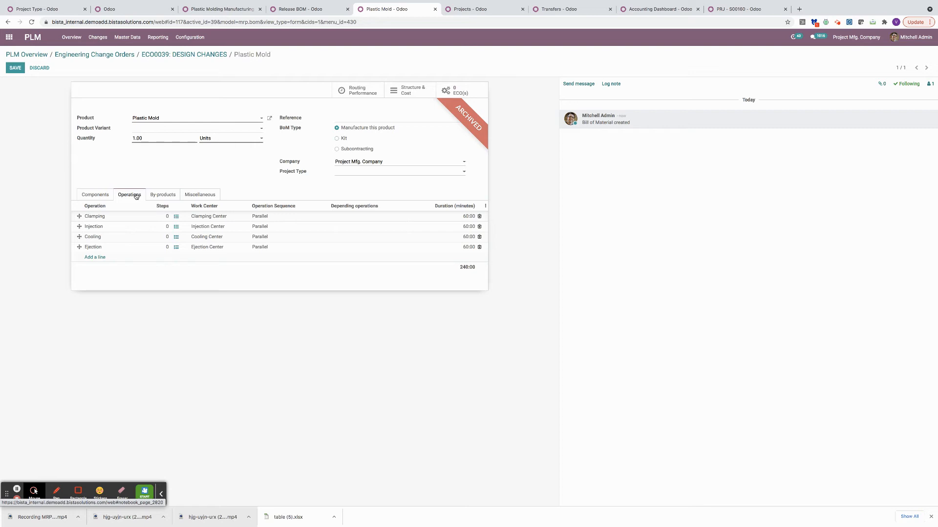
left_click(14, 67)
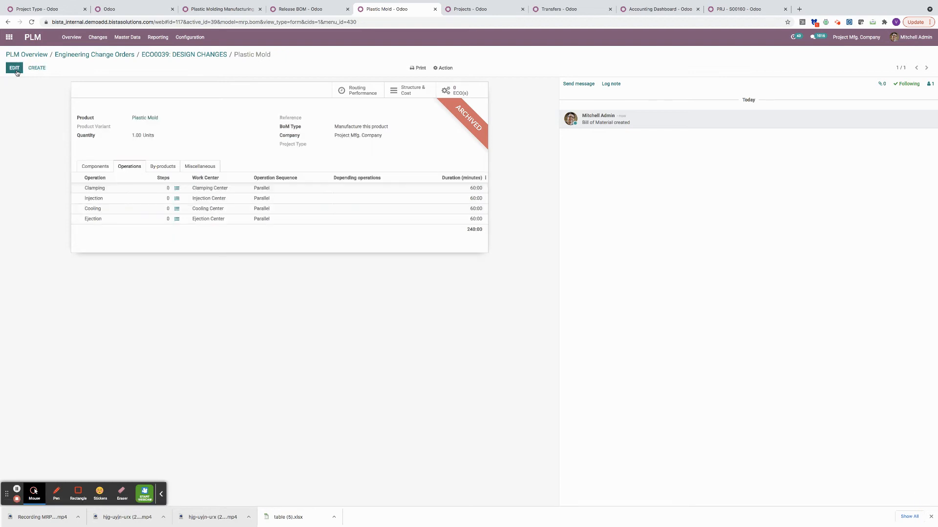
Back on ECO0039, validate it, review the +100 ABS change, and apply it to reach Effective.
left_click(184, 54)
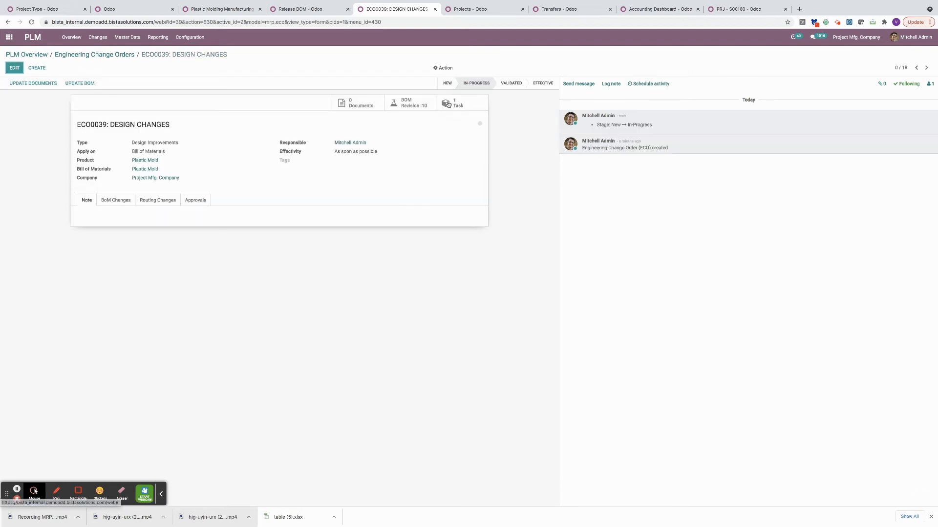
left_click(511, 83)
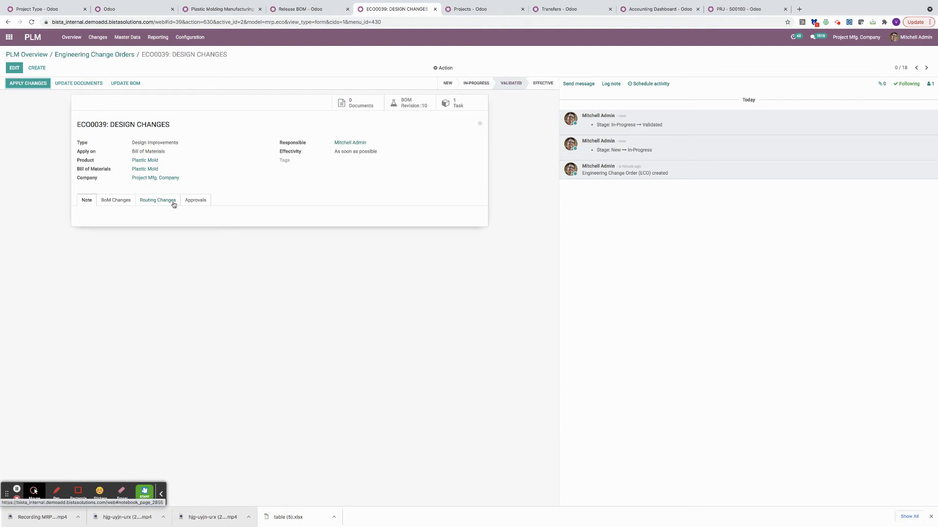
left_click(115, 200)
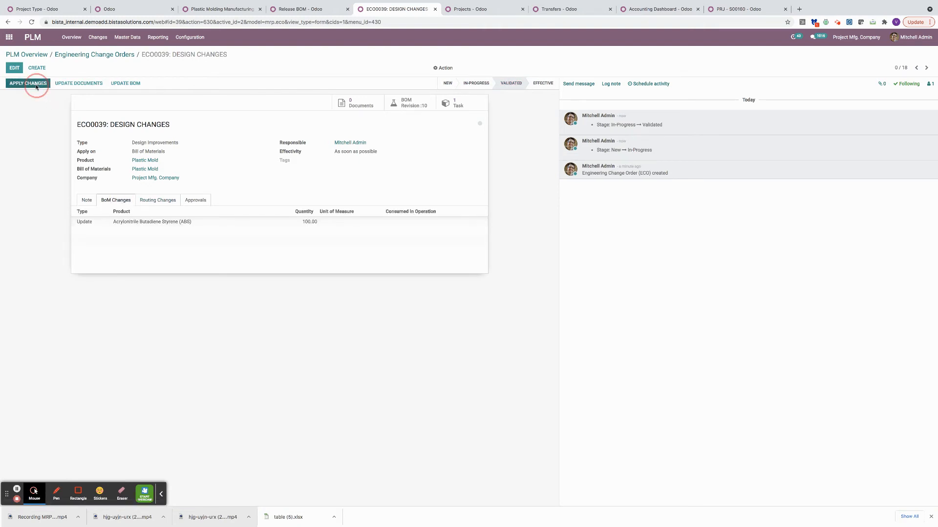
left_click(27, 83)
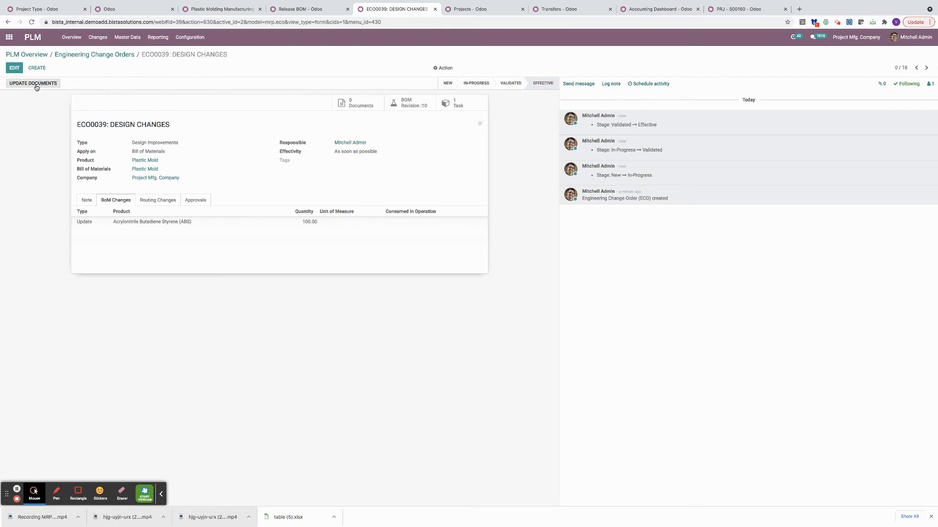
mouse_move(205, 69)
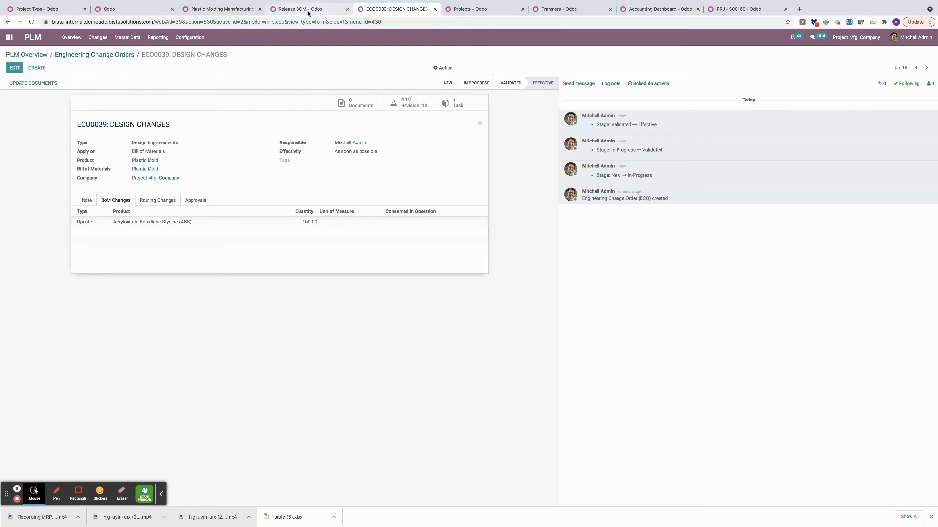
Mark the Release BOM task Done and return to the project's task board.
left_click(308, 9)
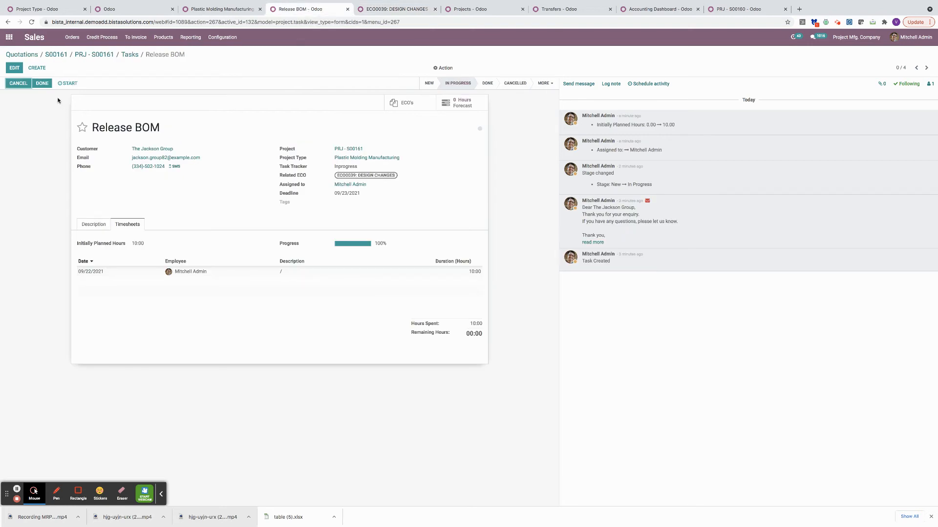
left_click(487, 83)
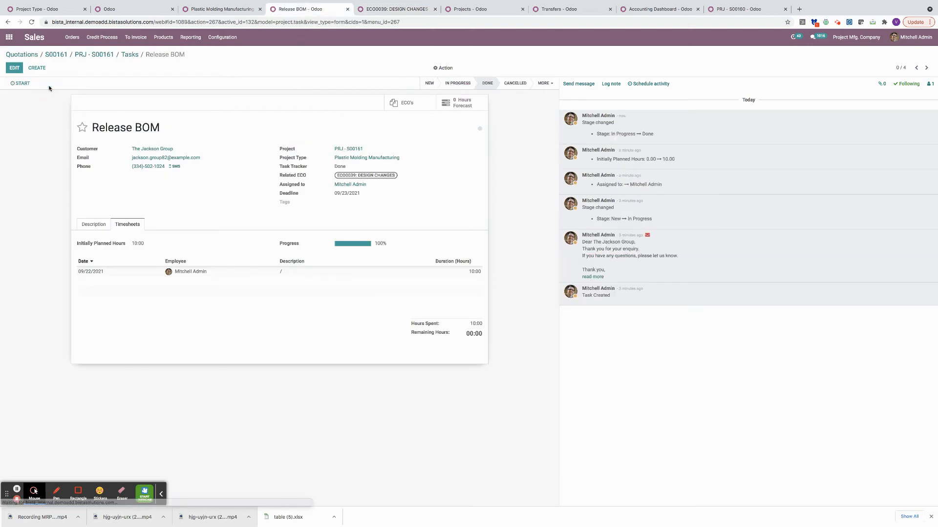
left_click(129, 54)
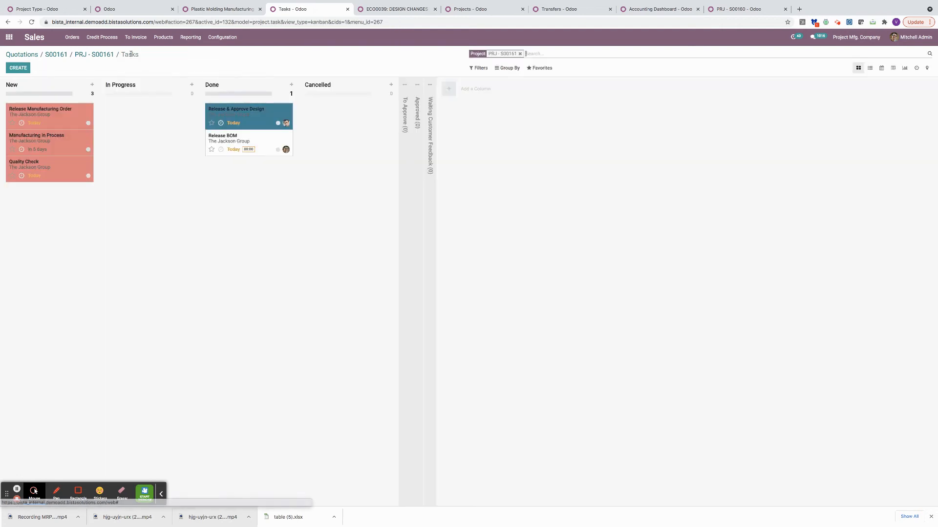
Drag Release Manufacturing Order through In Progress to Done, then open Manufacturing in Process.
left_click_drag(40, 111, 148, 115)
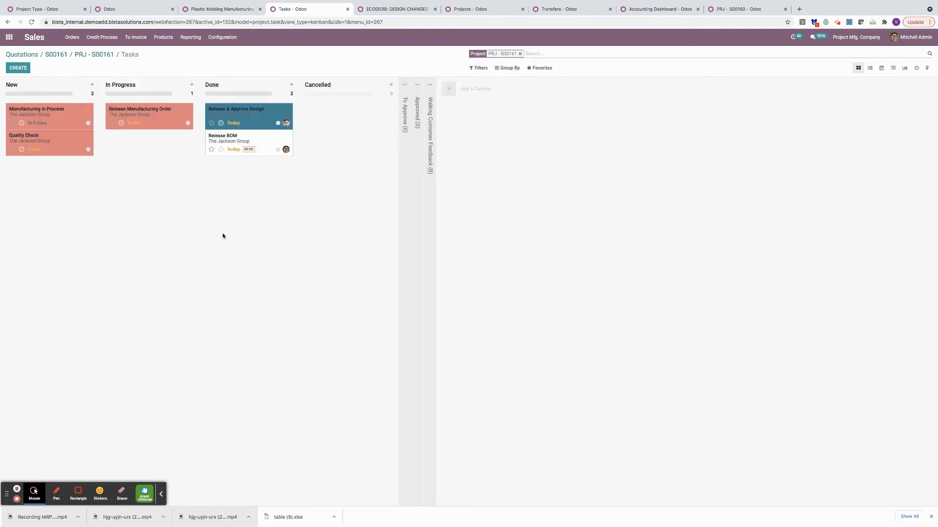
left_click_drag(148, 115, 248, 167)
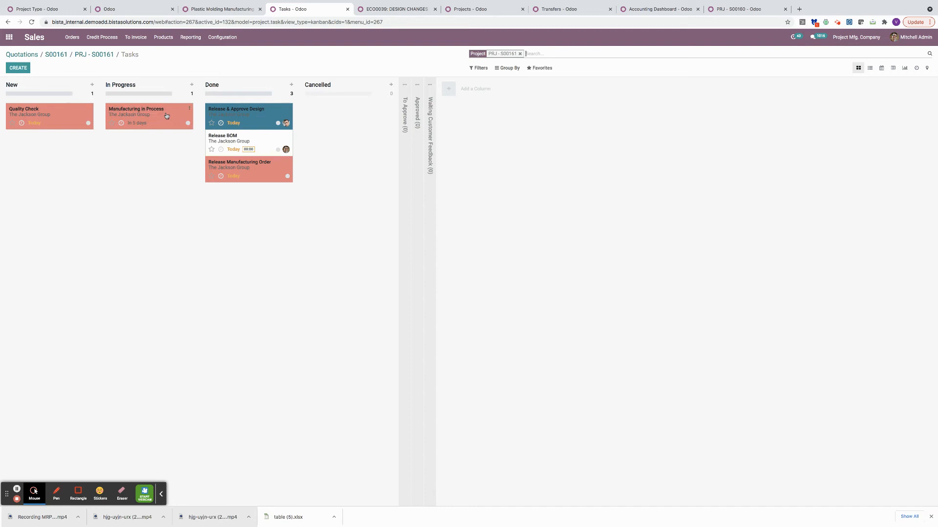
left_click(135, 109)
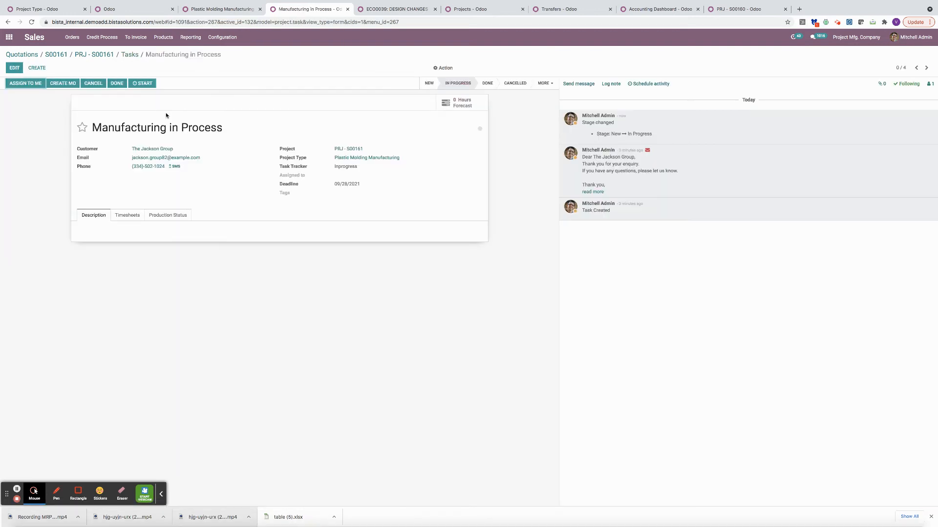
Assign Manufacturing in Process to Mitchell Admin, create its manufacturing order, and save.
left_click(13, 67)
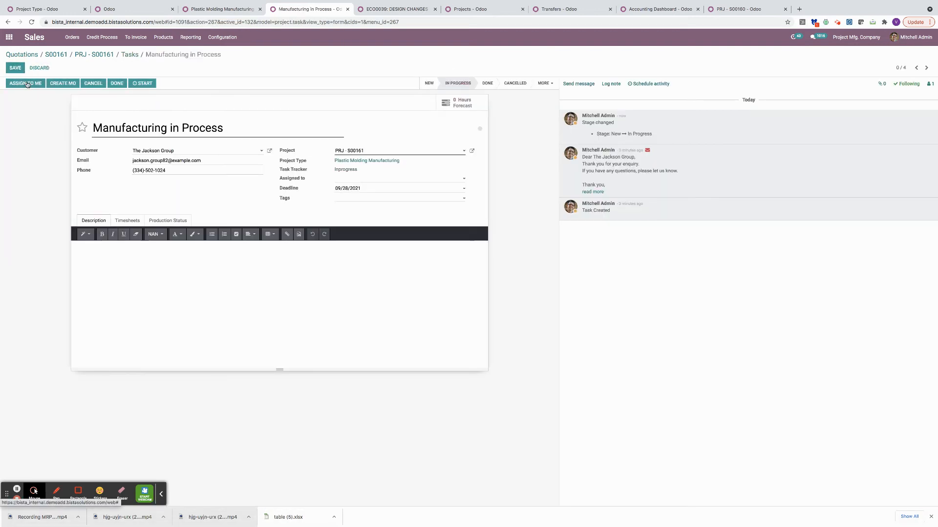
left_click(25, 82)
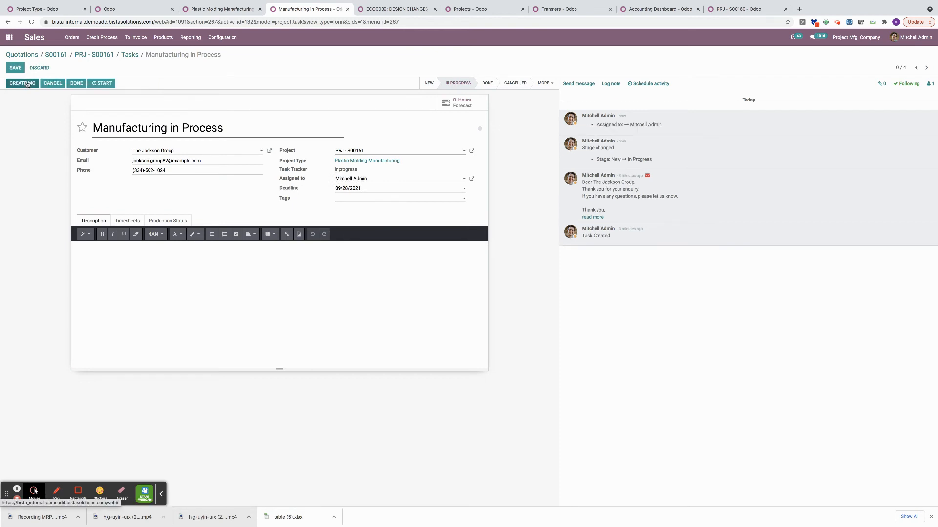
left_click(22, 83)
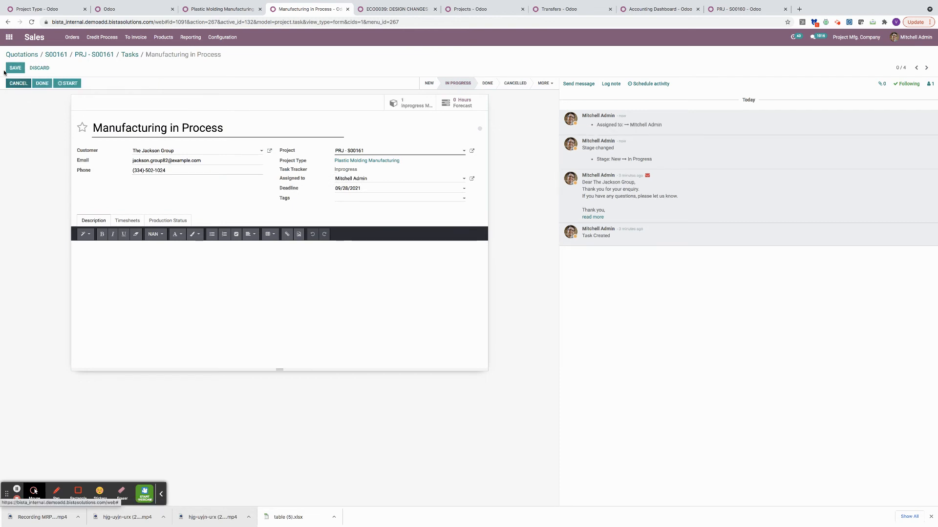
left_click(15, 68)
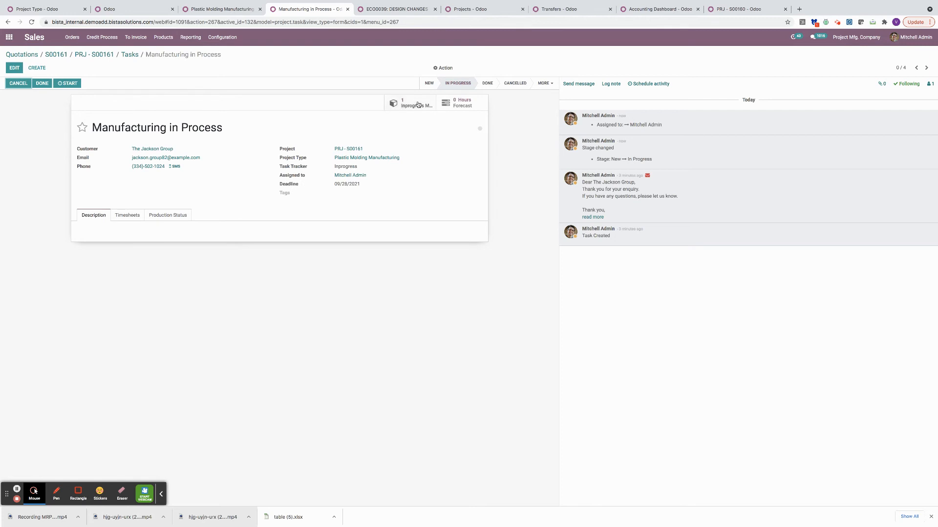
Set WH/MO/00206's planned scheduled date to 09/22/2021 and save the order.
left_click(393, 102)
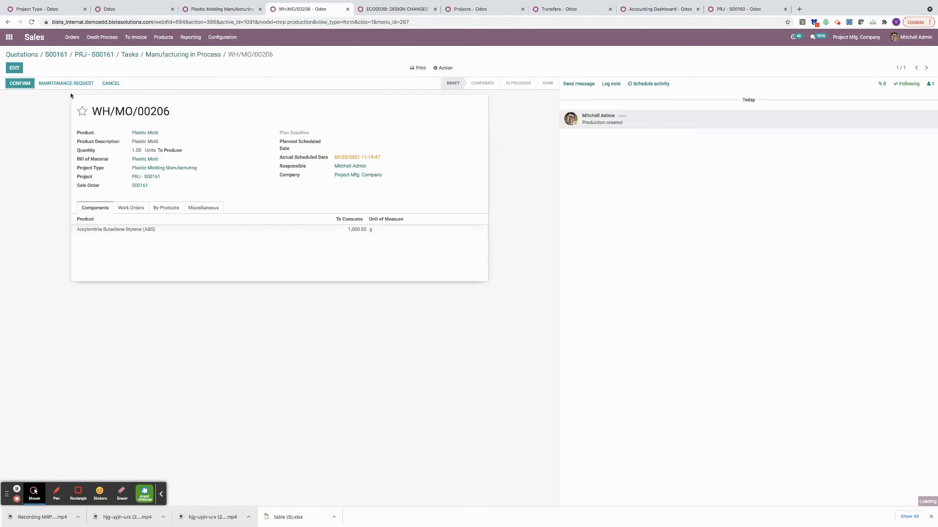
left_click(14, 68)
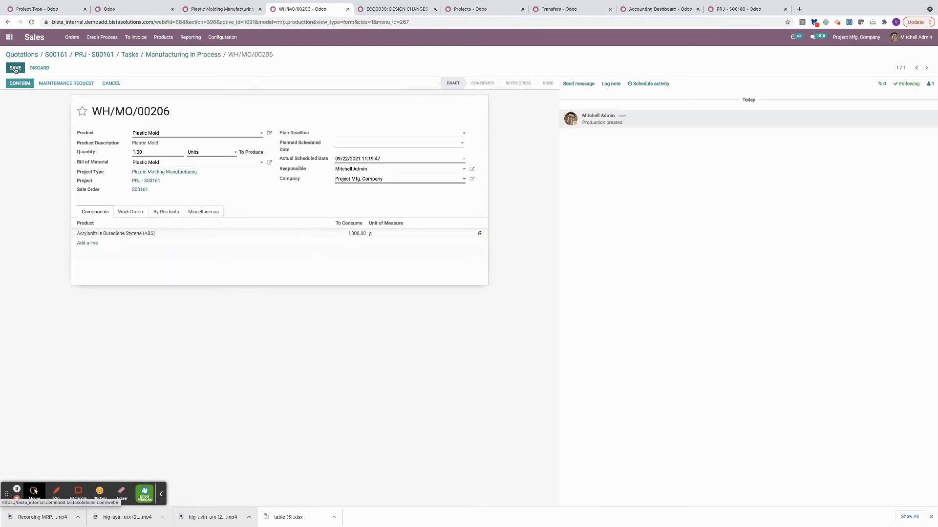
left_click(398, 144)
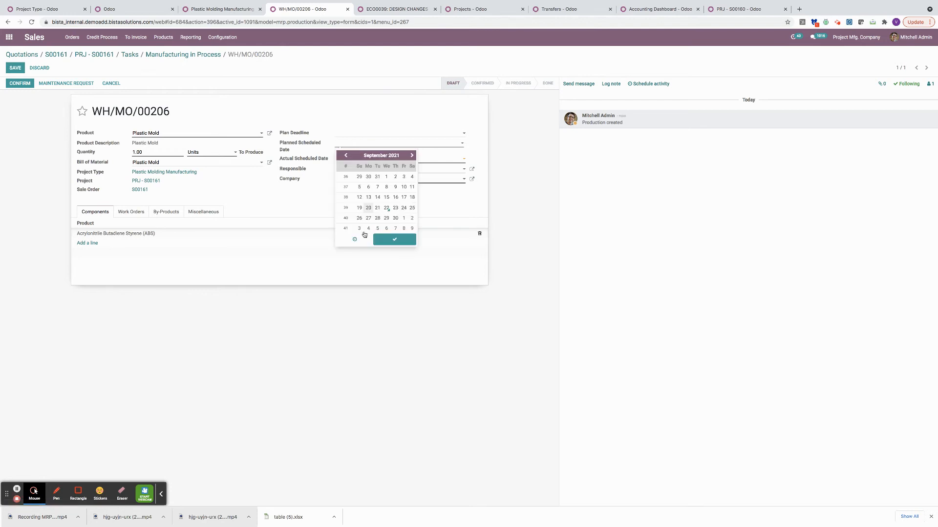
left_click(386, 208)
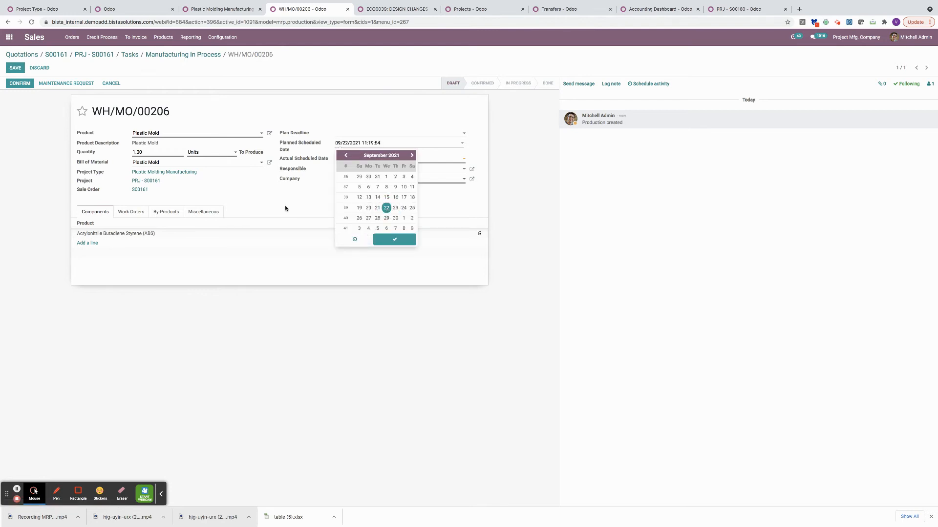
left_click(395, 239)
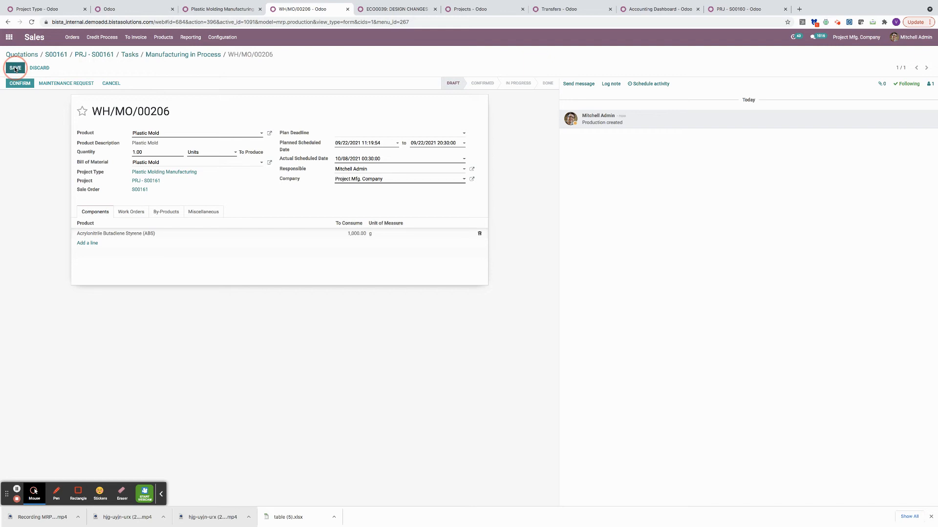
left_click(15, 67)
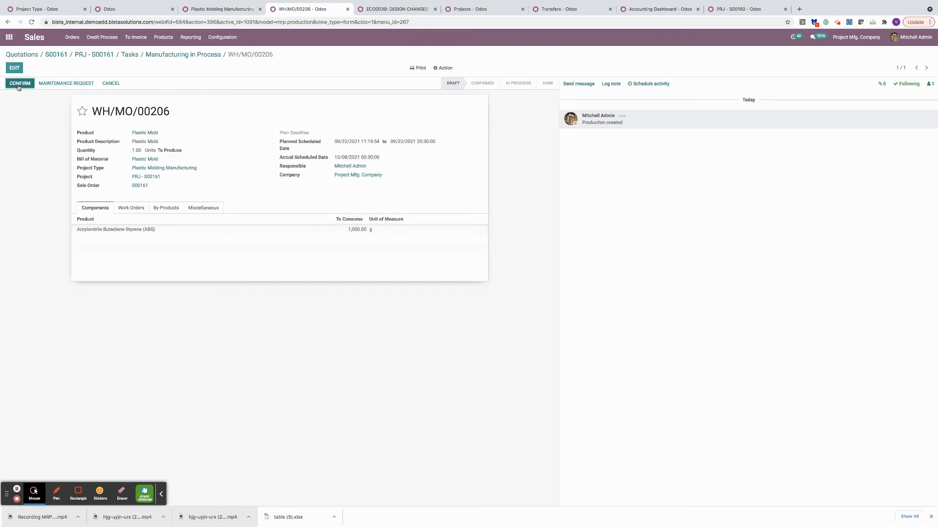
Confirm and plan WH/MO/00206, reserve its components, and review its work orders.
left_click(19, 83)
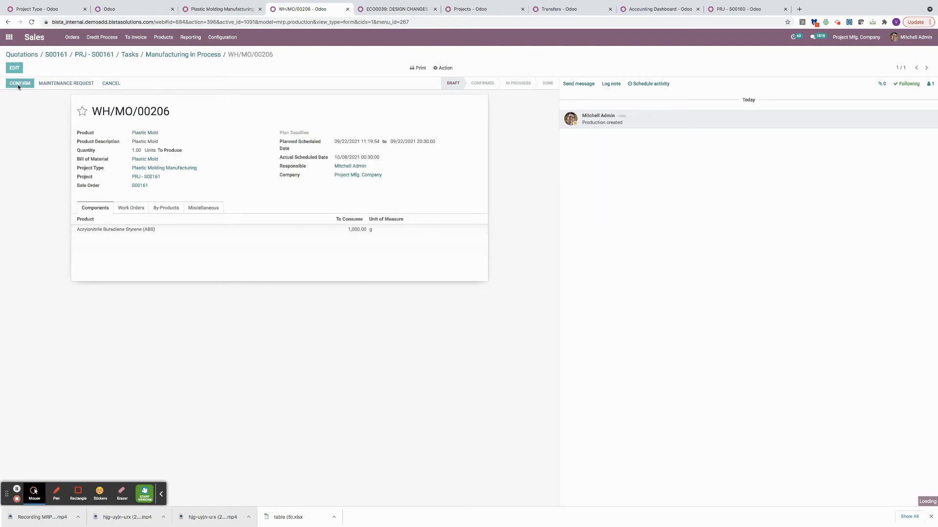
left_click(20, 83)
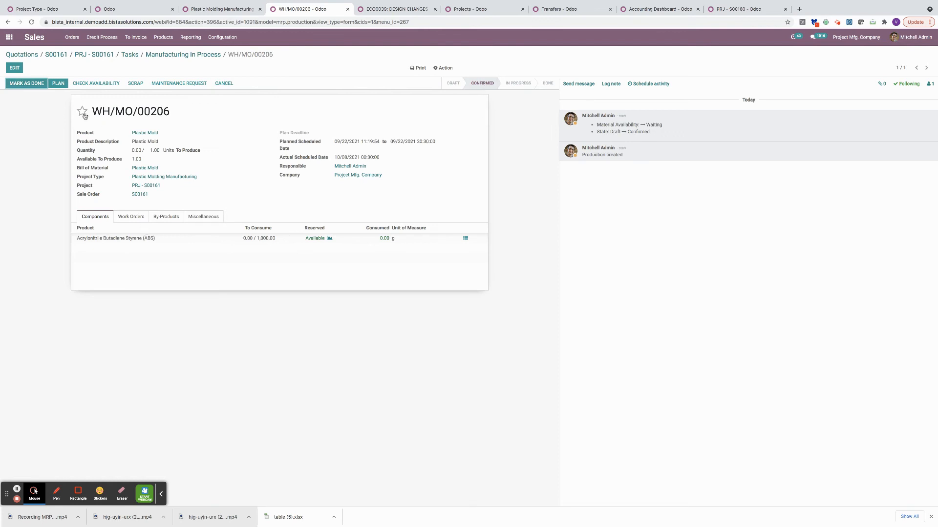
left_click(58, 83)
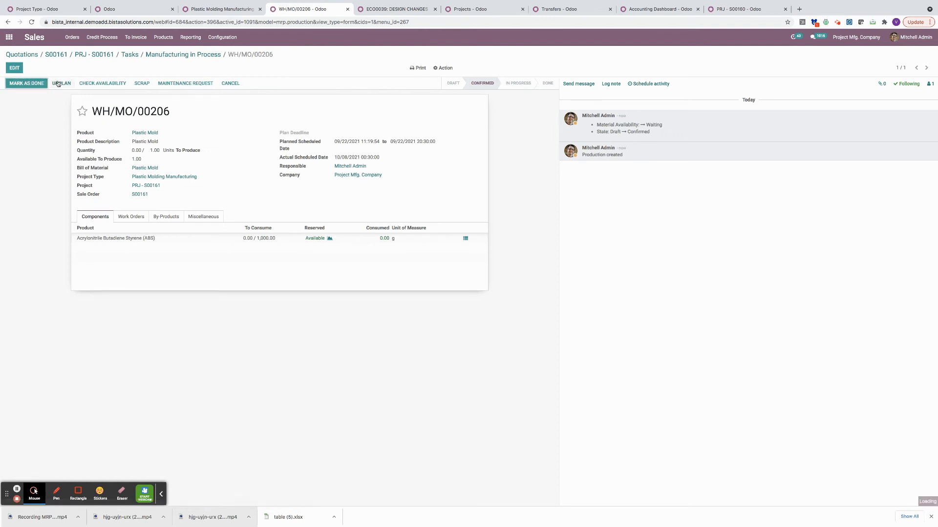
left_click(102, 83)
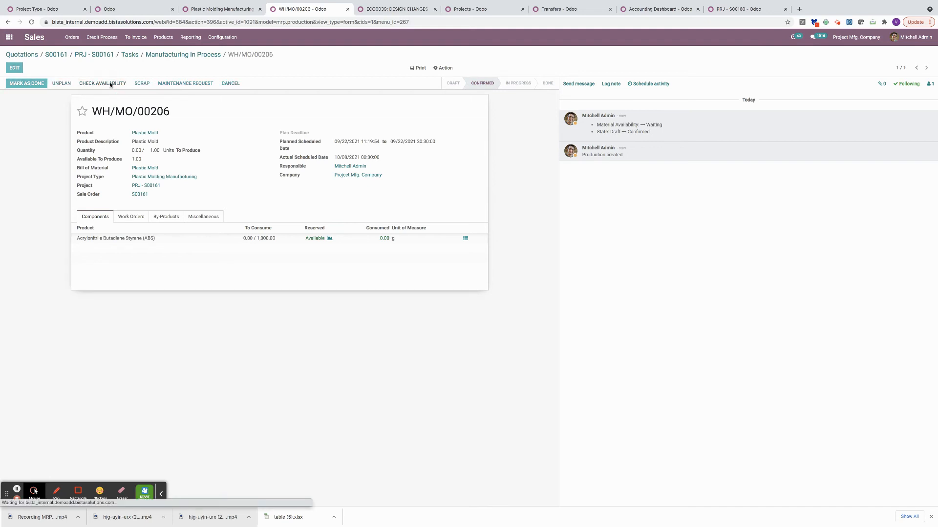
left_click(102, 83)
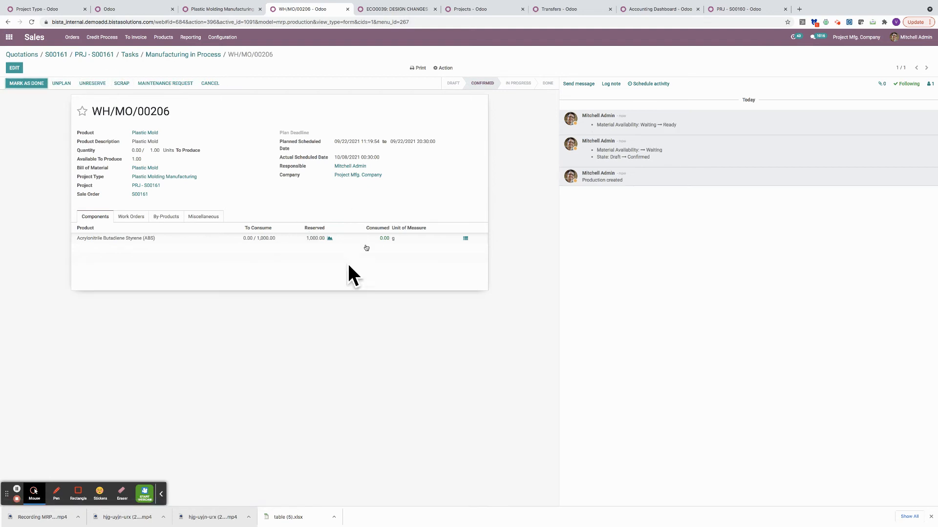
left_click(130, 216)
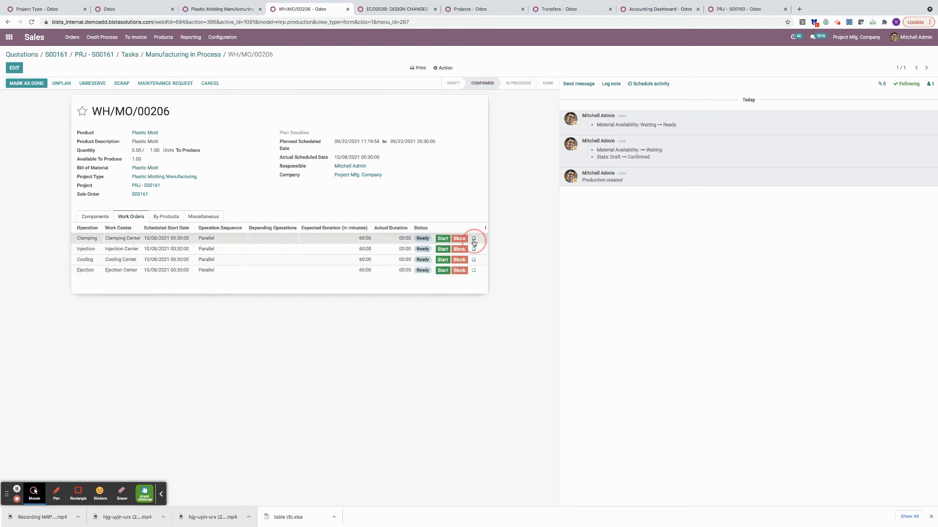
Open the Clamping work order on the shop floor and view its mold instruction sheet.
left_click(443, 238)
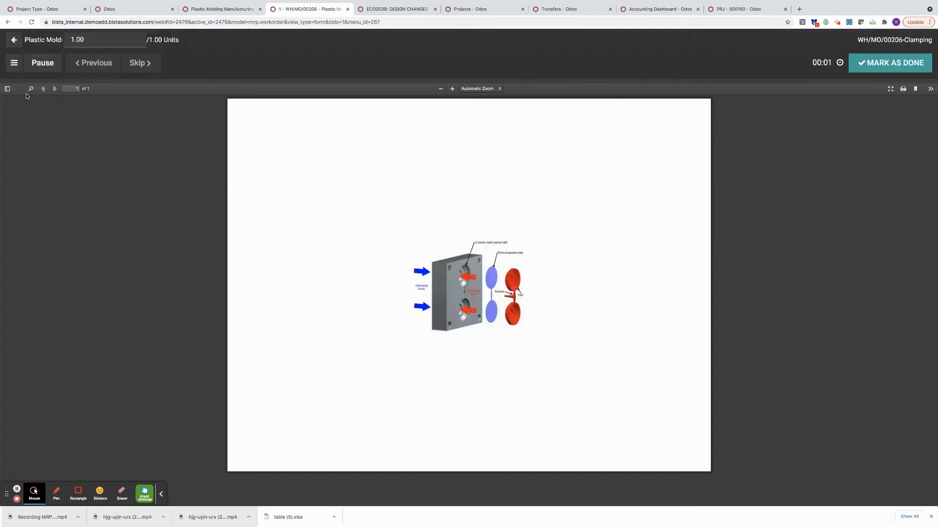
left_click(14, 62)
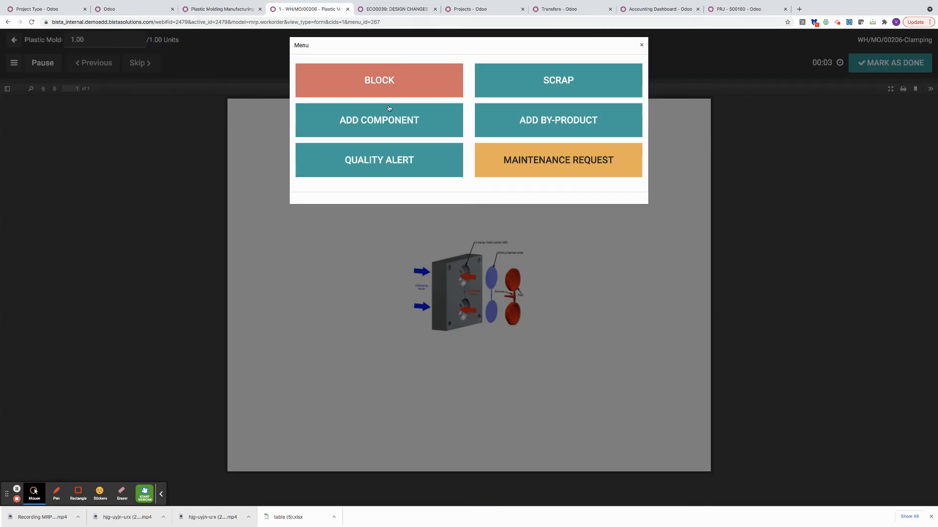
mouse_move(459, 125)
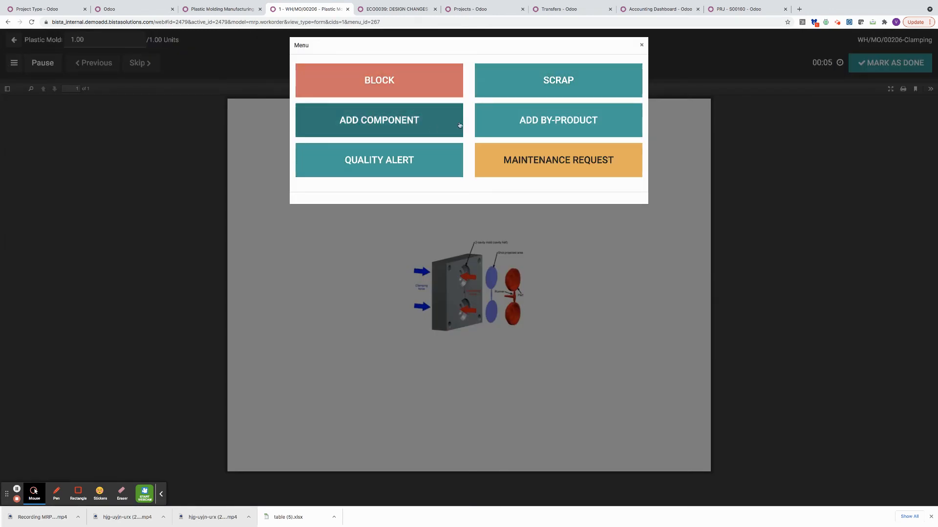
mouse_move(421, 160)
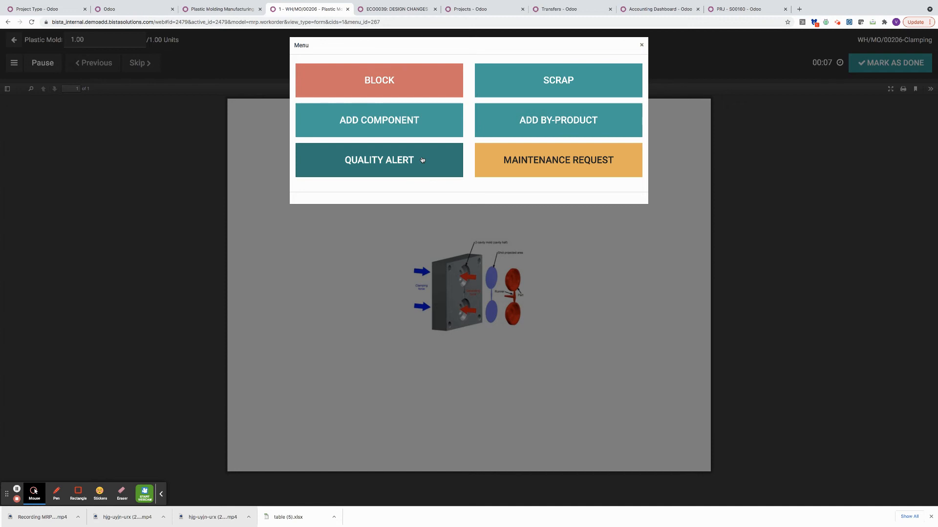
mouse_move(536, 151)
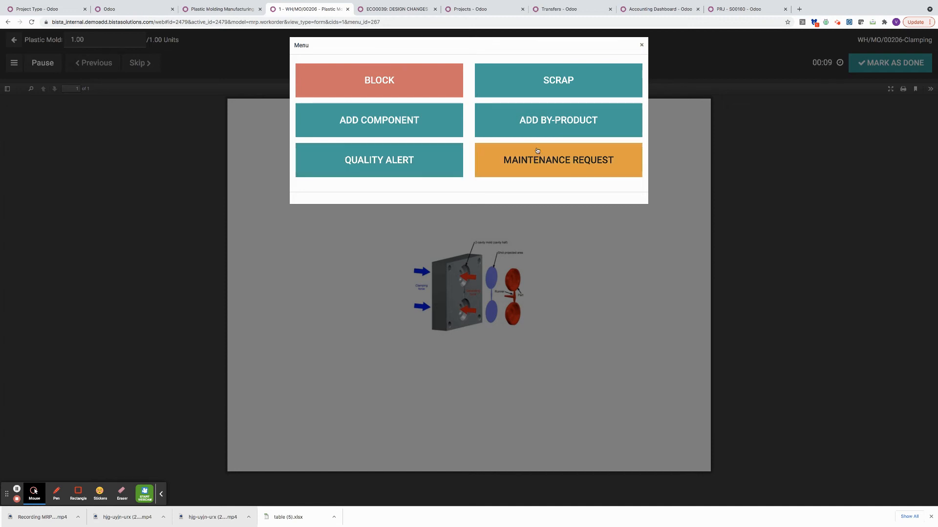
mouse_move(619, 177)
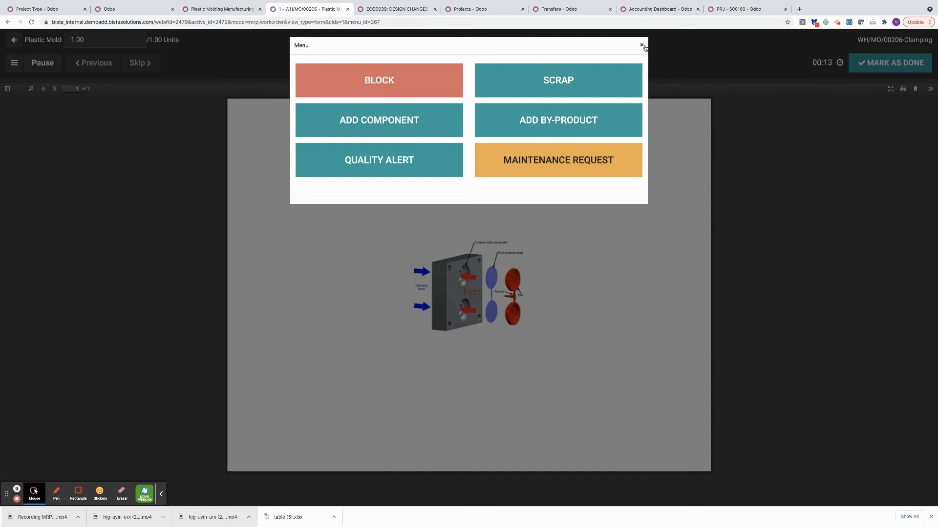
left_click(642, 44)
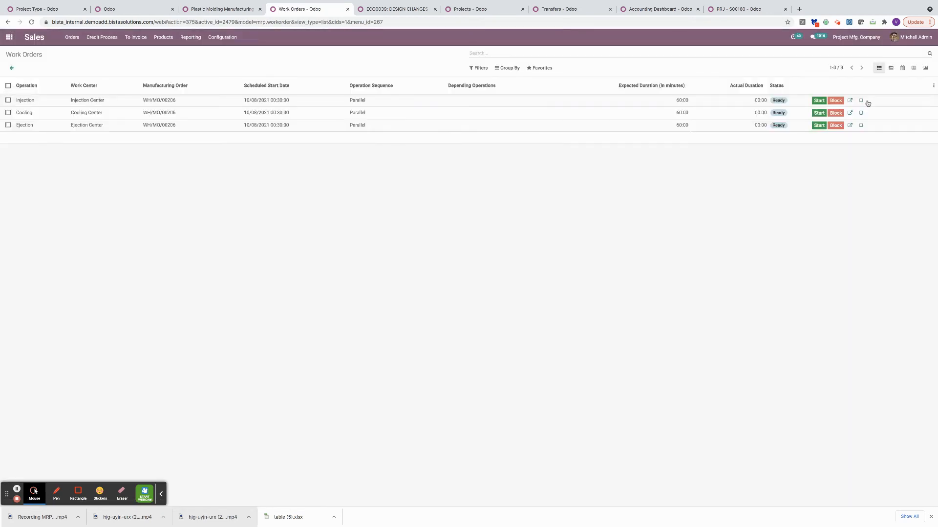
Mark Injection and Cooling done, then finish Ejection and close WH/MO/00206.
left_click(818, 99)
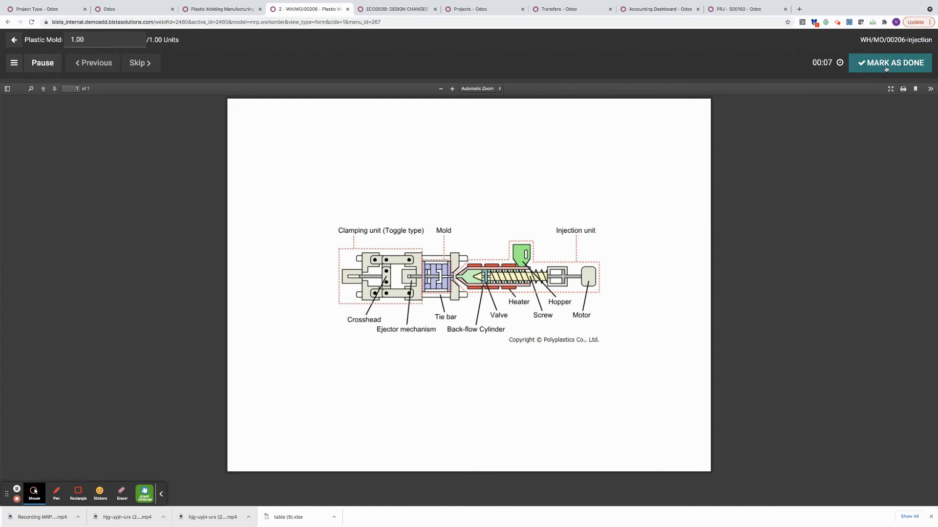
left_click(890, 62)
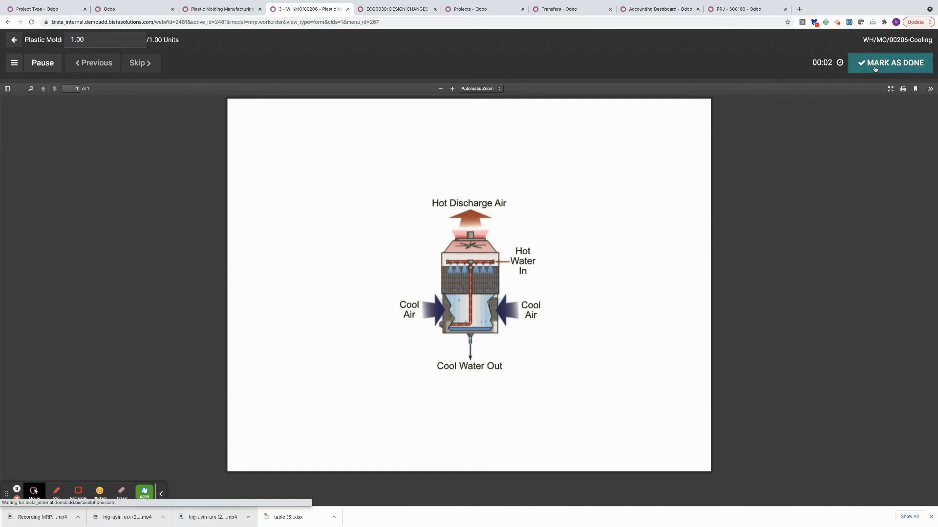
left_click(890, 62)
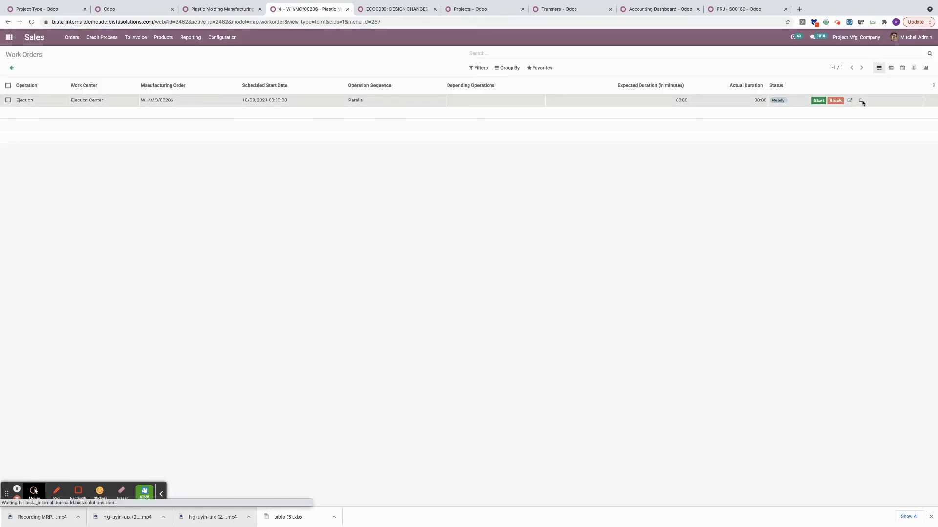
left_click(818, 99)
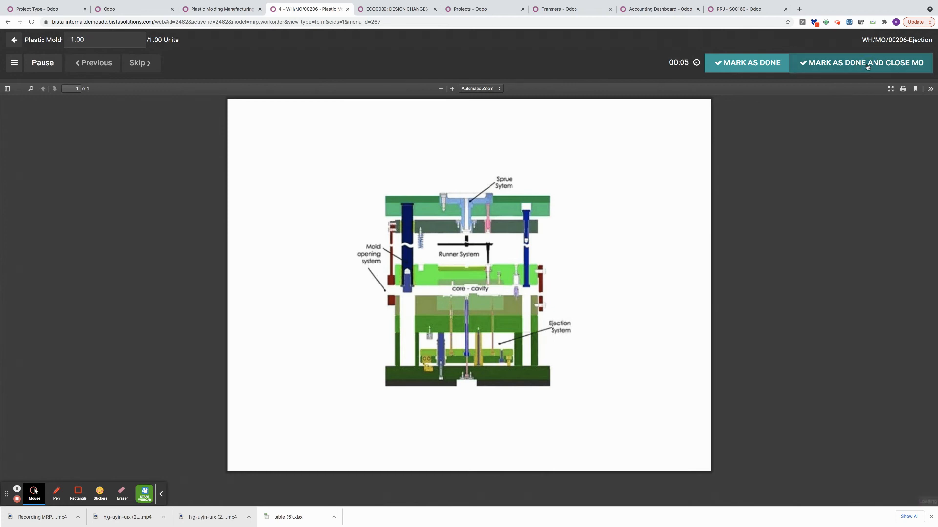
left_click(861, 63)
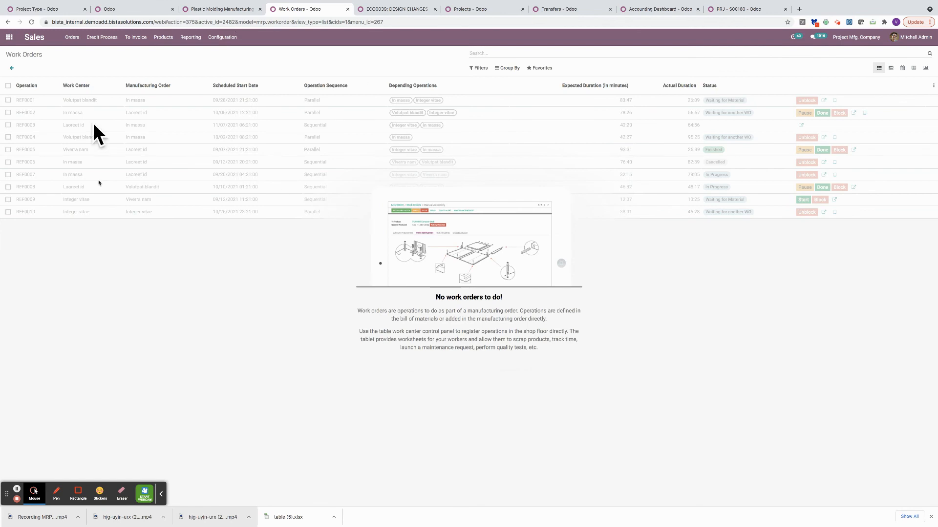
mouse_move(103, 167)
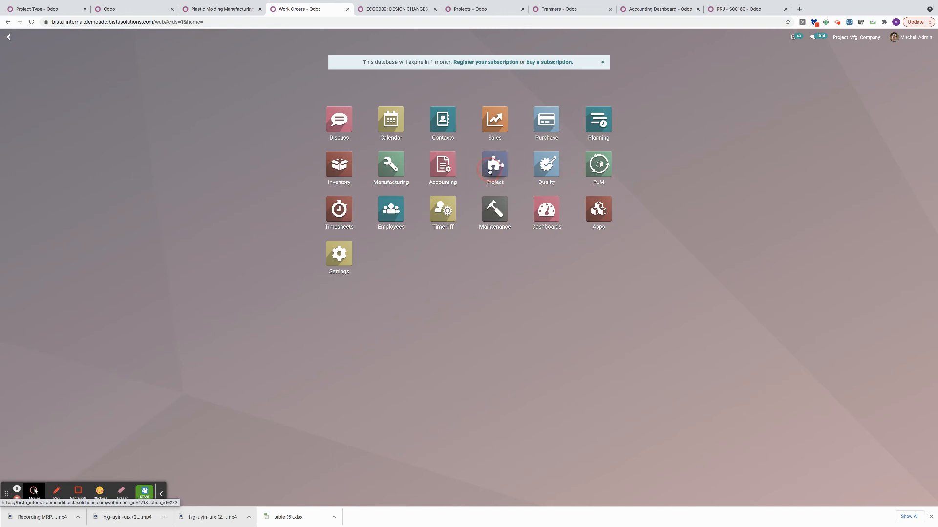
Open project PRJ - S00161 and drag Quality Check from New to In Progress.
left_click(494, 164)
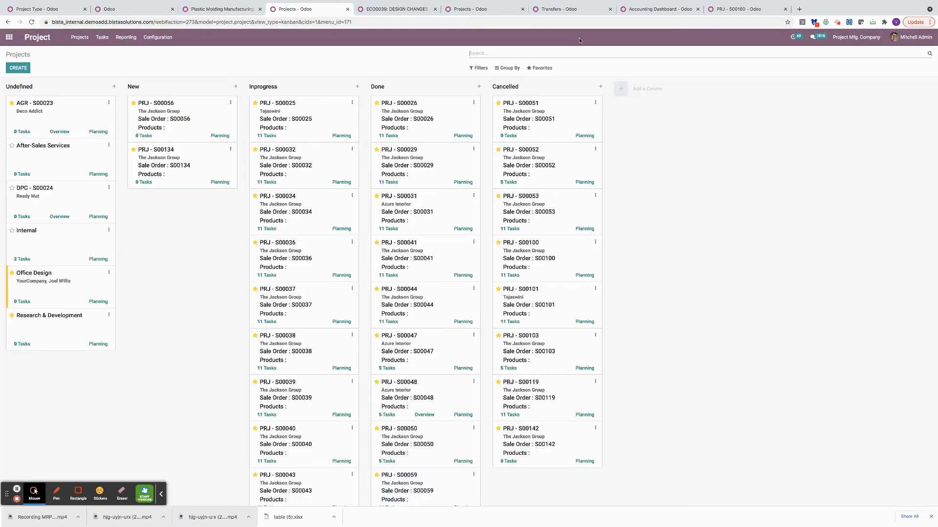
type("161")
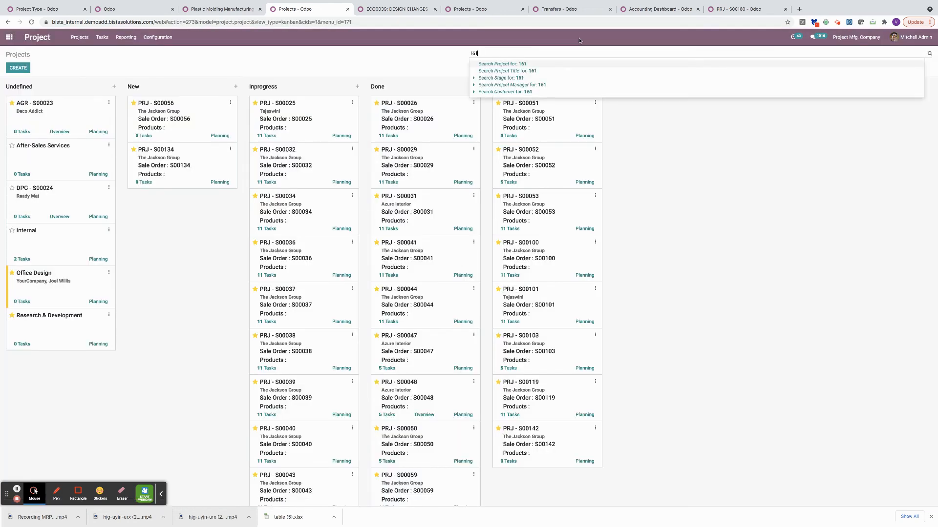
left_click(502, 64)
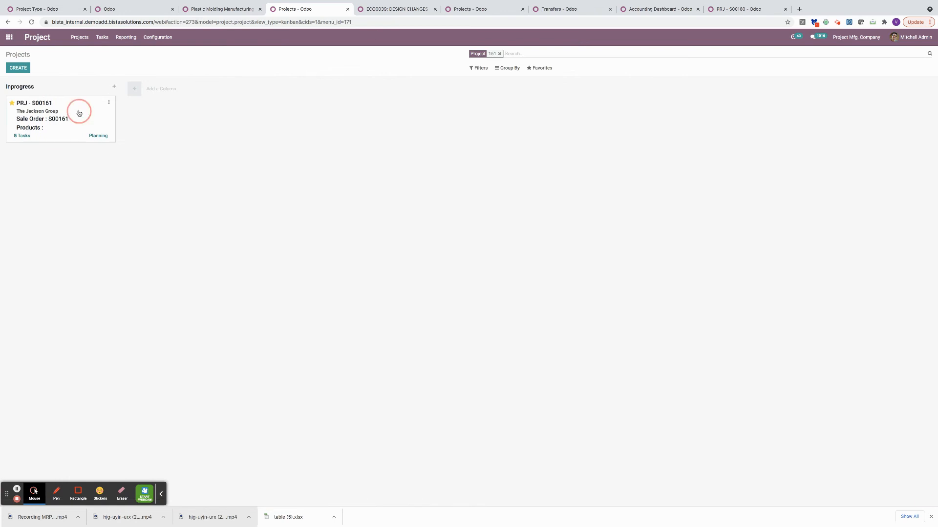
left_click(42, 118)
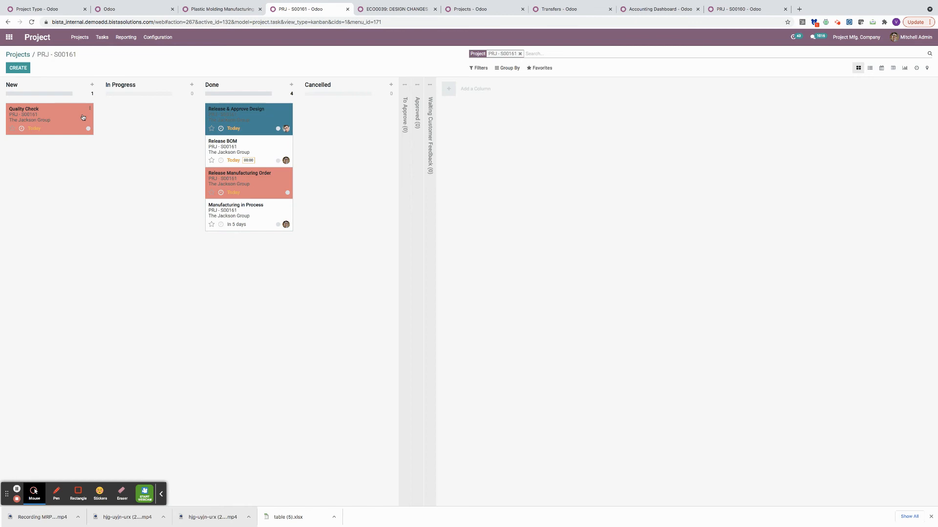
mouse_move(247, 195)
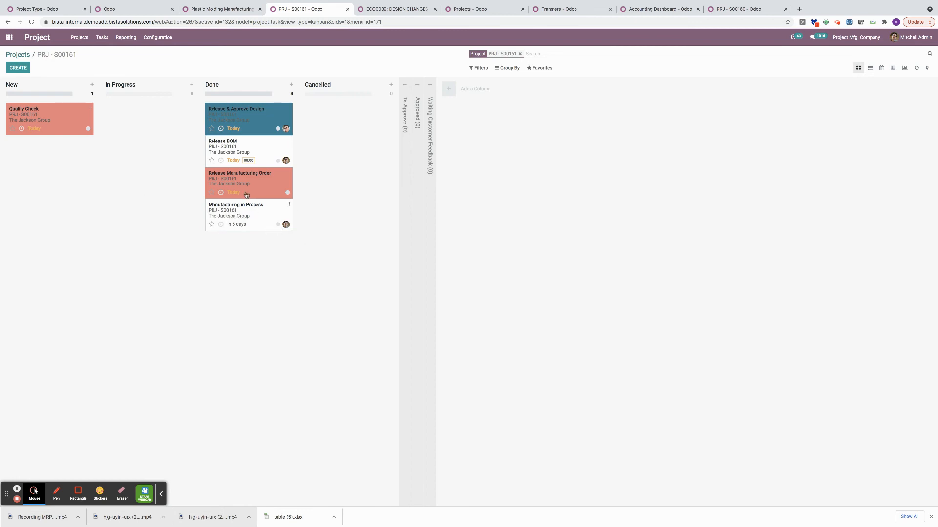
mouse_move(136, 117)
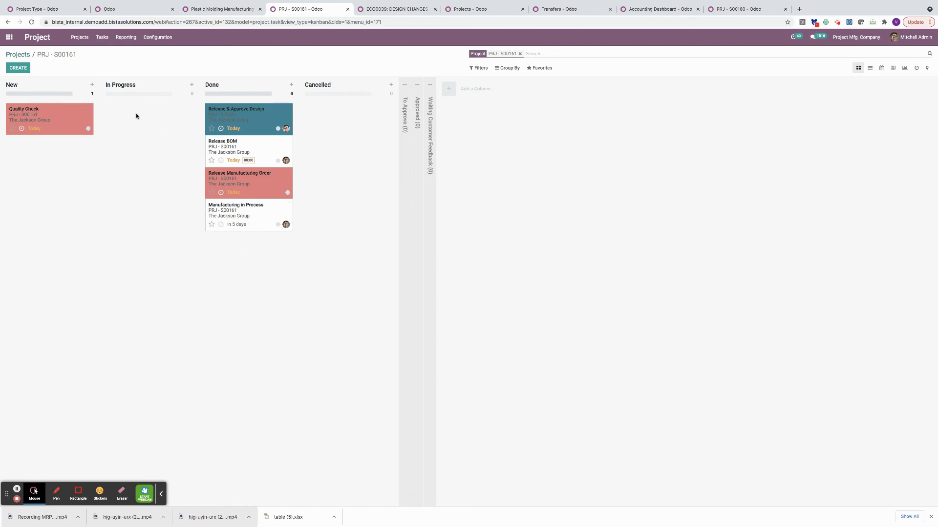
mouse_move(249, 234)
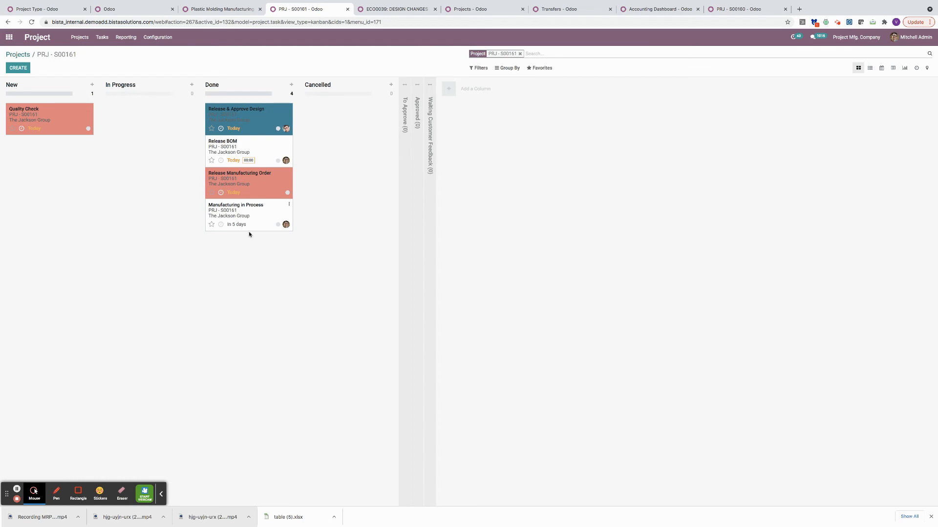
mouse_move(251, 232)
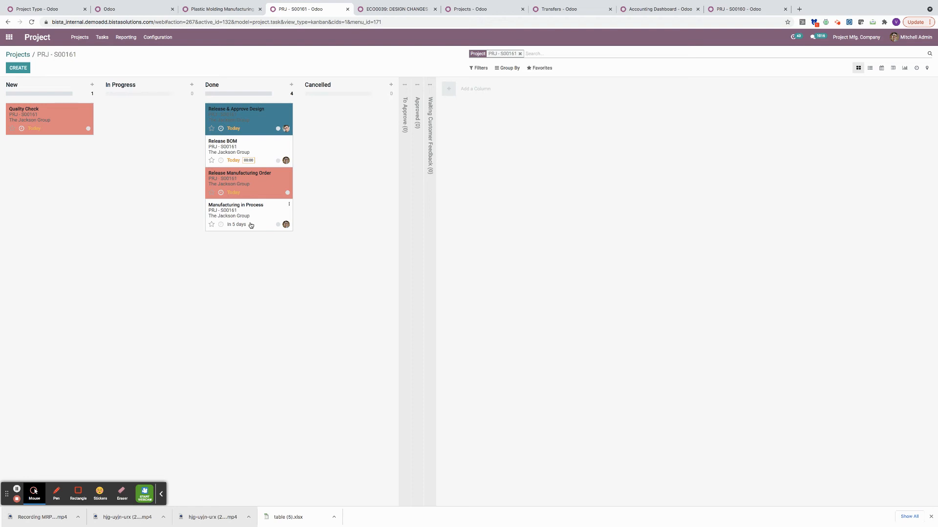
left_click_drag(49, 118, 148, 118)
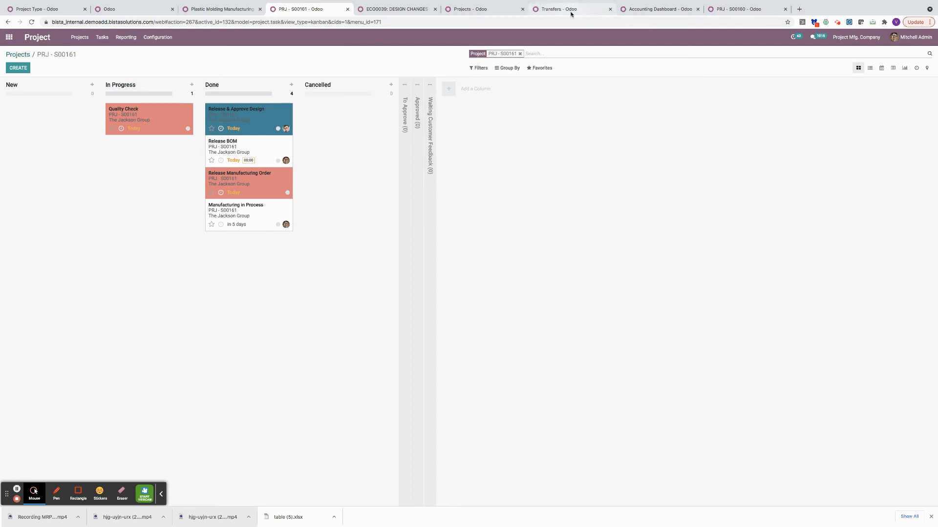
Pass the QC on Shipping check for WH/OUT/00125 and validate all quantities.
left_click(568, 8)
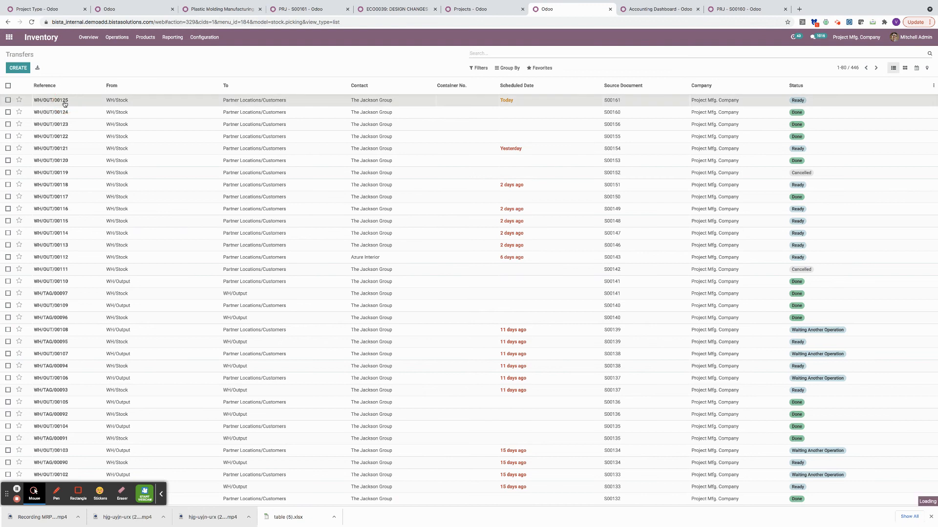
left_click(51, 99)
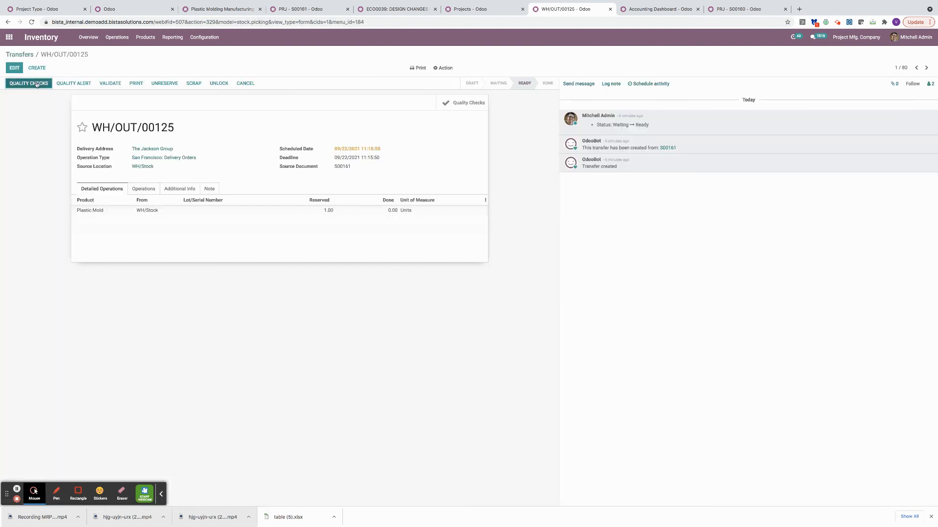
left_click(27, 83)
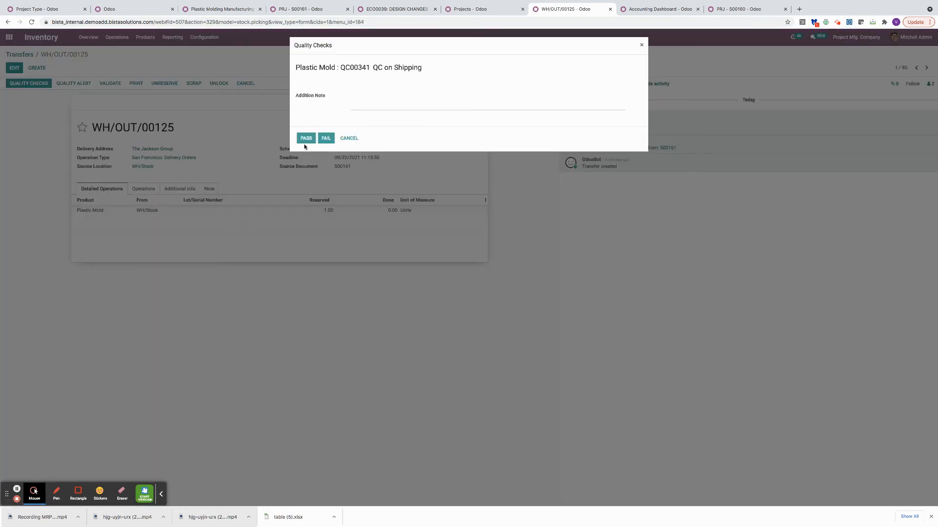
left_click(306, 138)
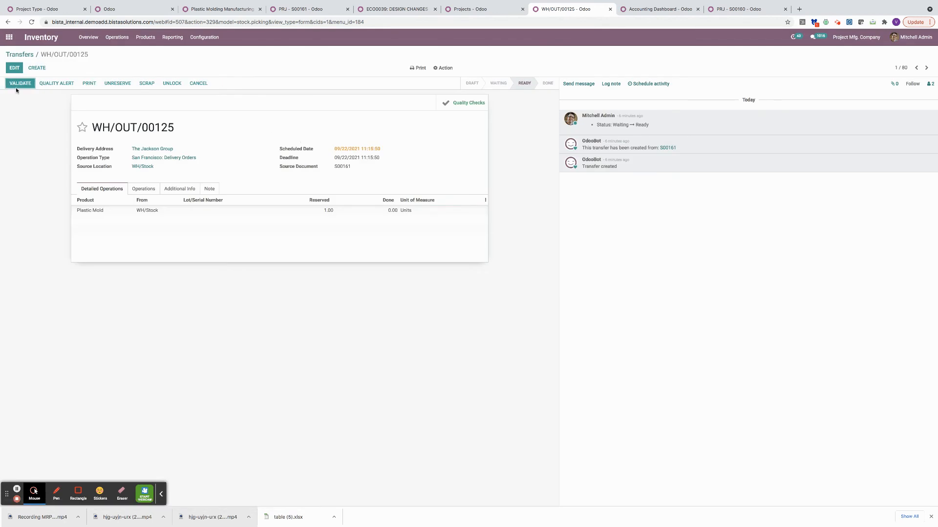
left_click(19, 83)
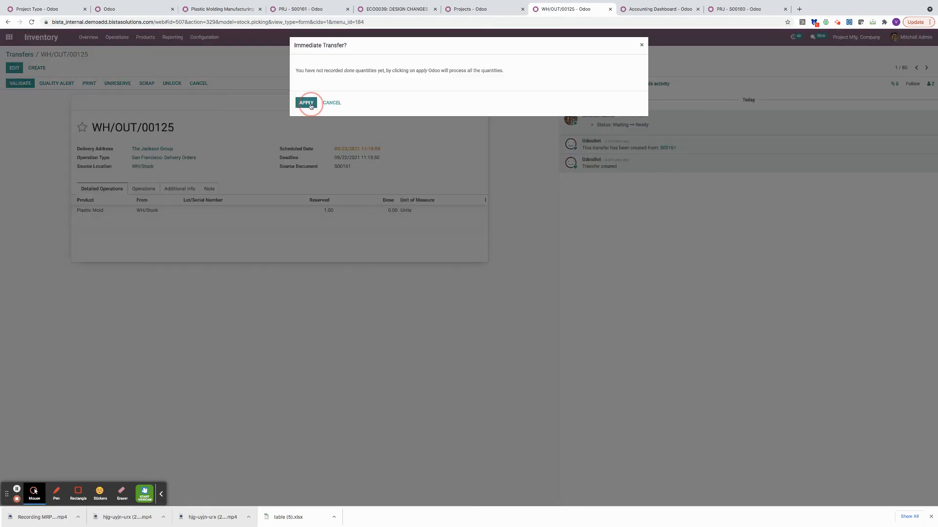
left_click(305, 102)
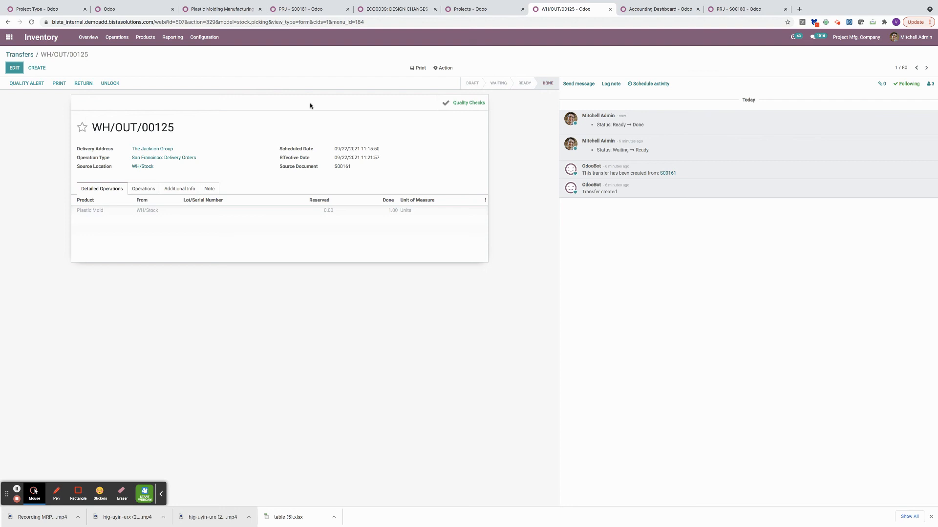
mouse_move(137, 99)
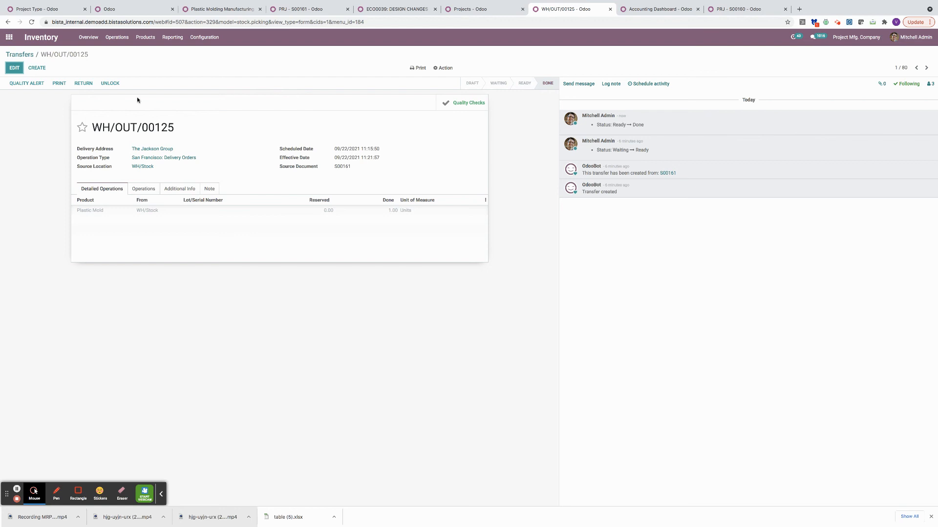
Create a regular invoice from sales order S00161 and view the draft.
left_click(9, 37)
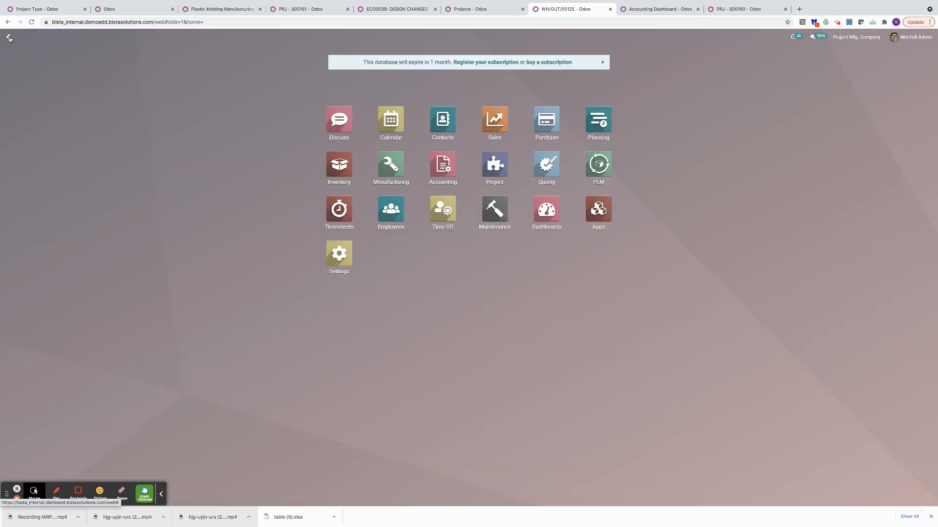
mouse_move(493, 119)
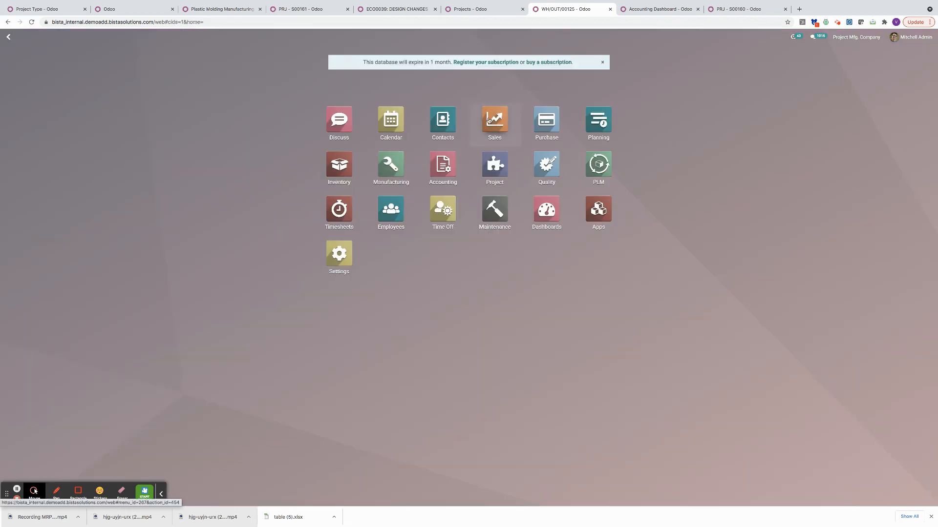
left_click(493, 119)
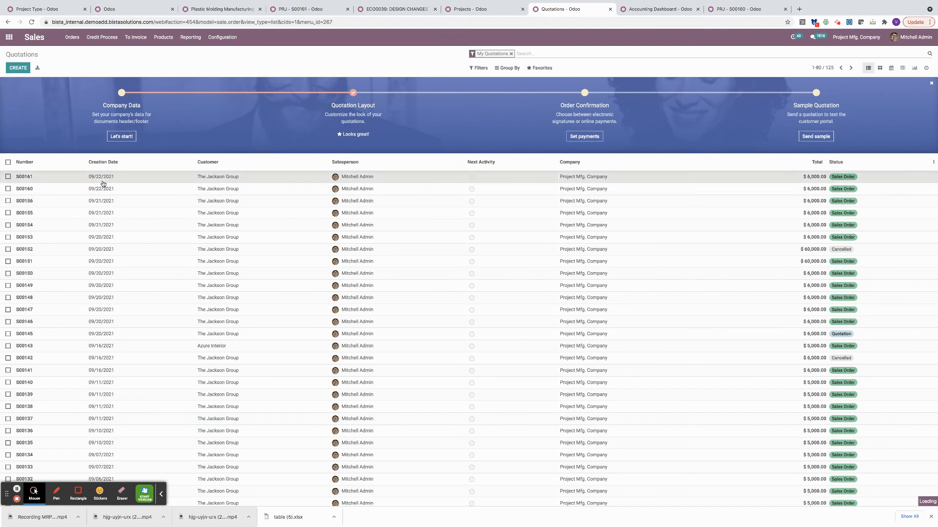
left_click(24, 177)
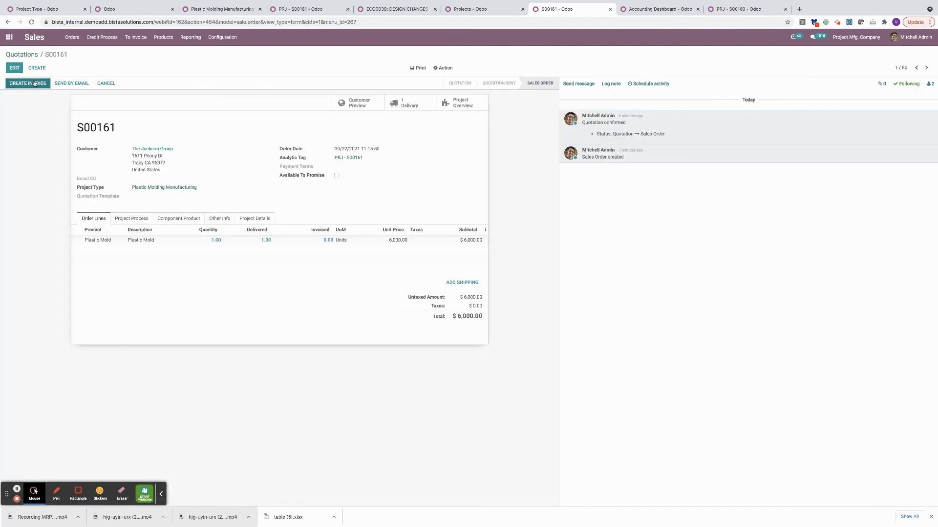
left_click(27, 83)
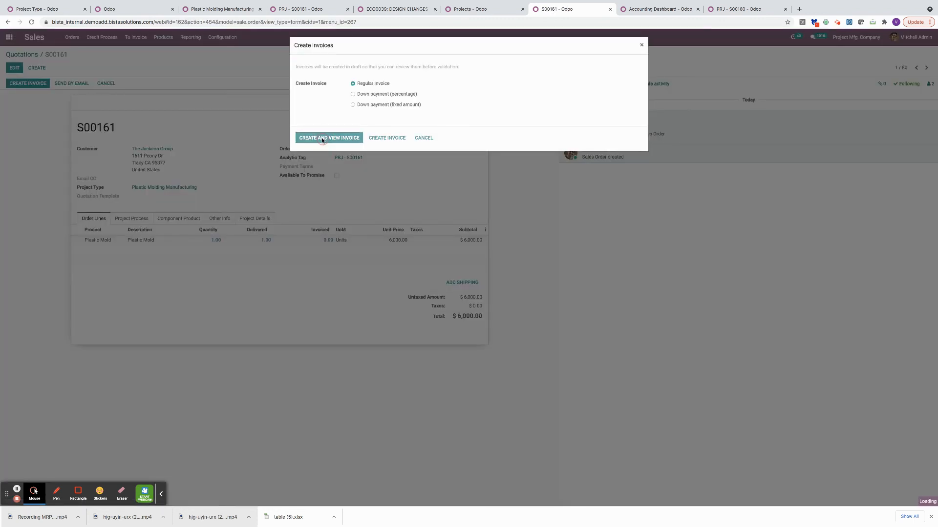
left_click(328, 138)
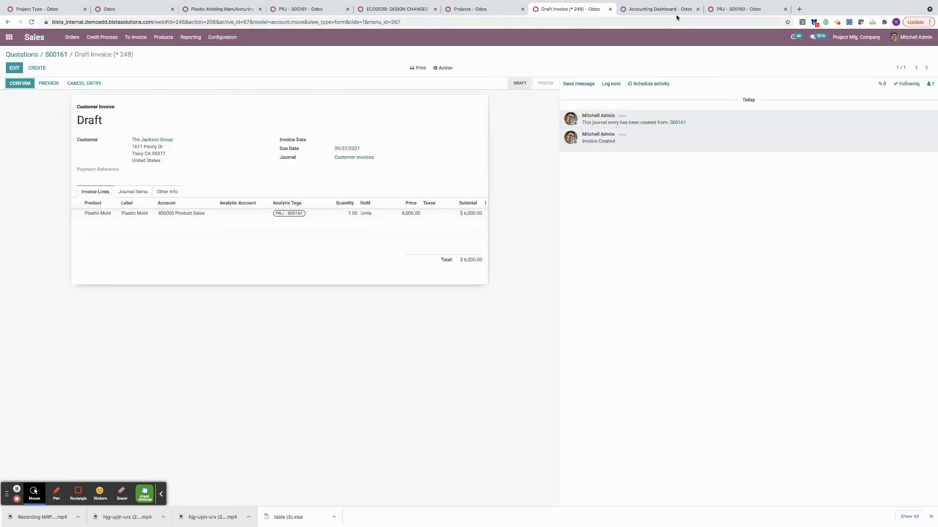
Confirm the PRJ - S00161 draft invoice and register its $6,000 payment.
left_click(658, 8)
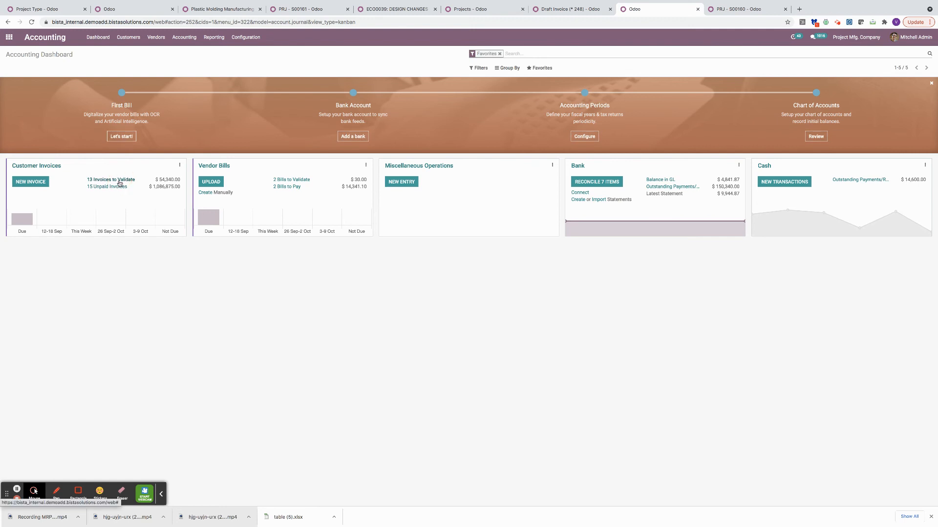
left_click(111, 180)
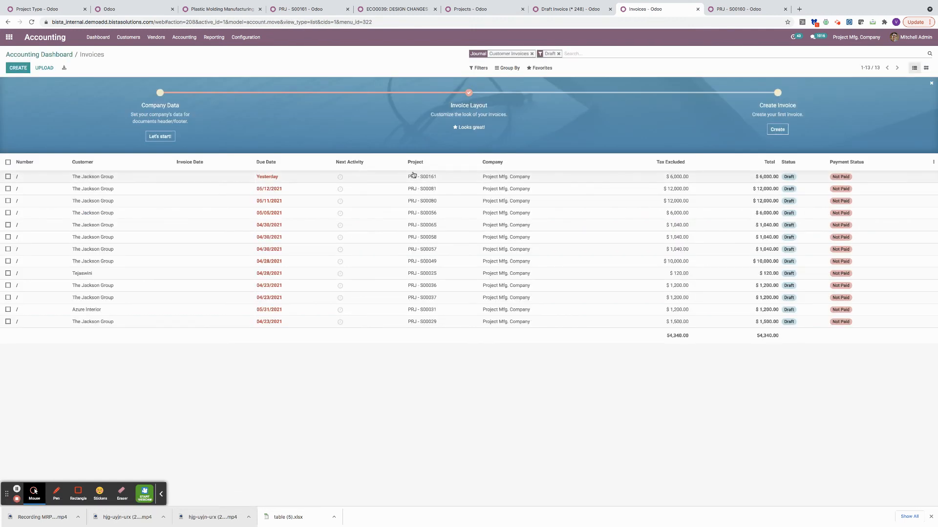
mouse_move(122, 180)
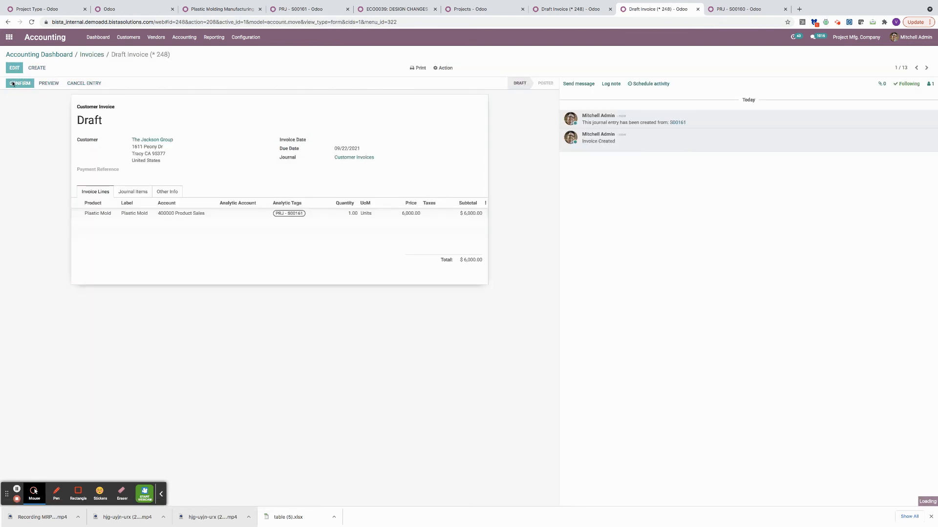
left_click(20, 83)
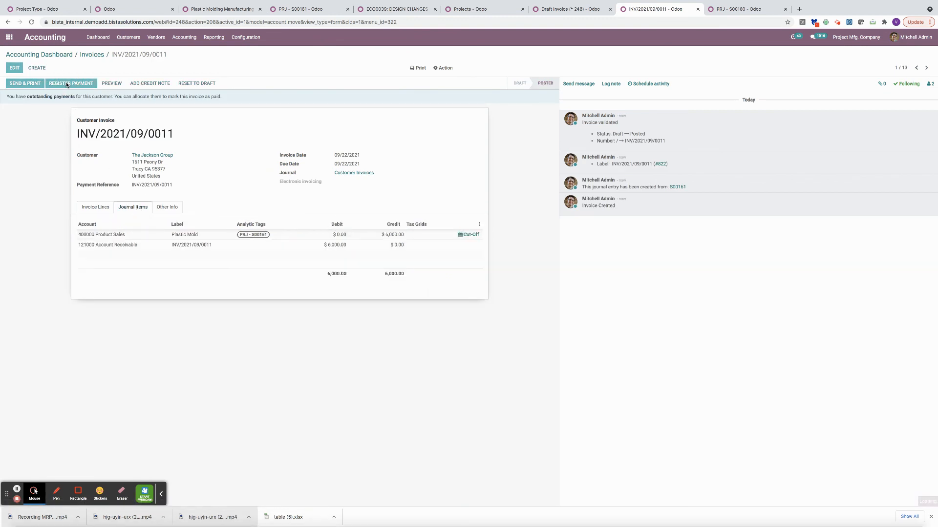
left_click(70, 83)
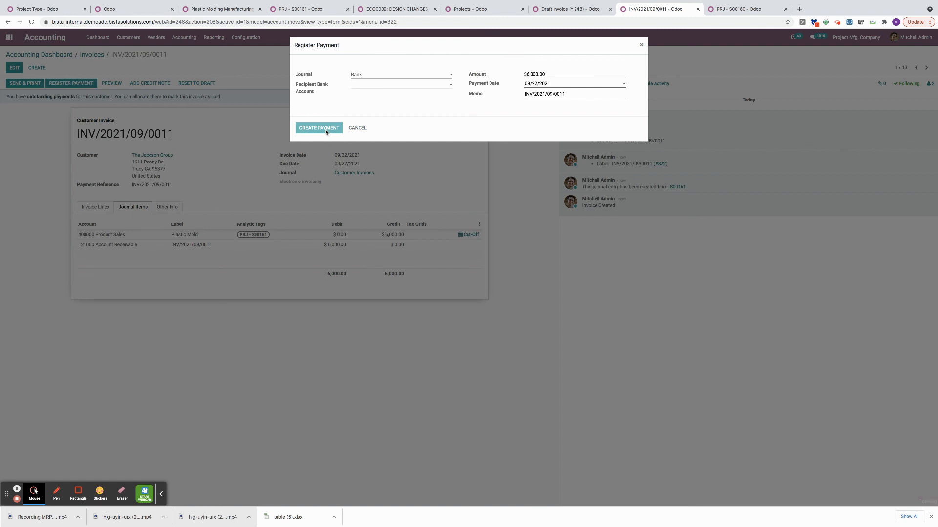
left_click(319, 128)
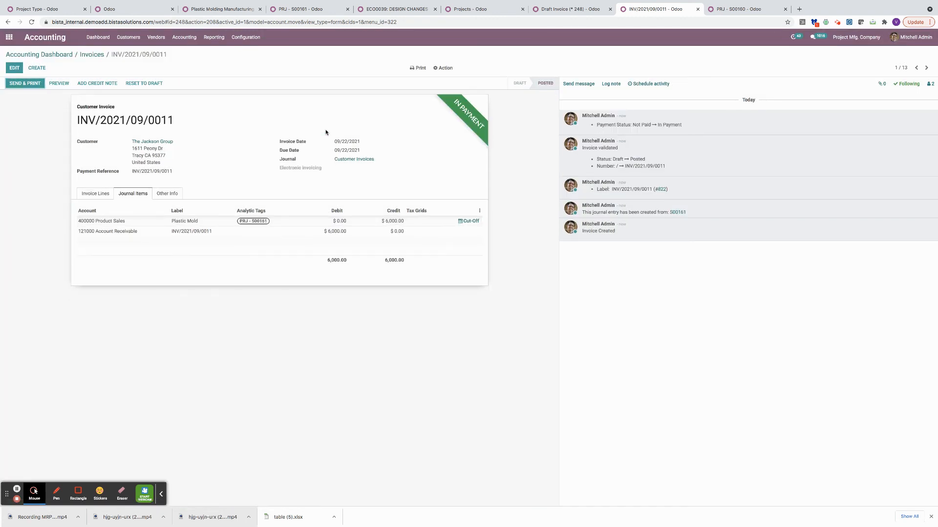
Create and post a timesheet journal entry from 09/21/2021 to 09/23/2021.
left_click(185, 37)
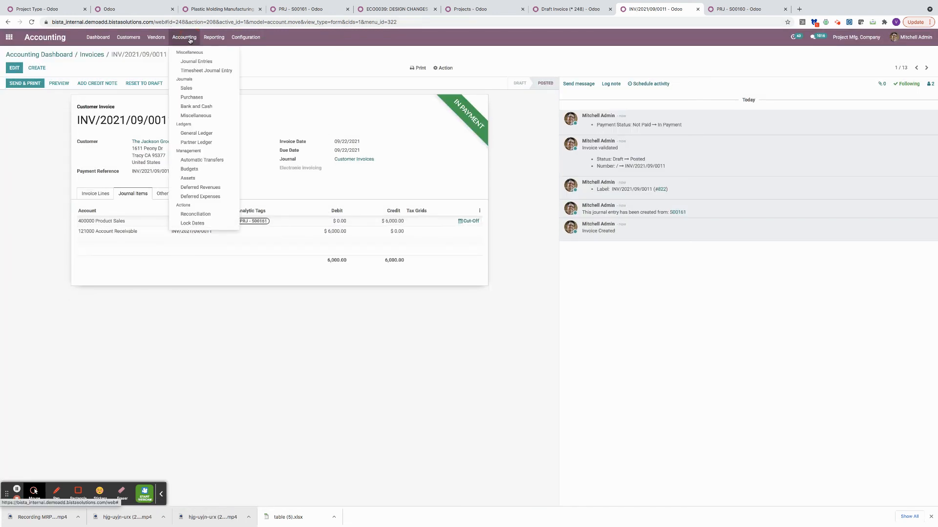
left_click(206, 70)
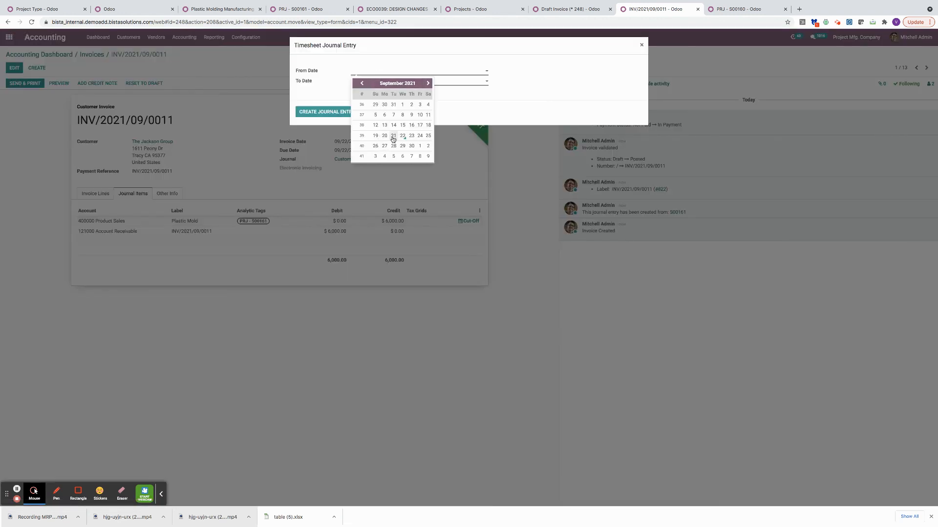
left_click(393, 135)
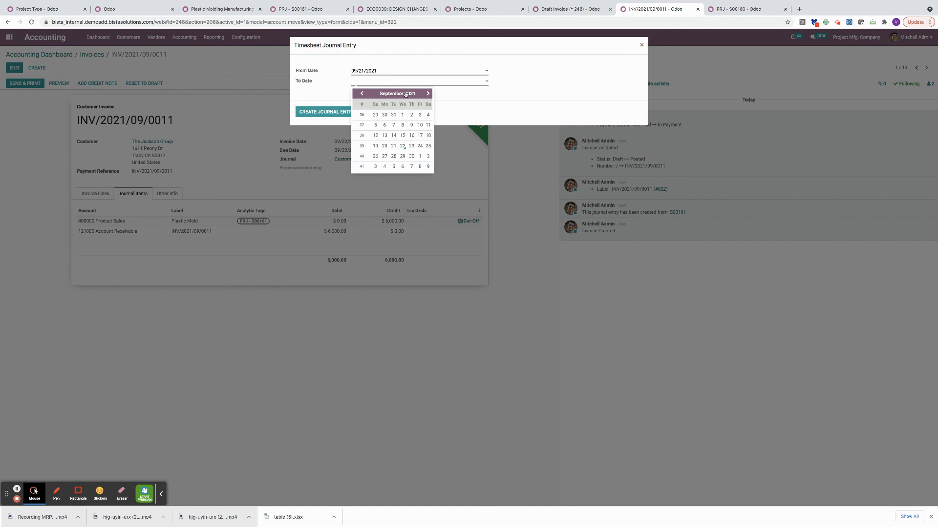
left_click(411, 146)
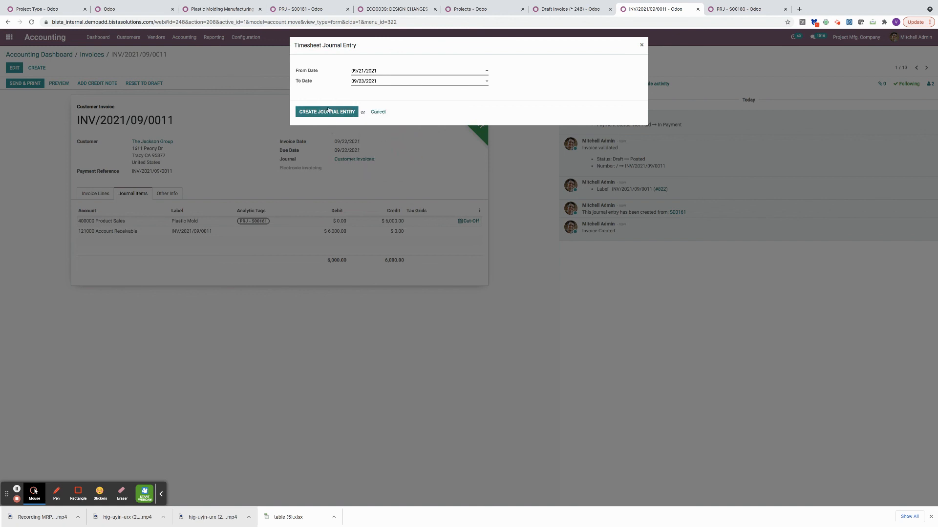
left_click(327, 112)
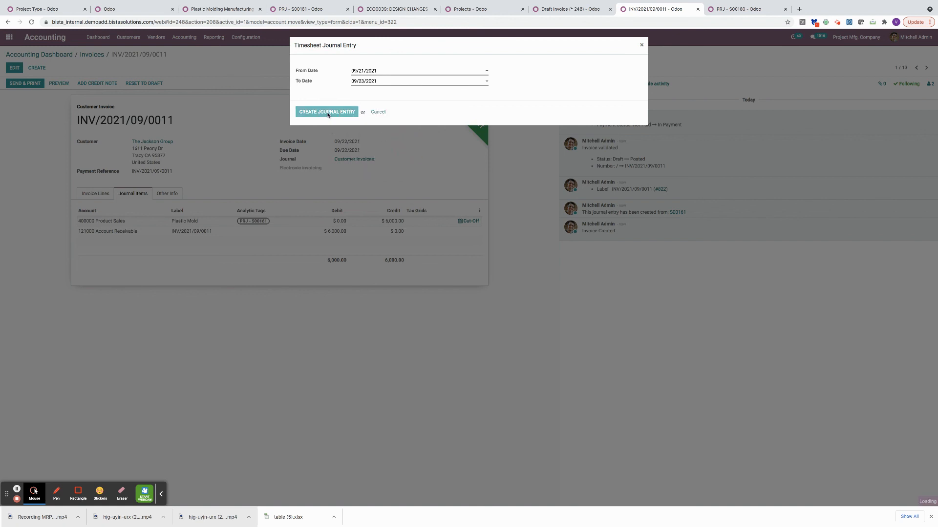
left_click(327, 112)
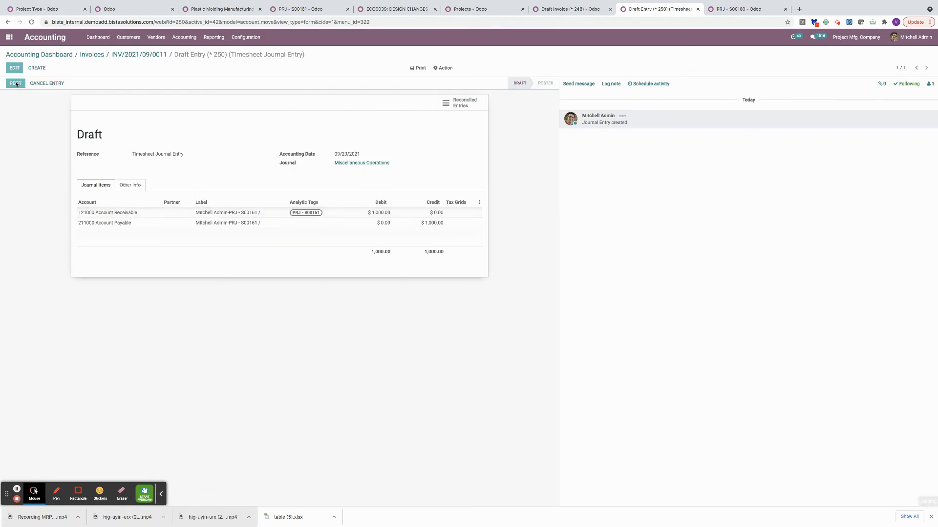
left_click(15, 83)
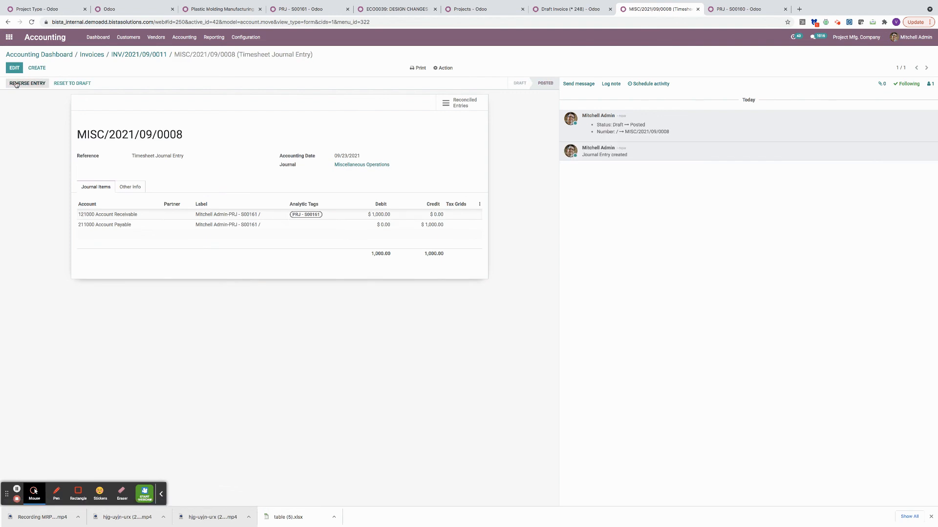
mouse_move(267, 60)
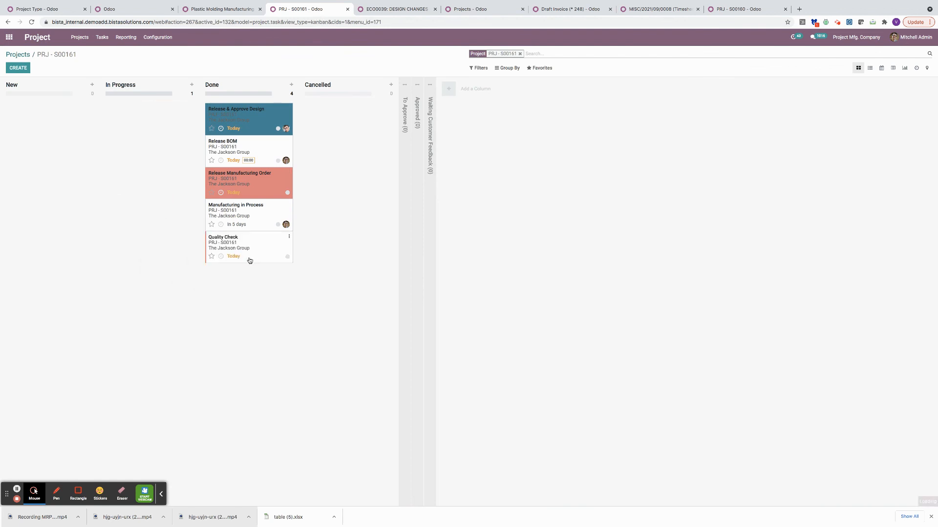
Open PRJ - S00161 from the projects overview and view its Profitability report.
left_click(248, 245)
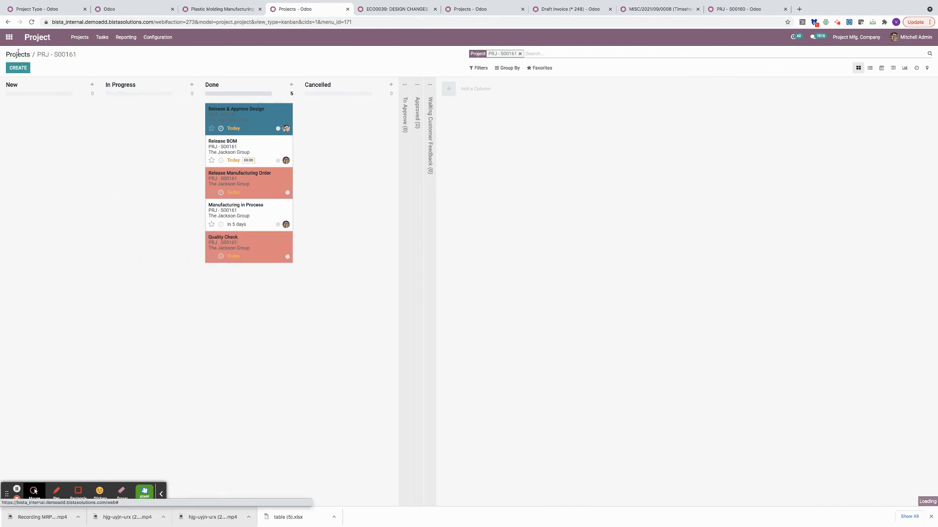
left_click(110, 104)
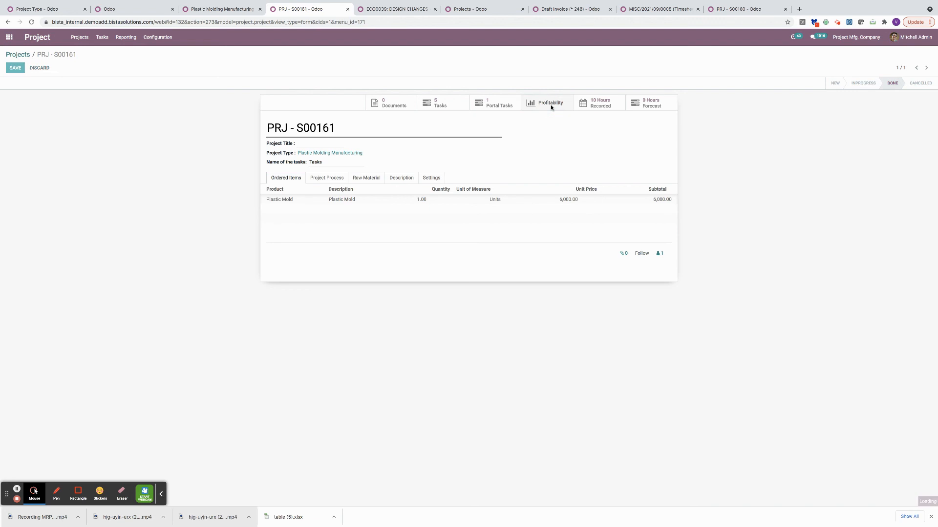
left_click(546, 102)
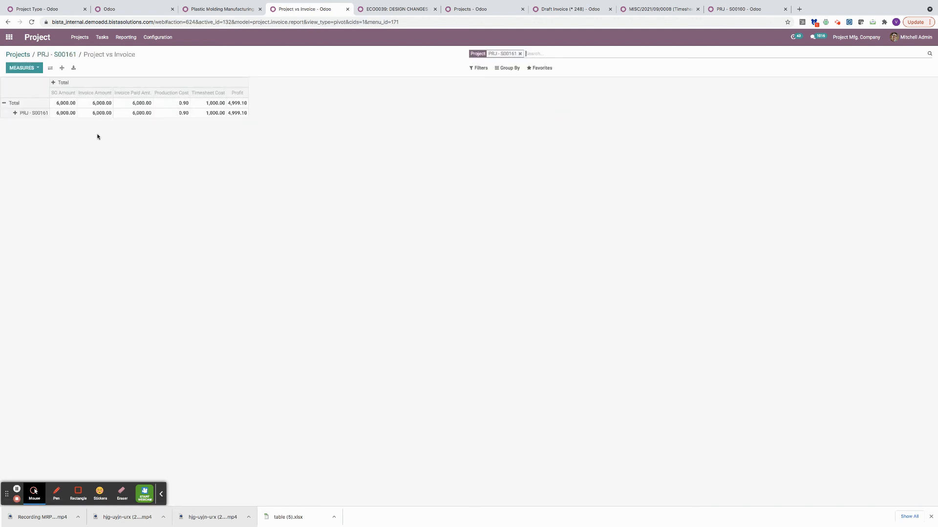
mouse_move(174, 144)
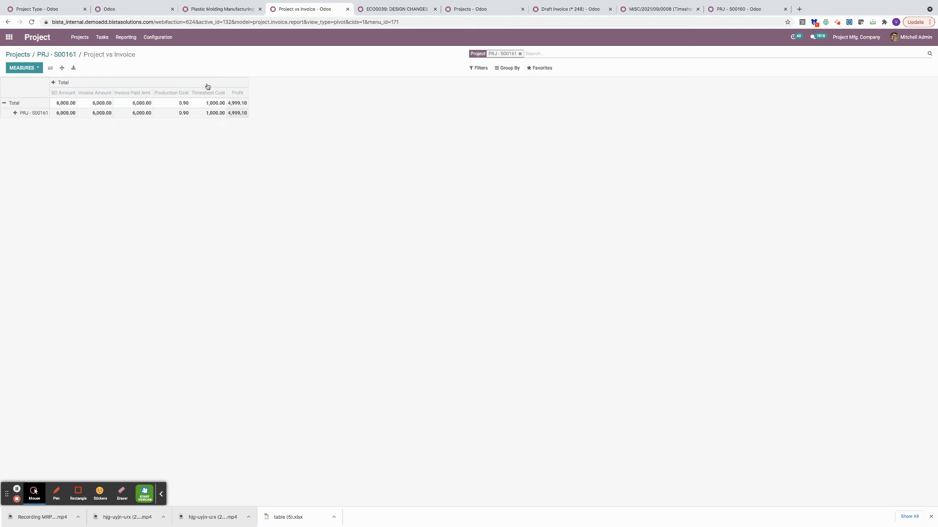
Open Manufacturing Orders in the Manufacturing app and remove the To Do filter.
left_click(9, 37)
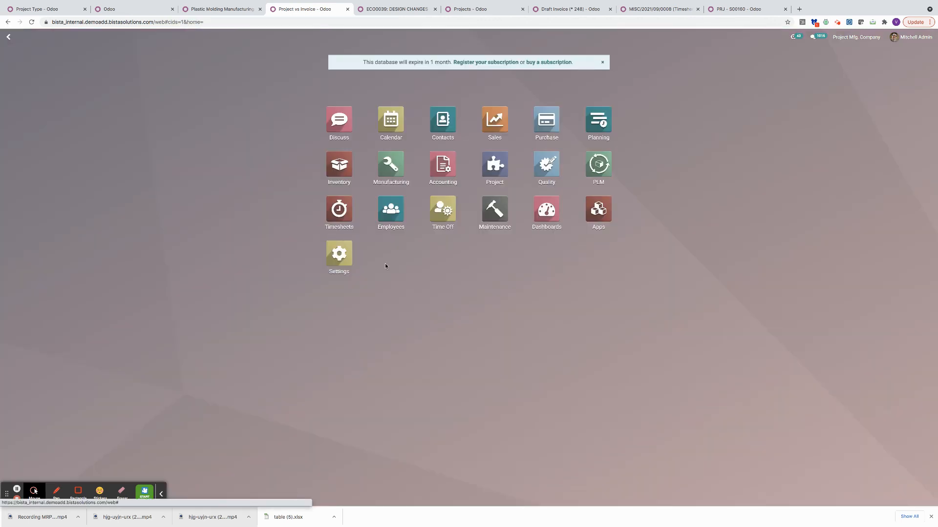
left_click(391, 165)
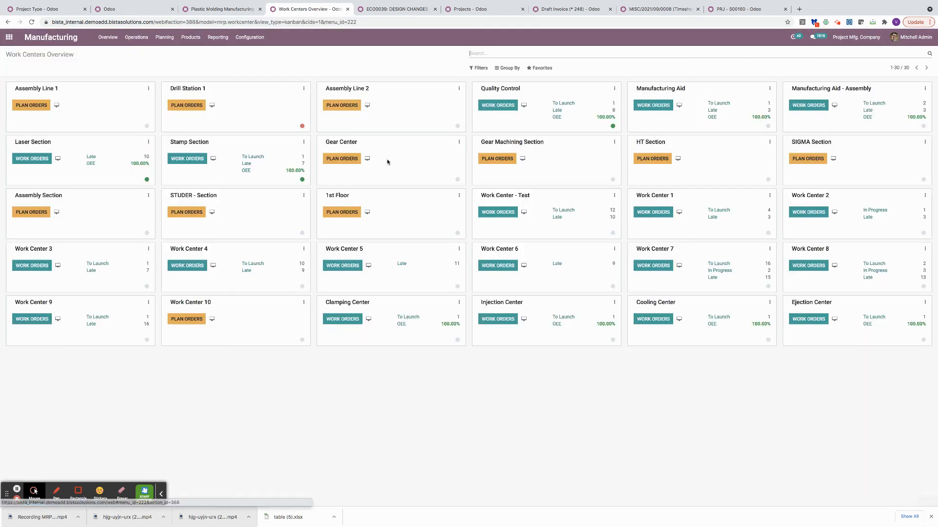
left_click(136, 37)
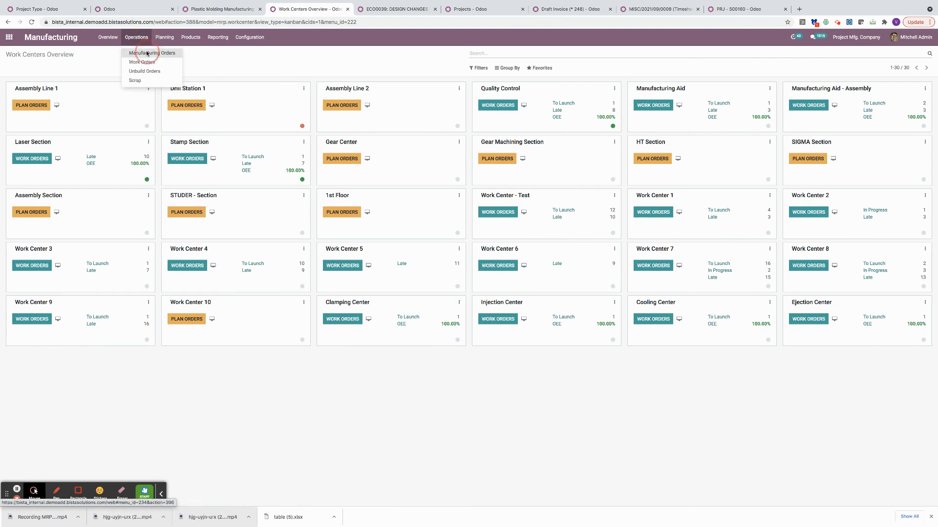
left_click(152, 52)
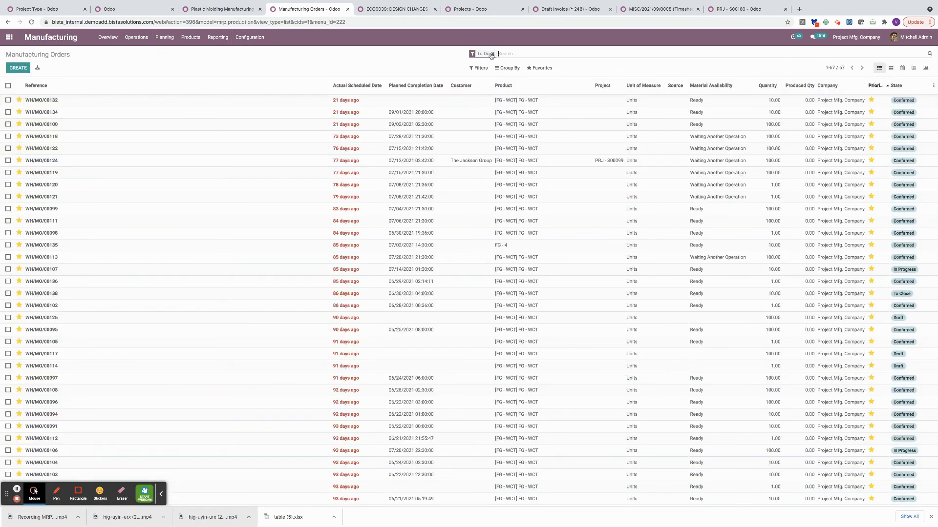
left_click(480, 68)
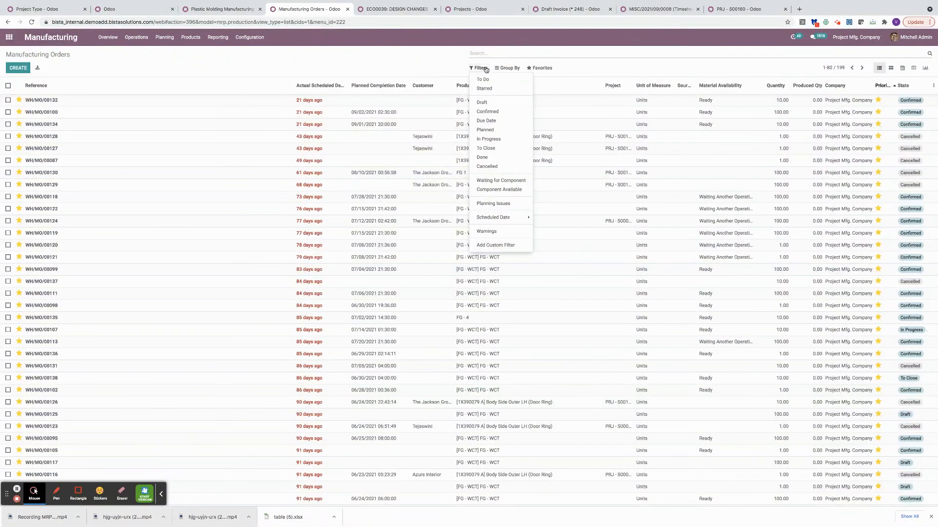
mouse_move(343, 64)
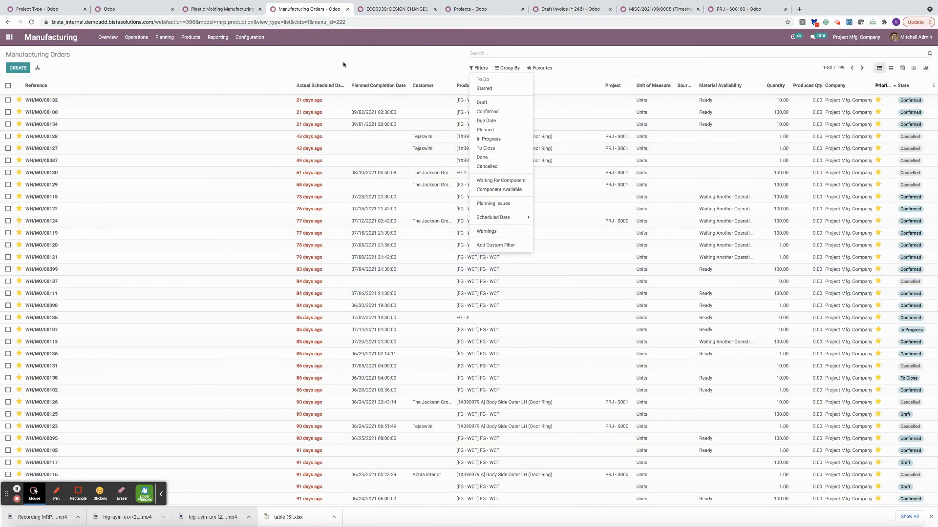
left_click(482, 158)
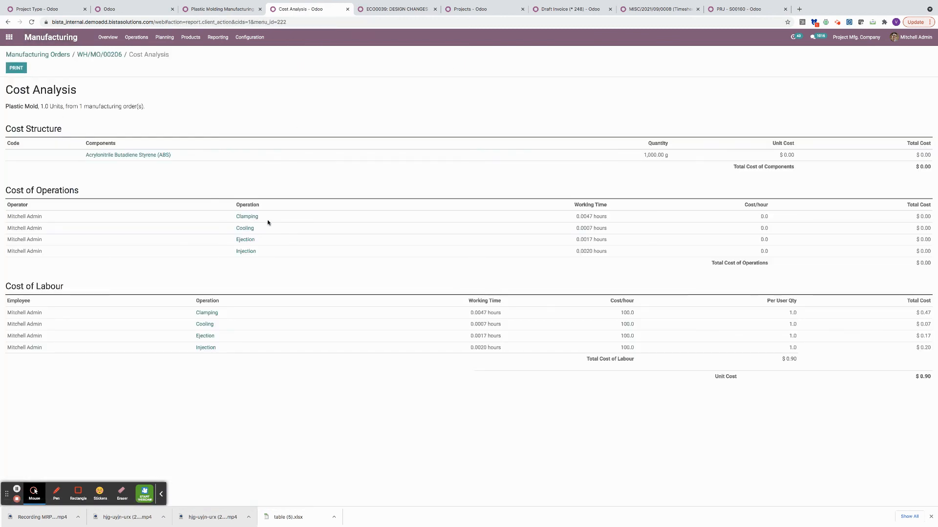
mouse_move(19, 250)
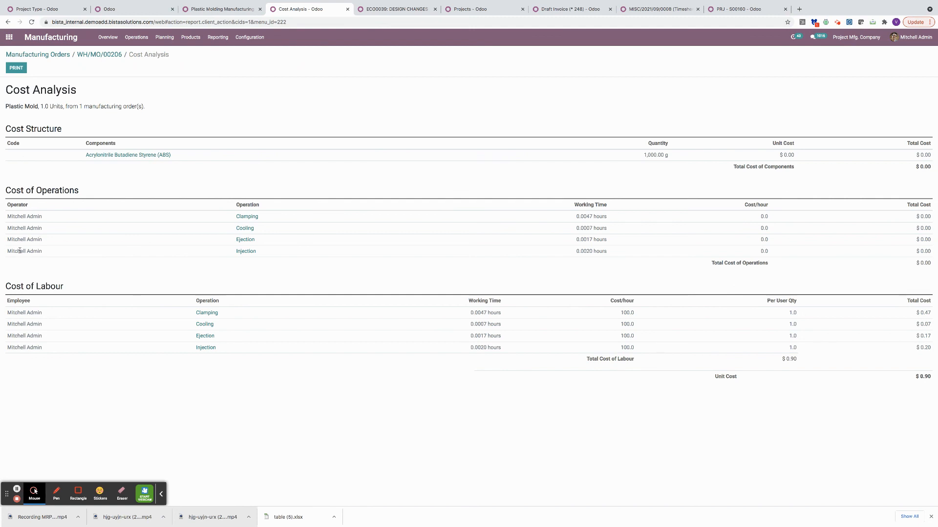
mouse_move(161, 311)
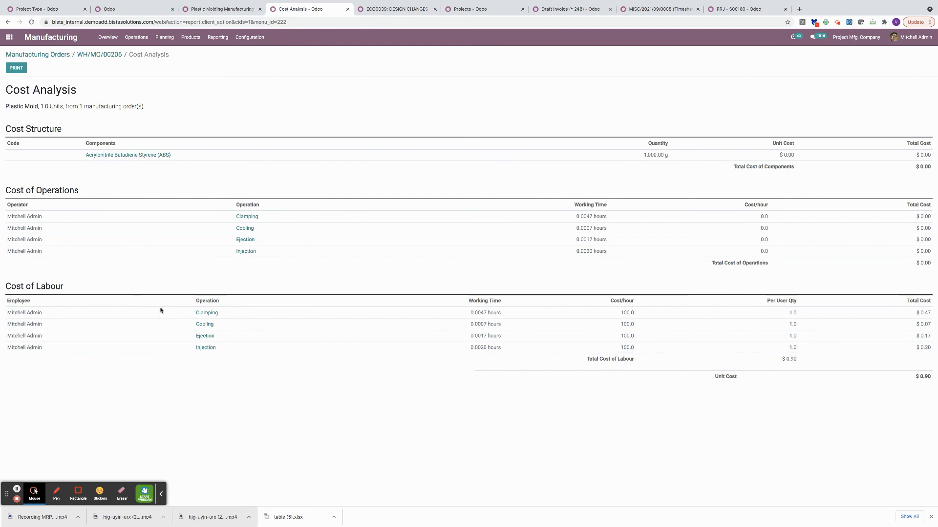
mouse_move(39, 322)
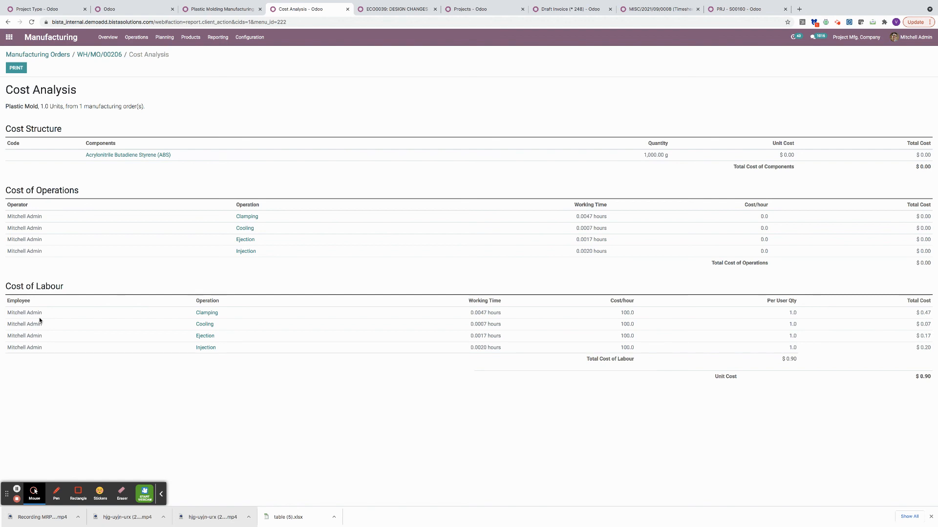
mouse_move(132, 136)
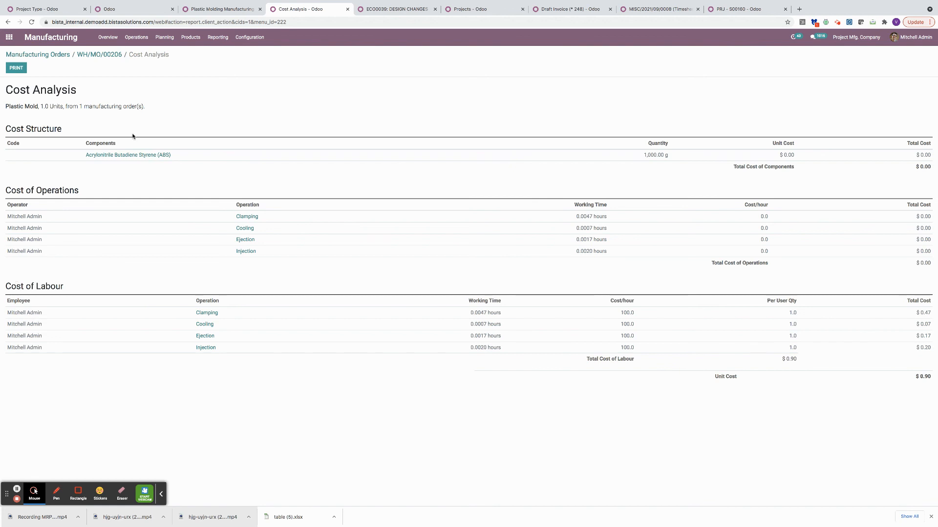